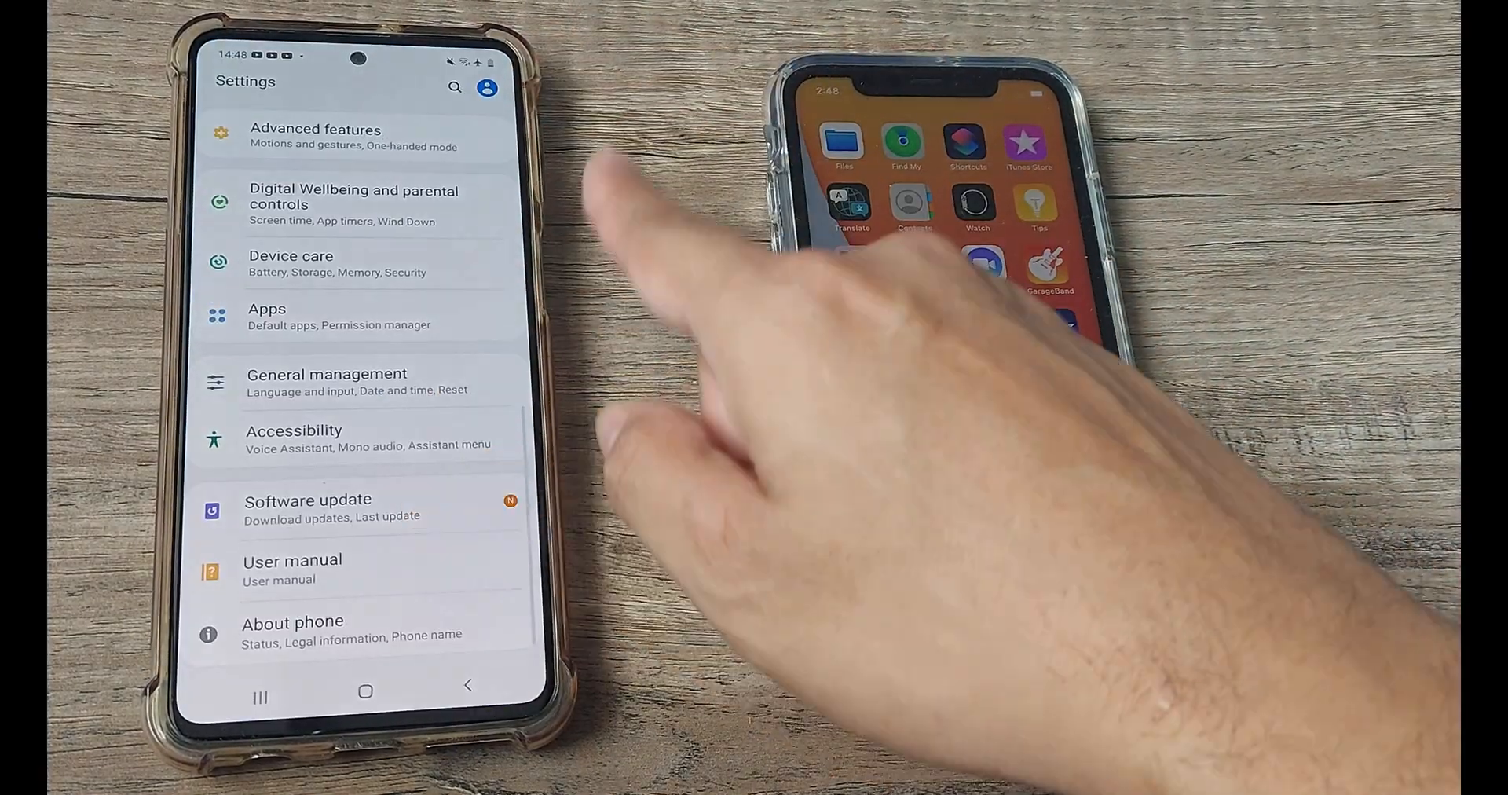
Step: Unlock Developer options via About phone > Software information and enter Developer options
left_click(294, 629)
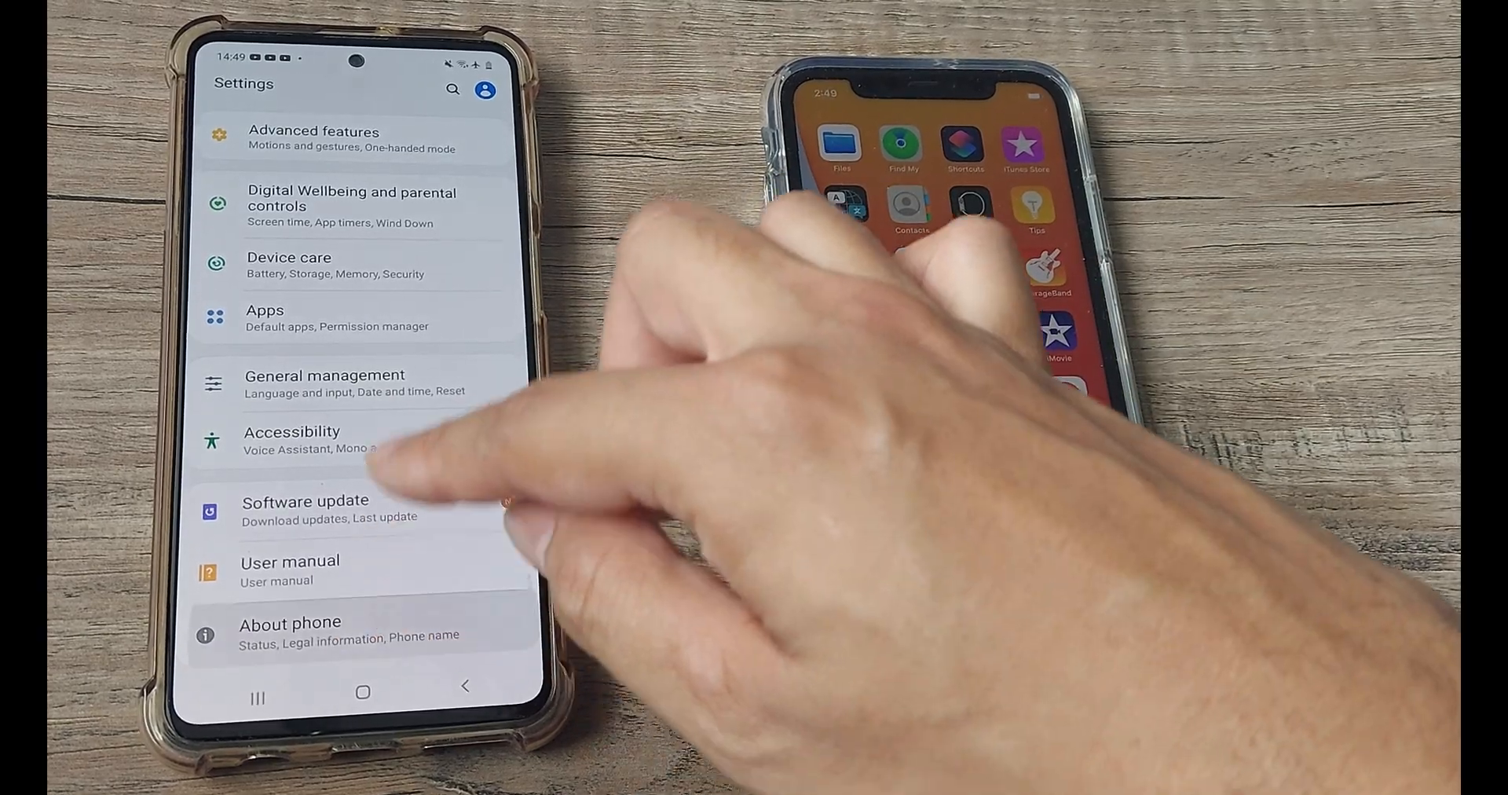
left_click(289, 630)
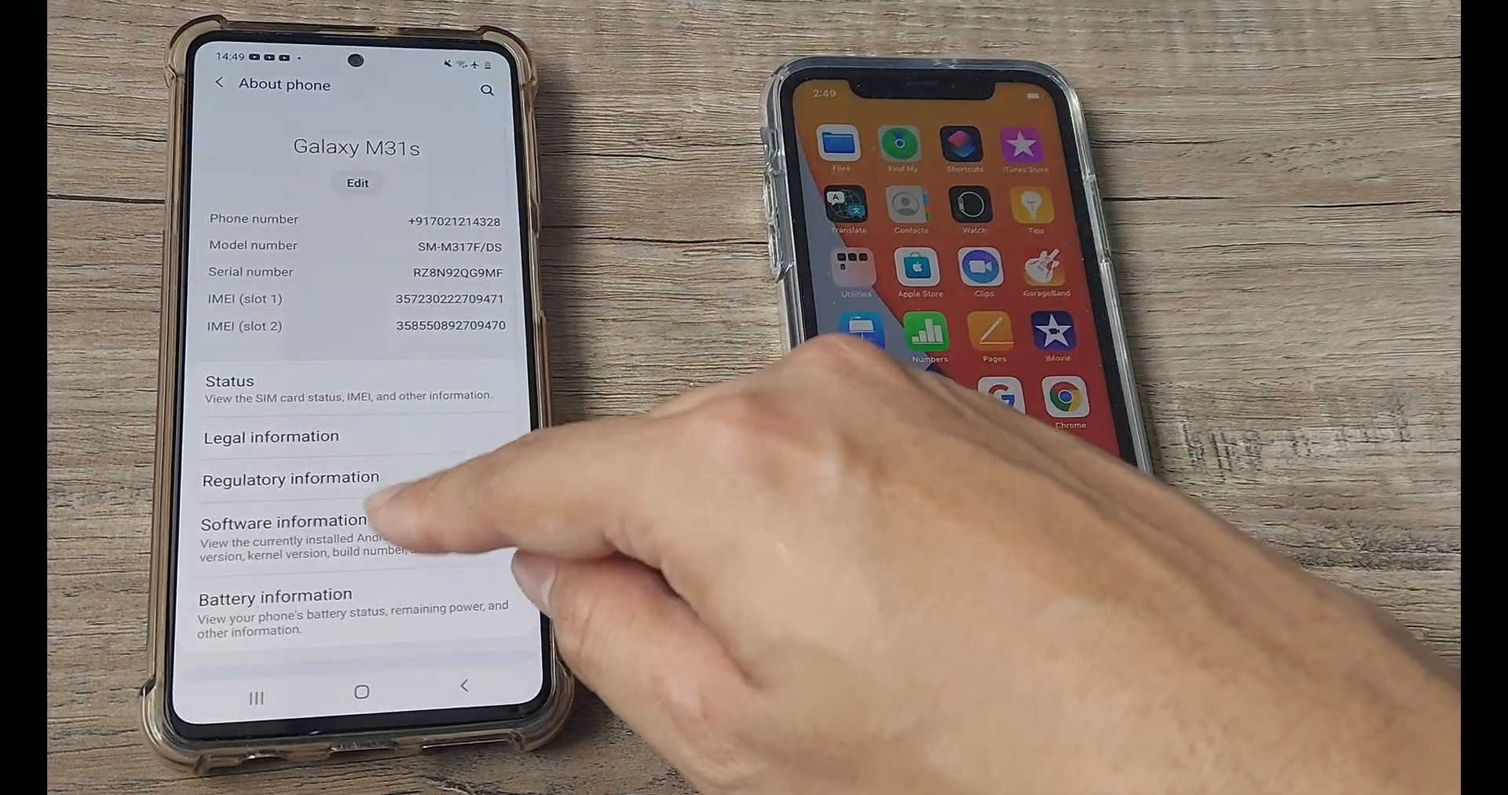
left_click(284, 520)
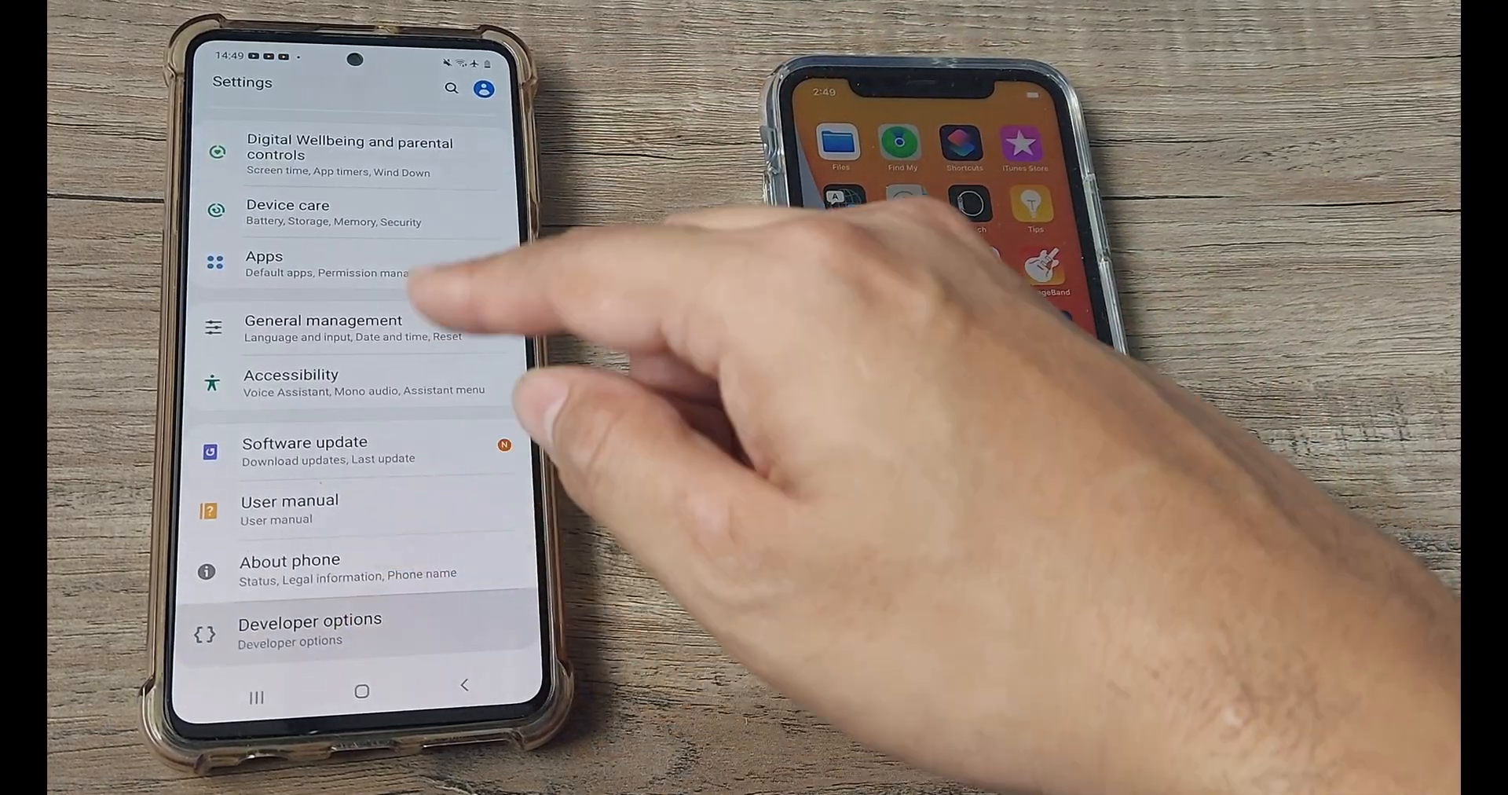
left_click(309, 621)
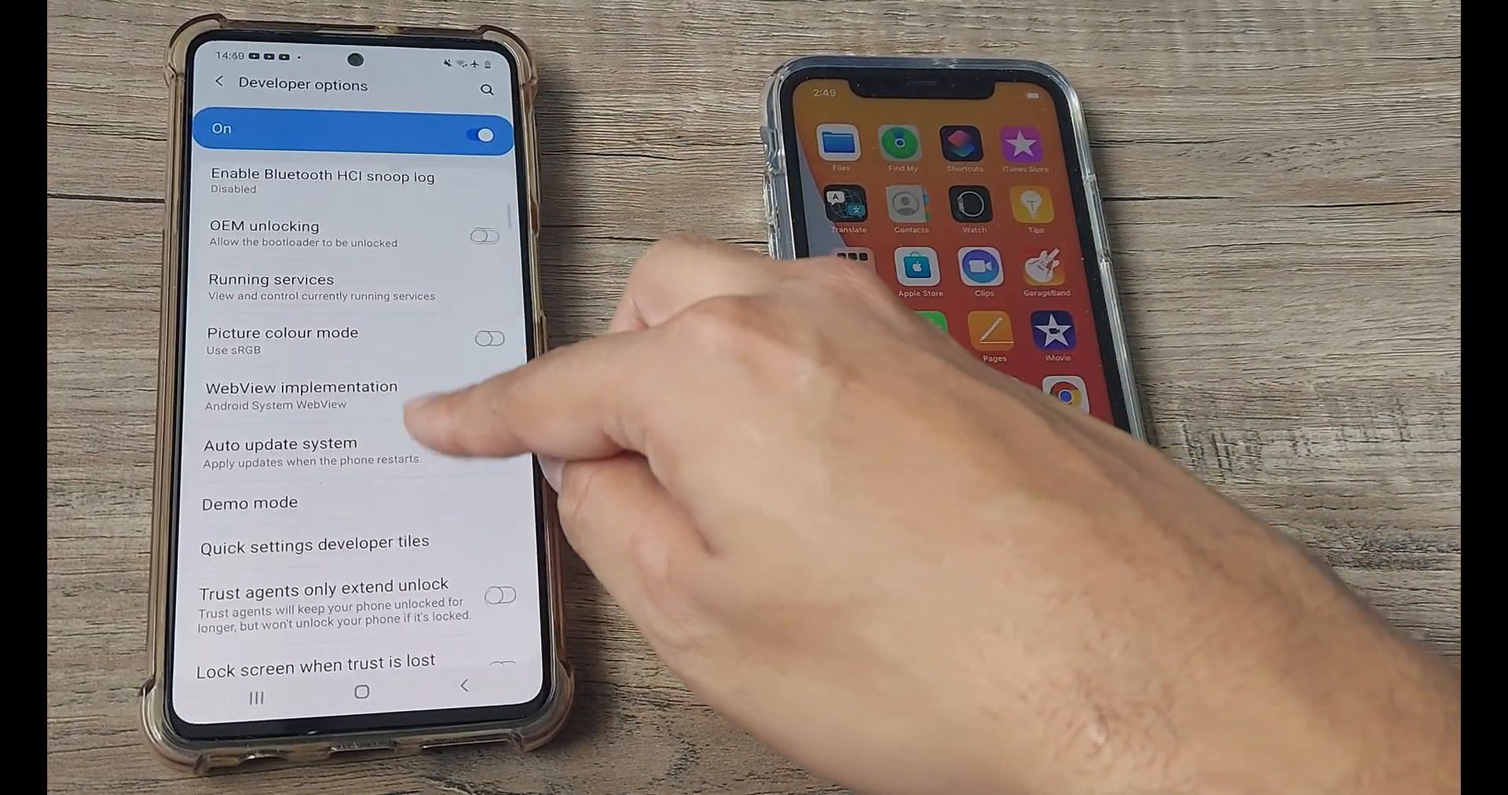
Step: Switch on USB debugging and confirm the OK prompt
scroll("down", 3)
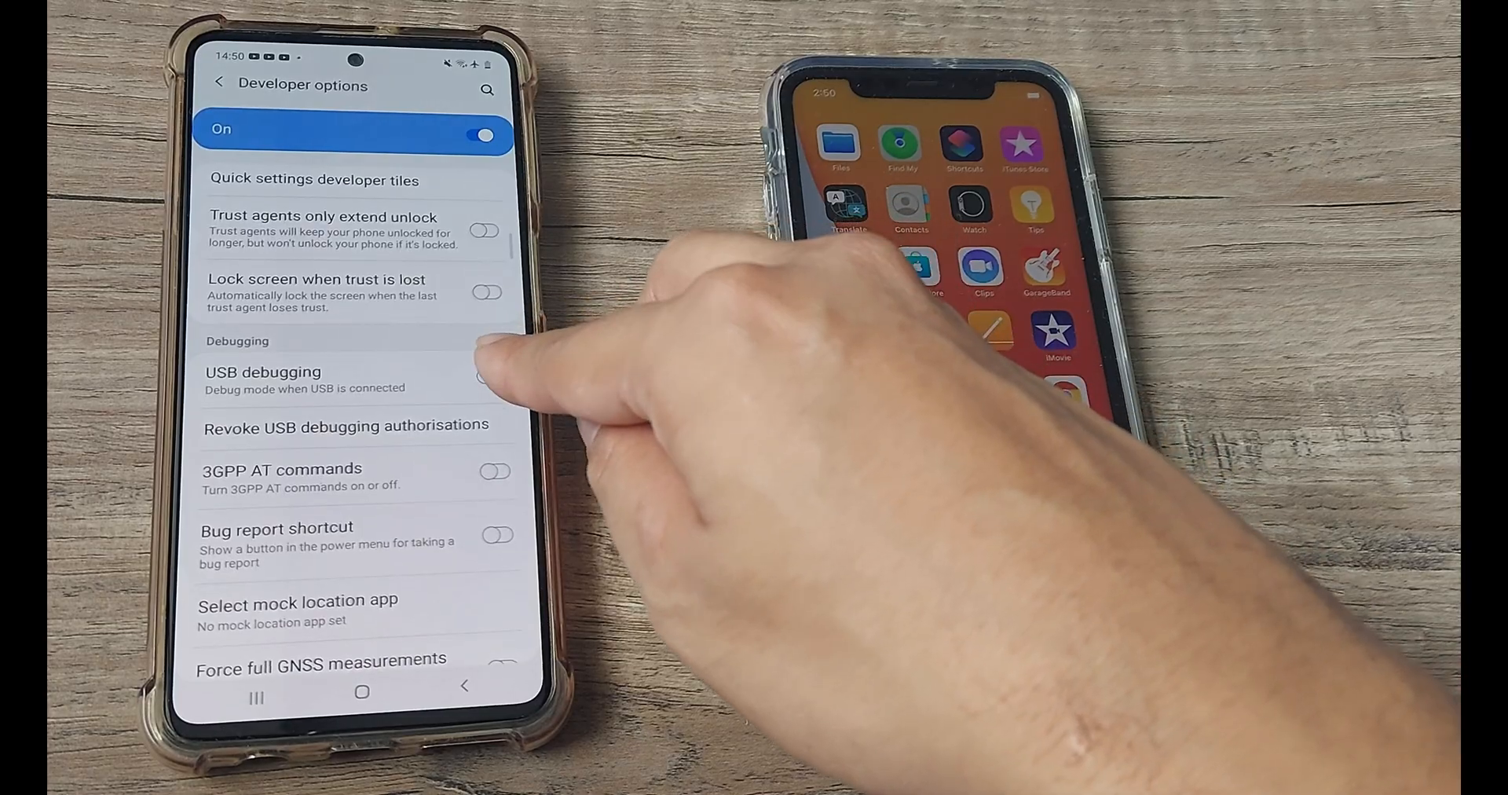
left_click(484, 377)
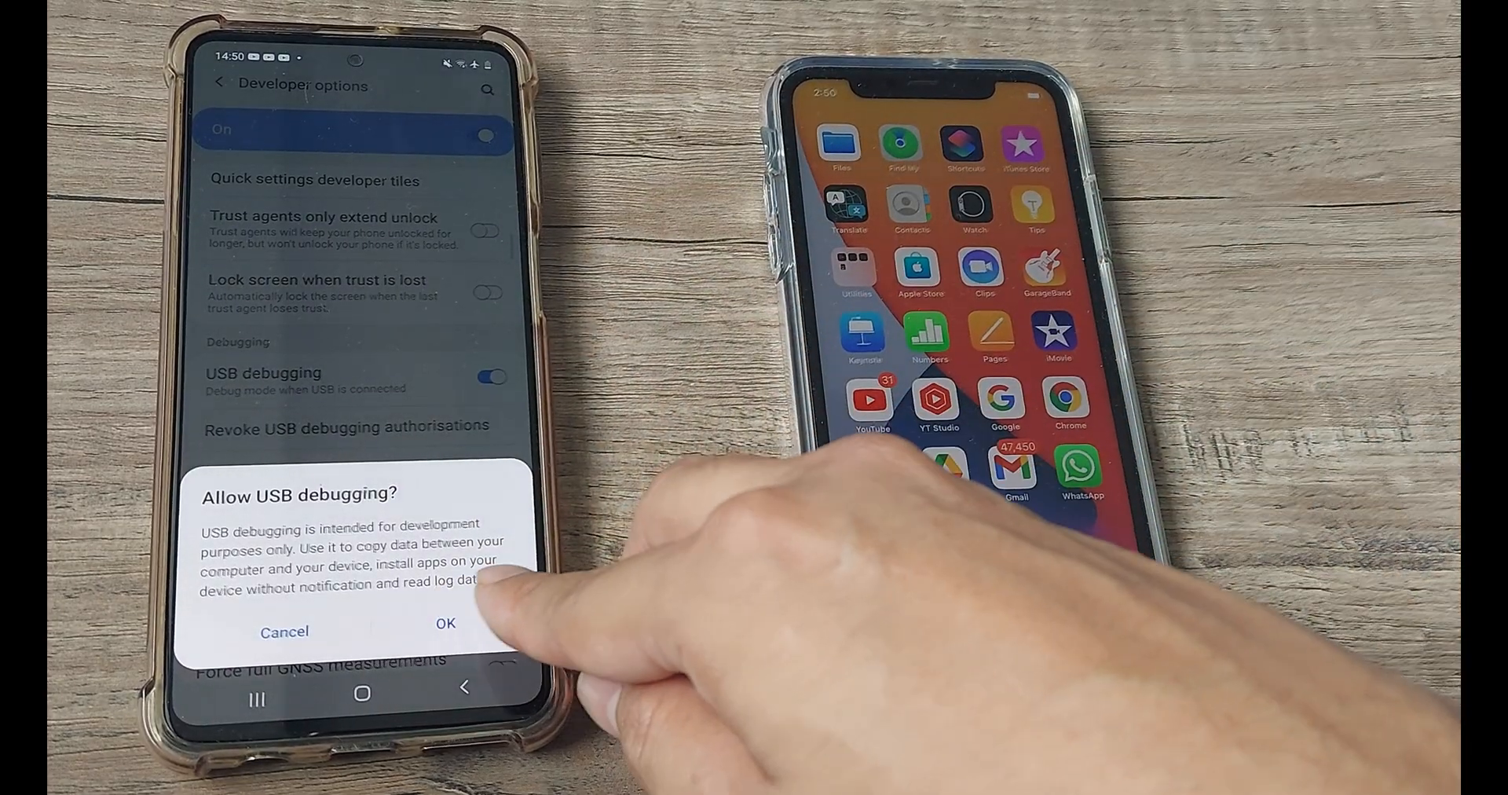
left_click(444, 623)
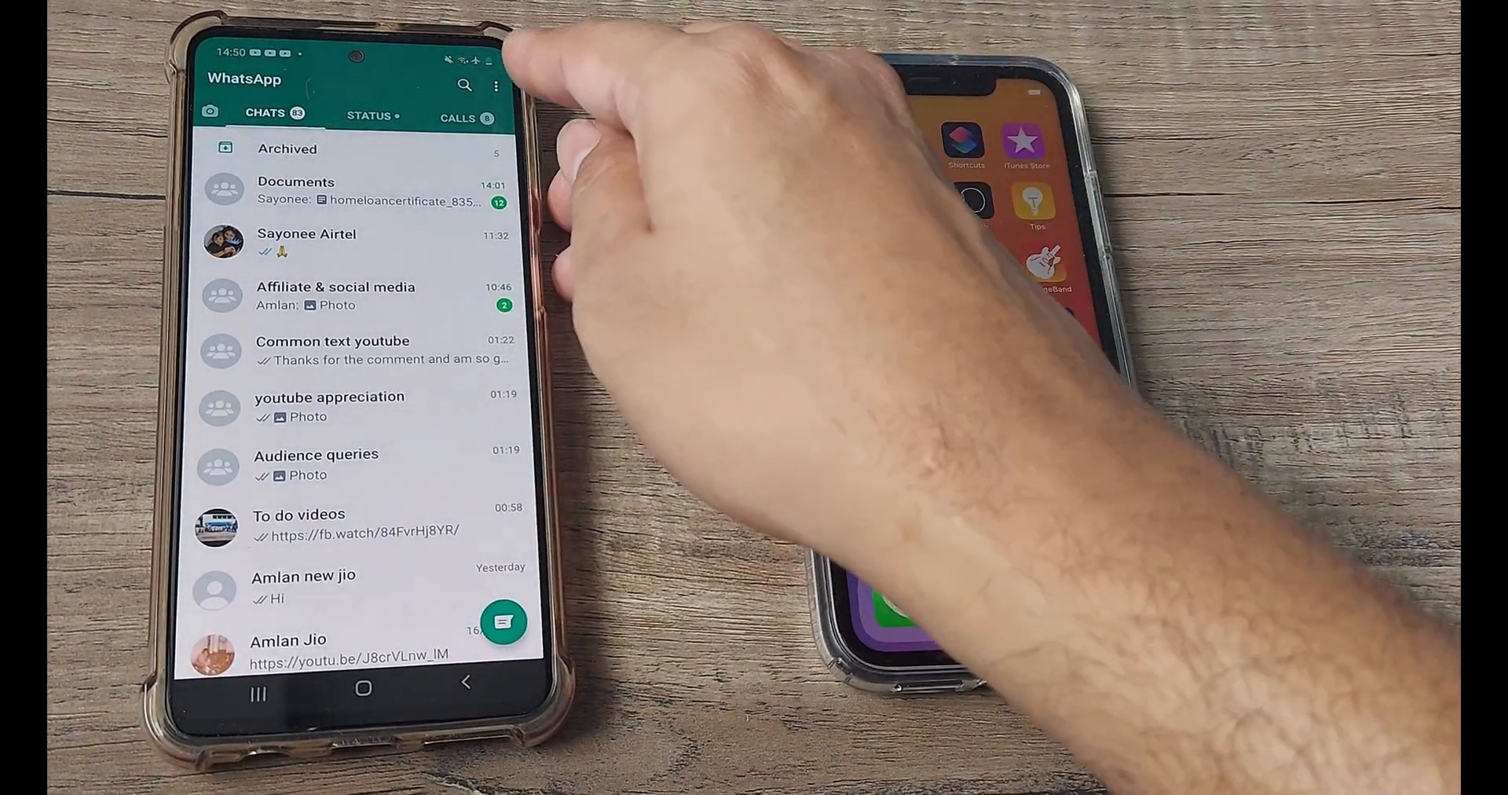
Step: Reach WhatsApp's settings from the three-dot menu
left_click(496, 86)
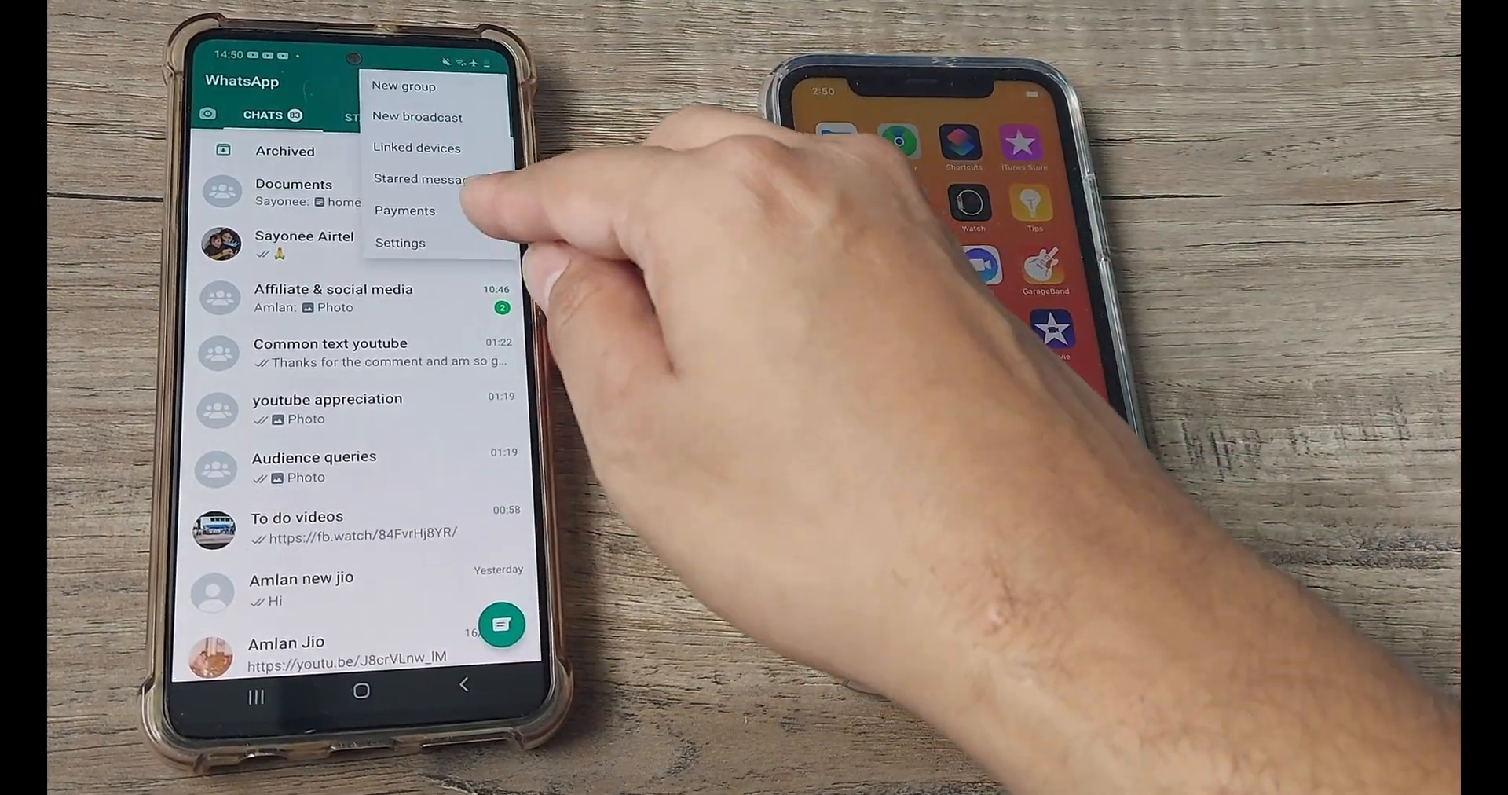
left_click(400, 242)
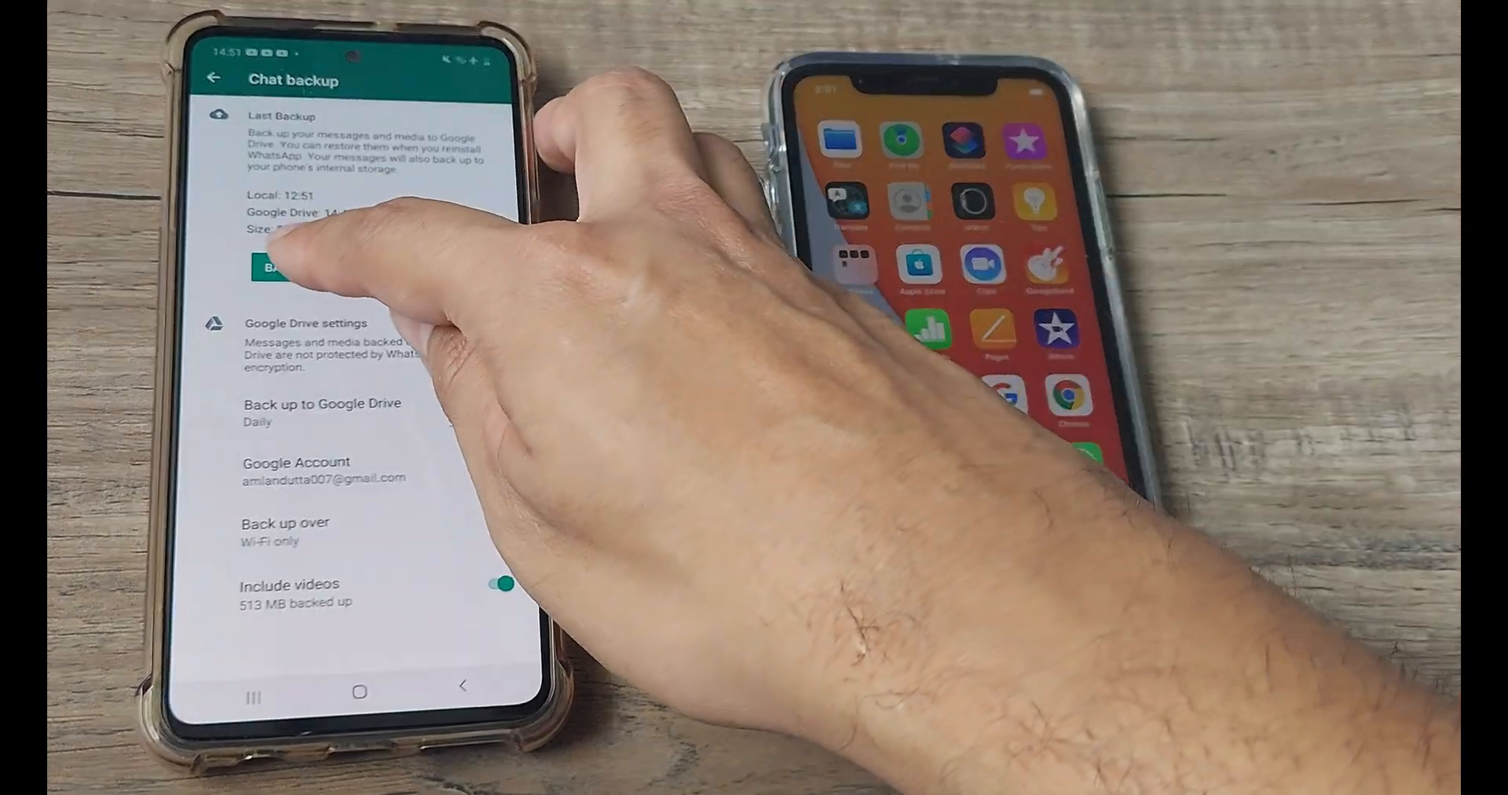
Step: Start a fresh backup of the Samsung's WhatsApp chats and media
left_click(285, 267)
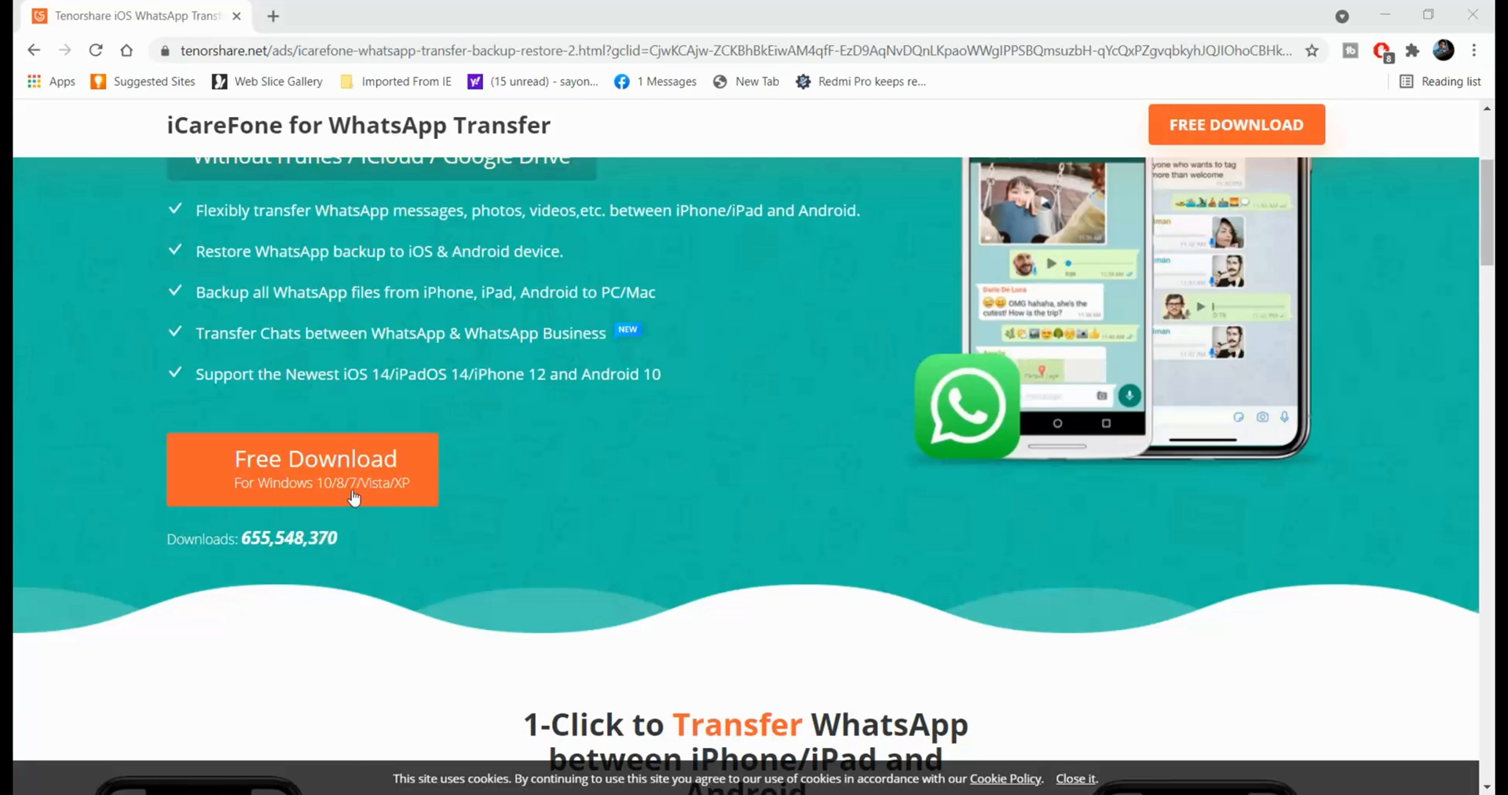
Step: Download the Windows installer of iCareFone for WhatsApp Transfer from the Tenorshare page
left_click(314, 470)
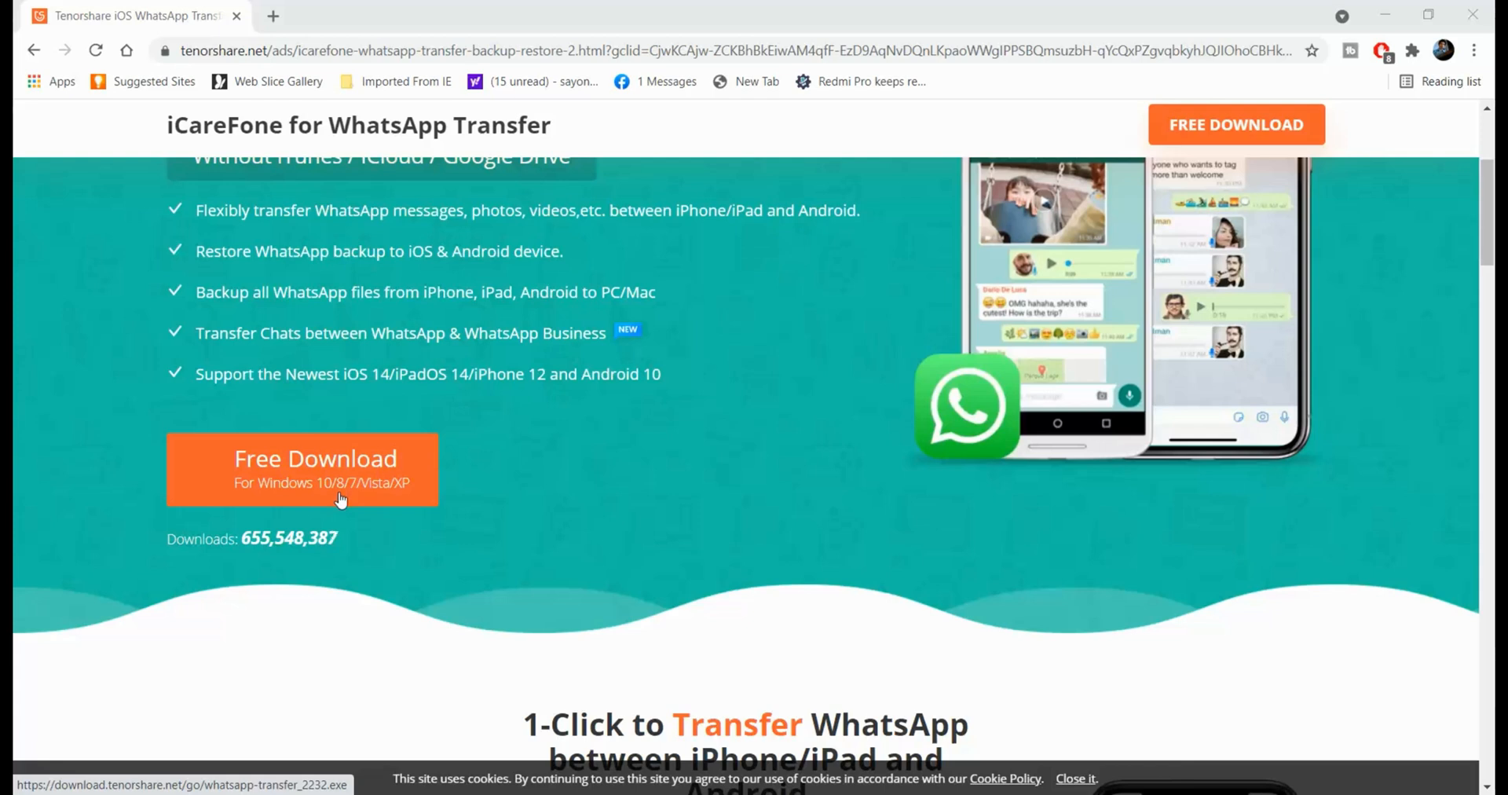
mouse_move(396, 385)
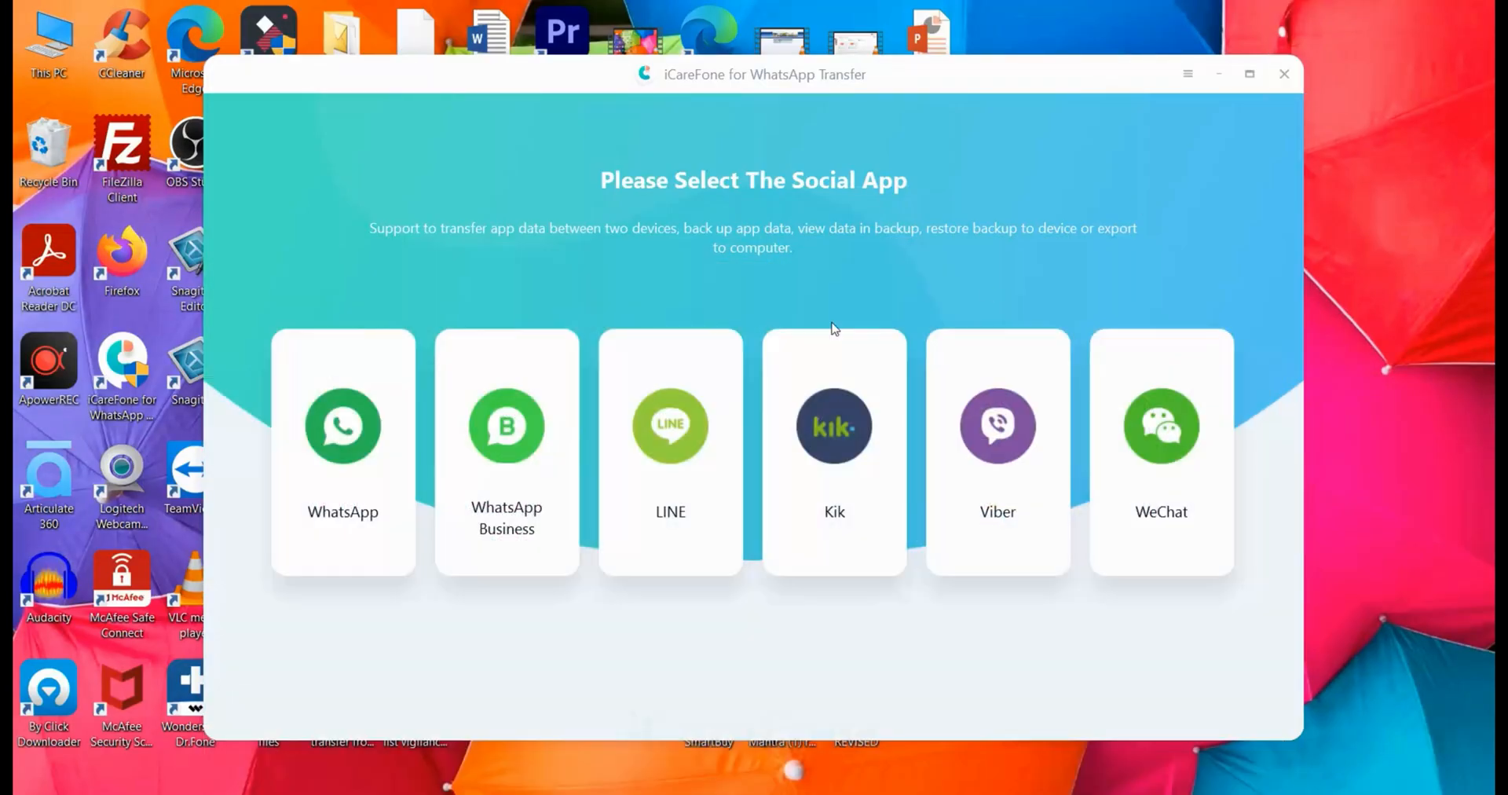
mouse_move(273, 369)
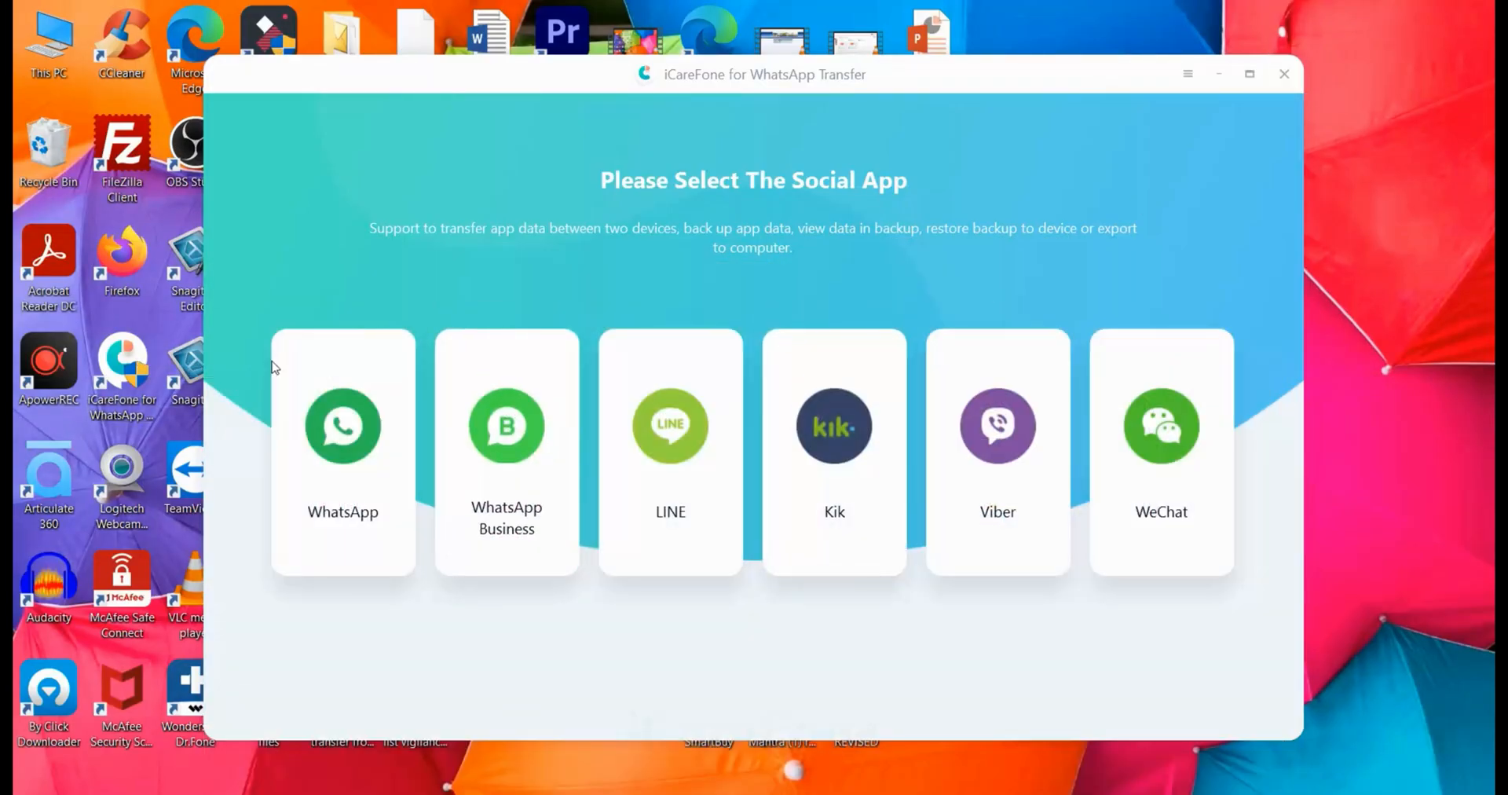
mouse_move(239, 375)
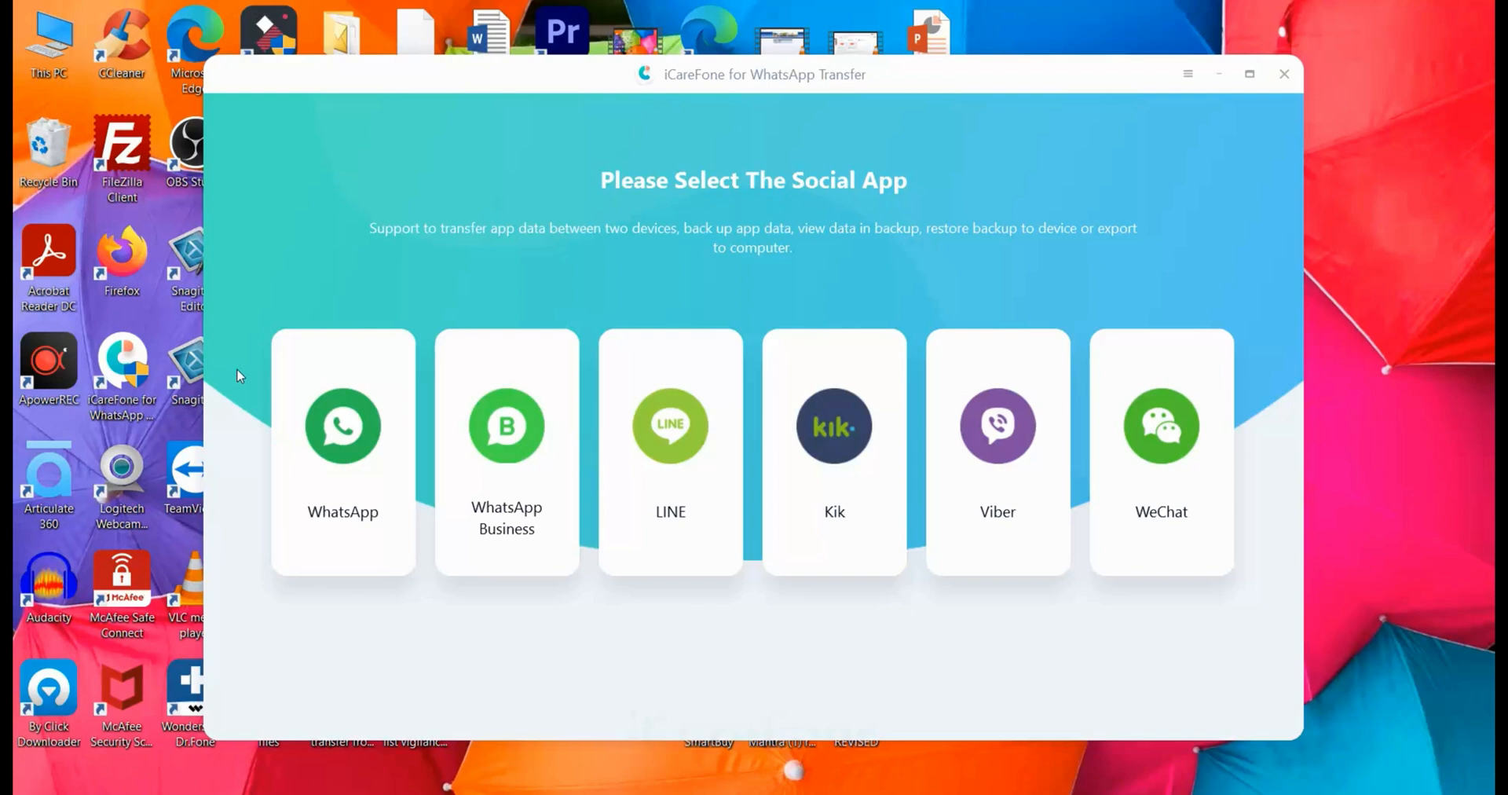
mouse_move(504, 187)
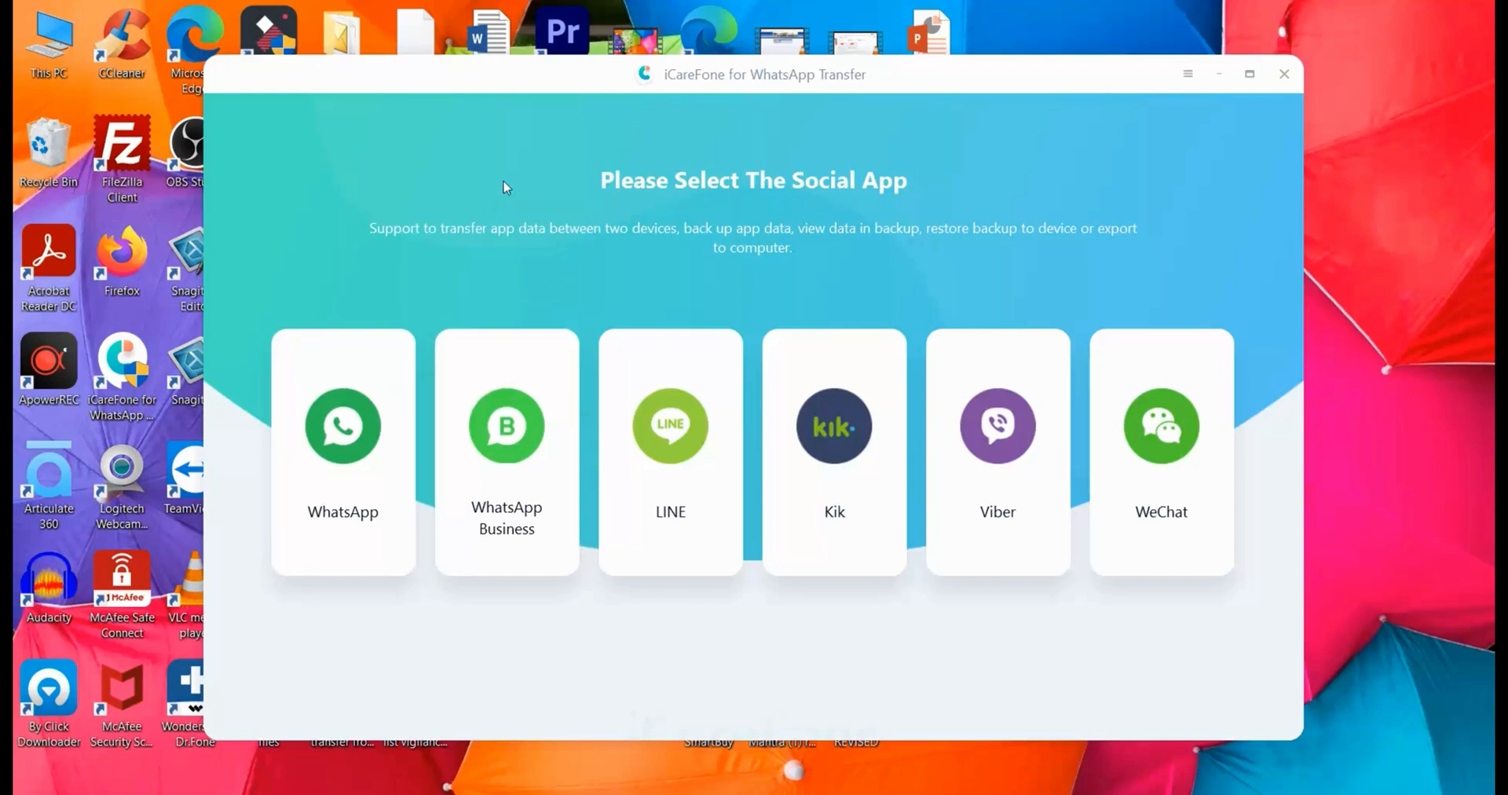
mouse_move(1051, 279)
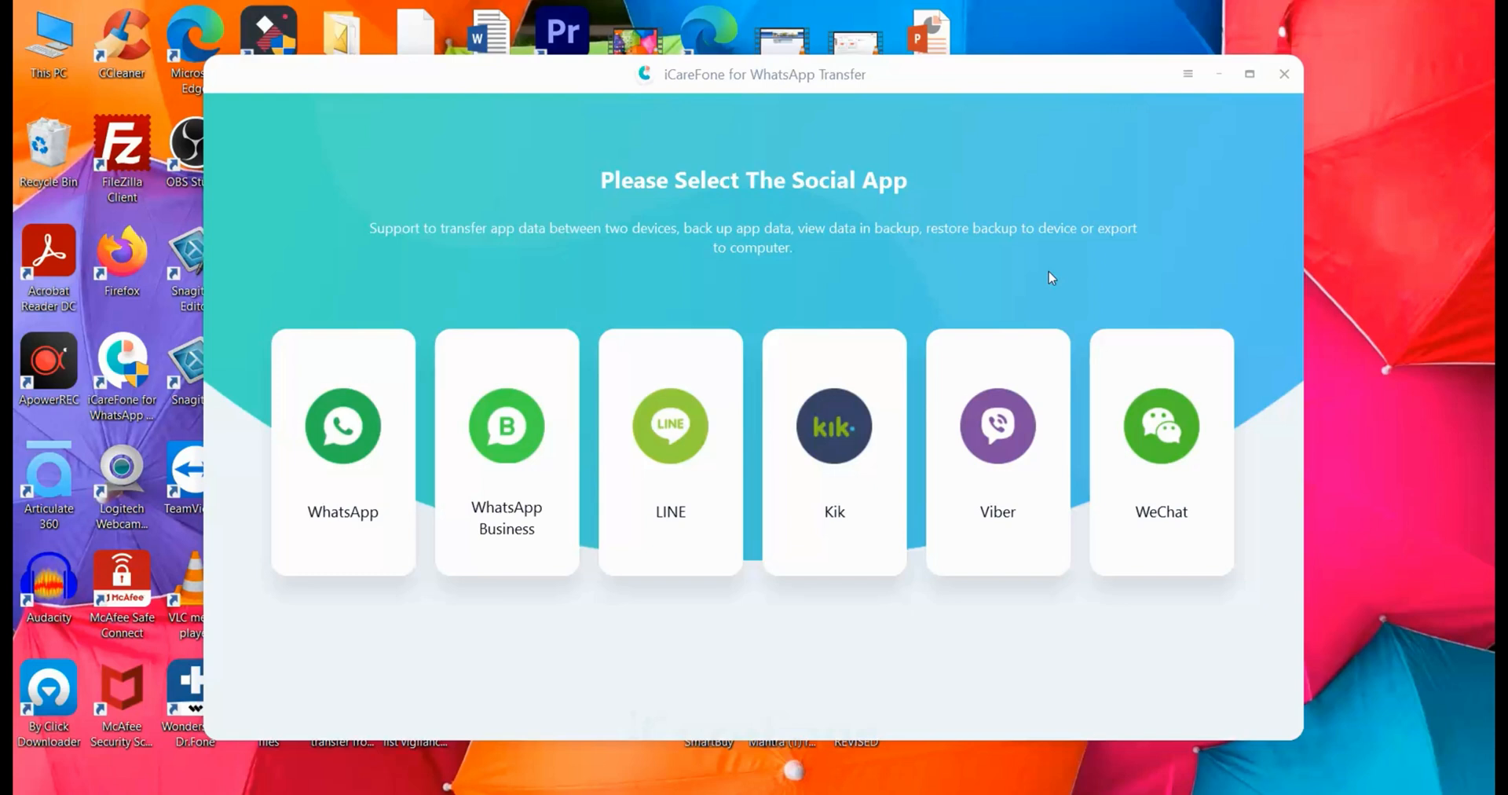
mouse_move(970, 271)
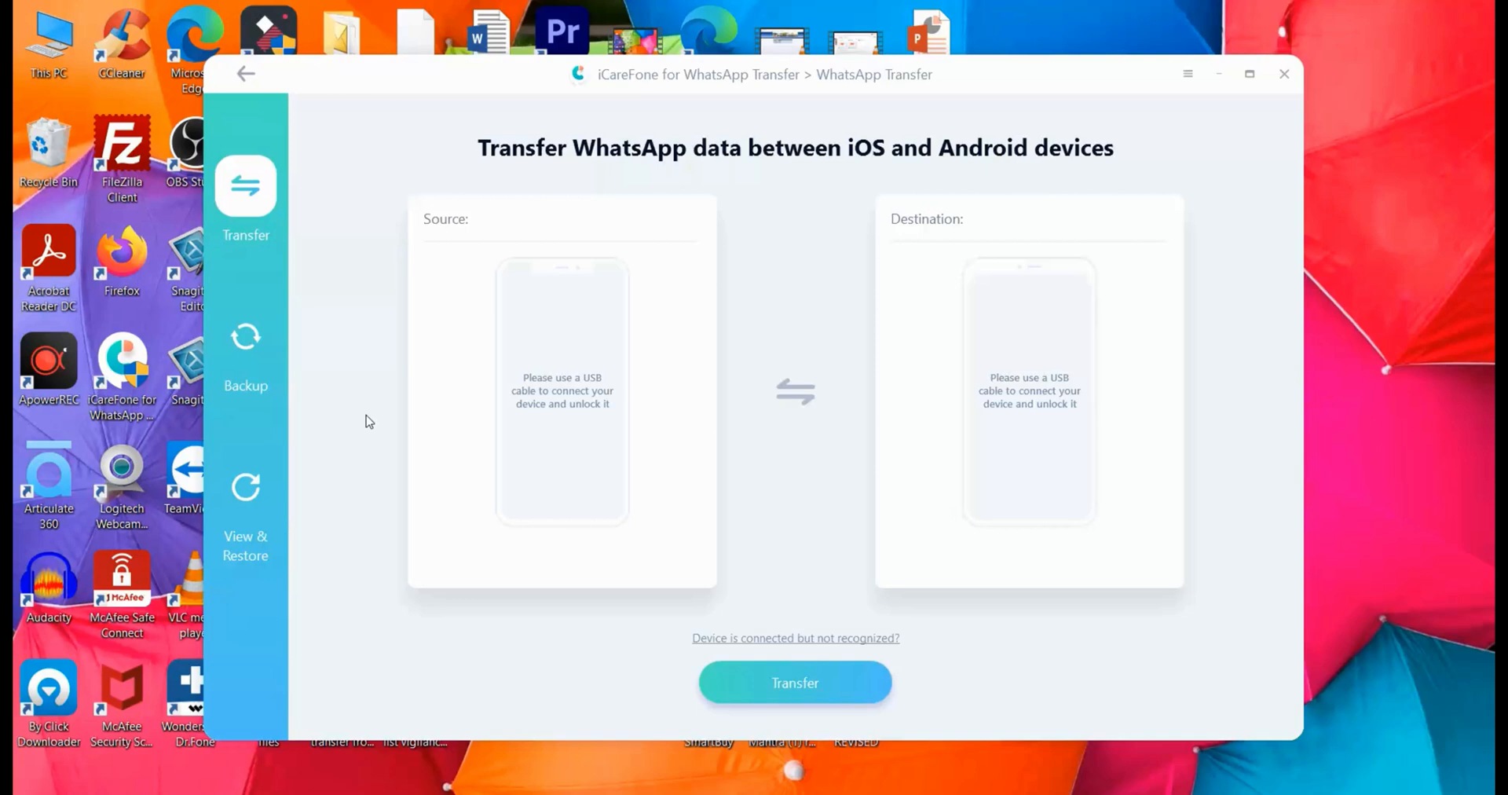
mouse_move(462, 232)
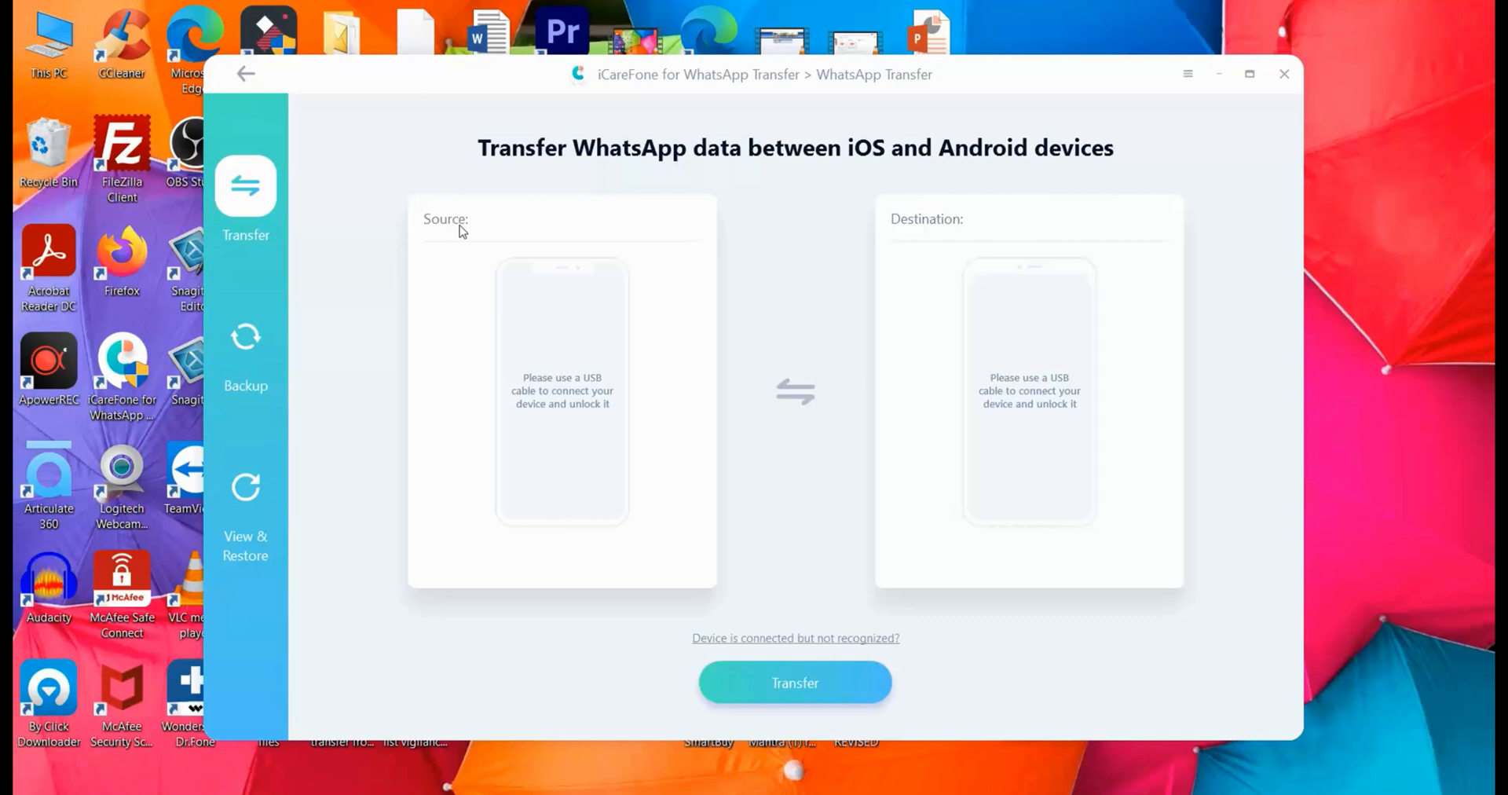
mouse_move(909, 253)
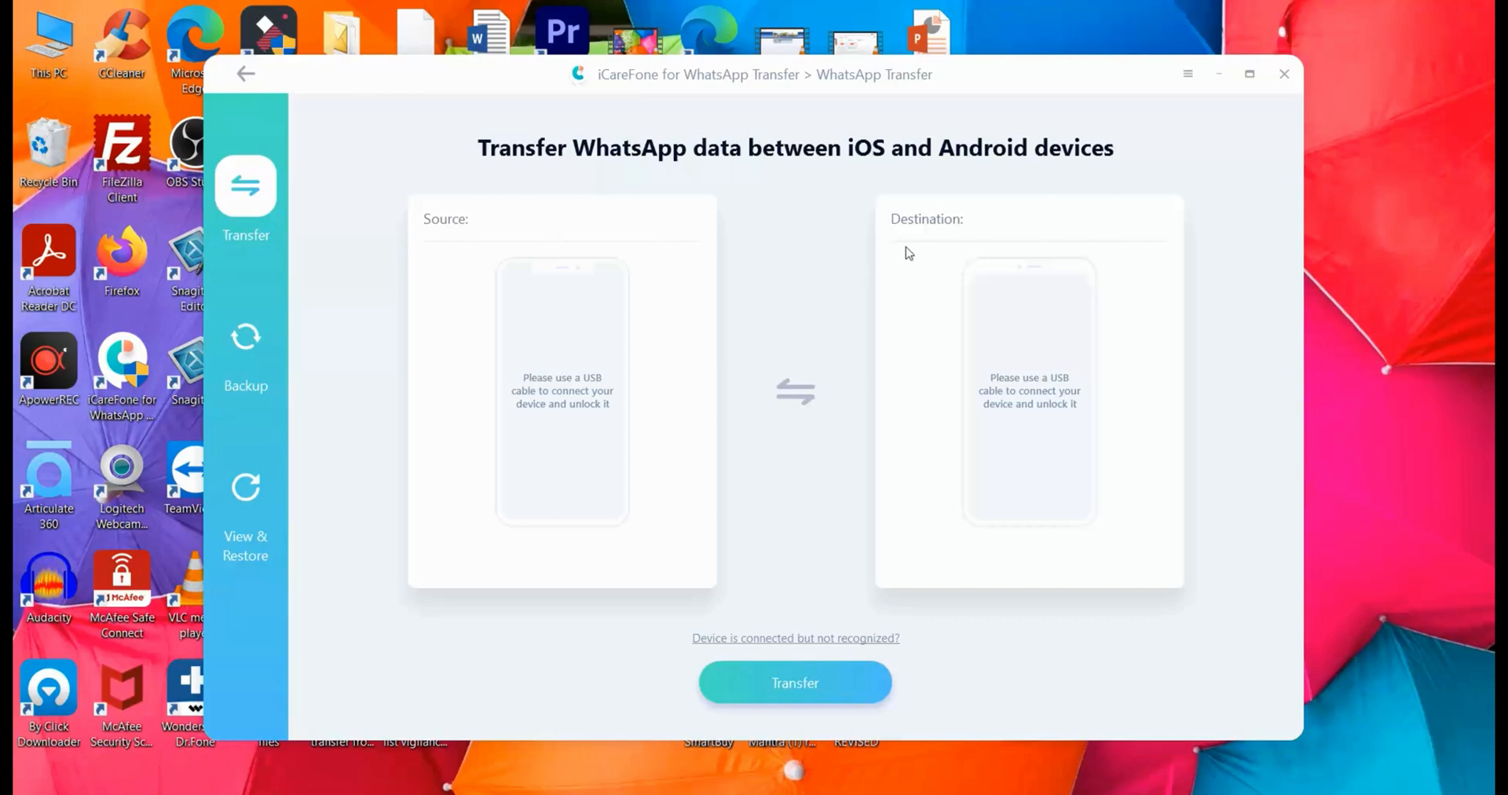
mouse_move(791, 227)
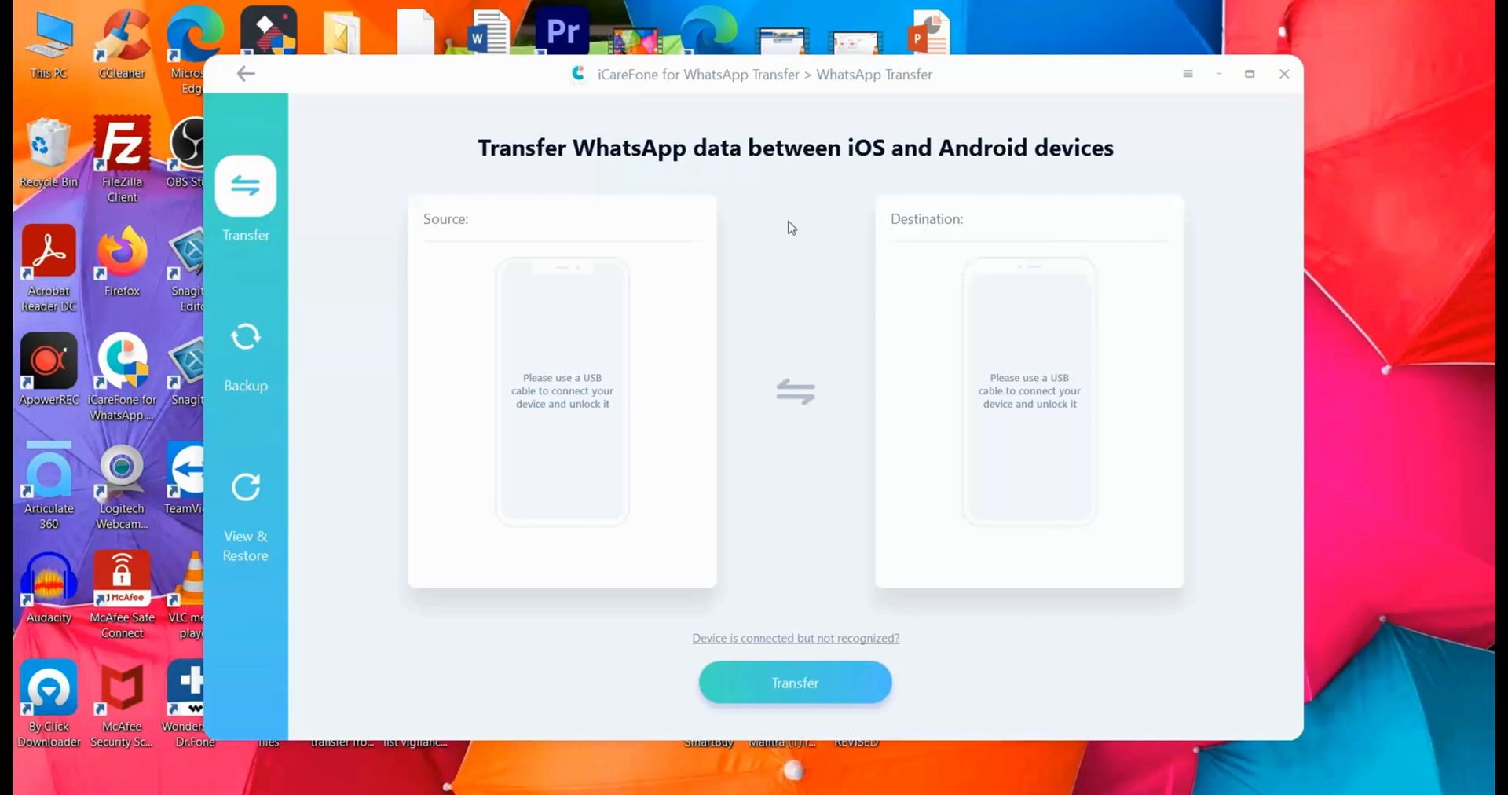
mouse_move(272, 220)
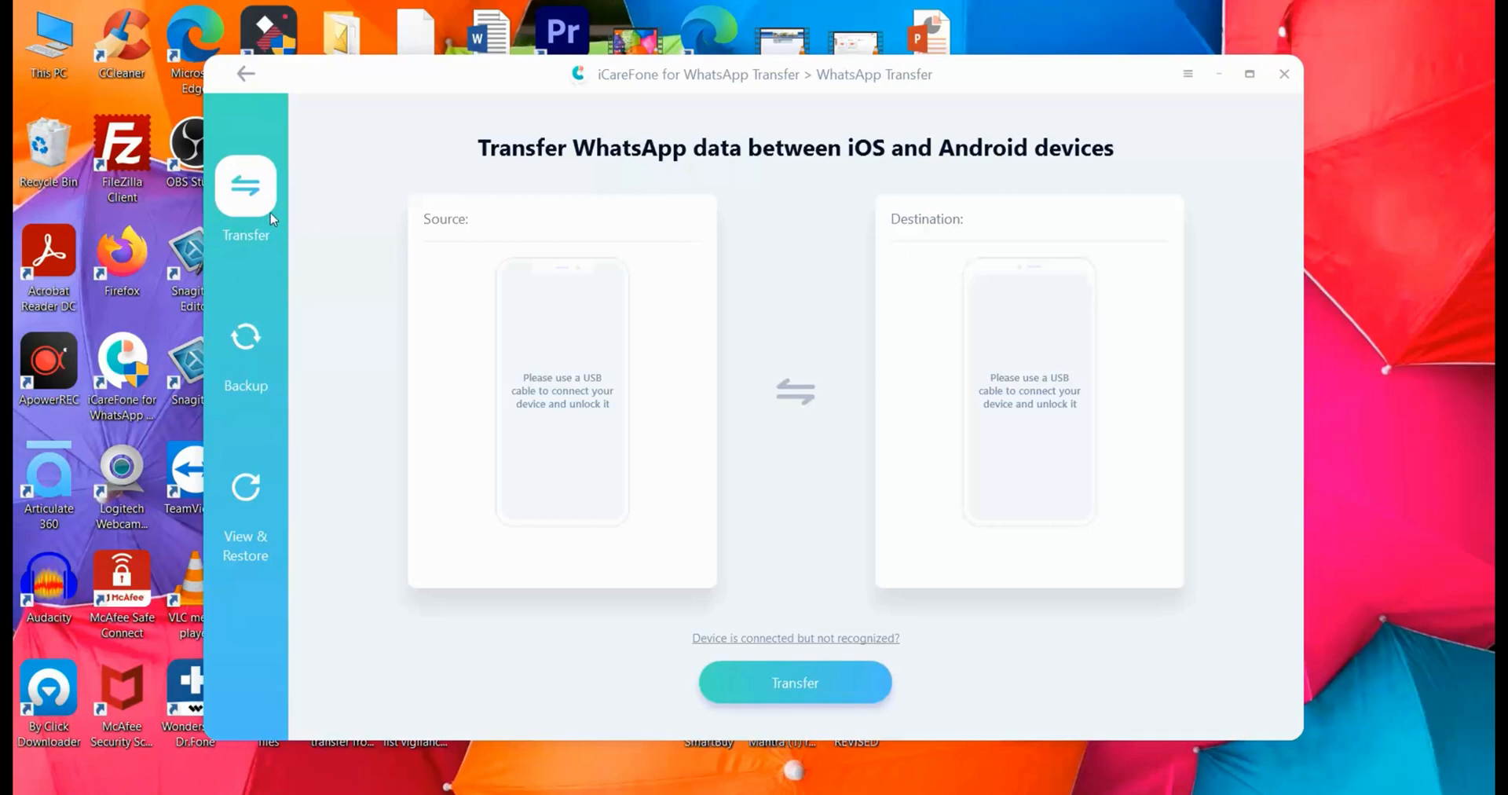
mouse_move(253, 395)
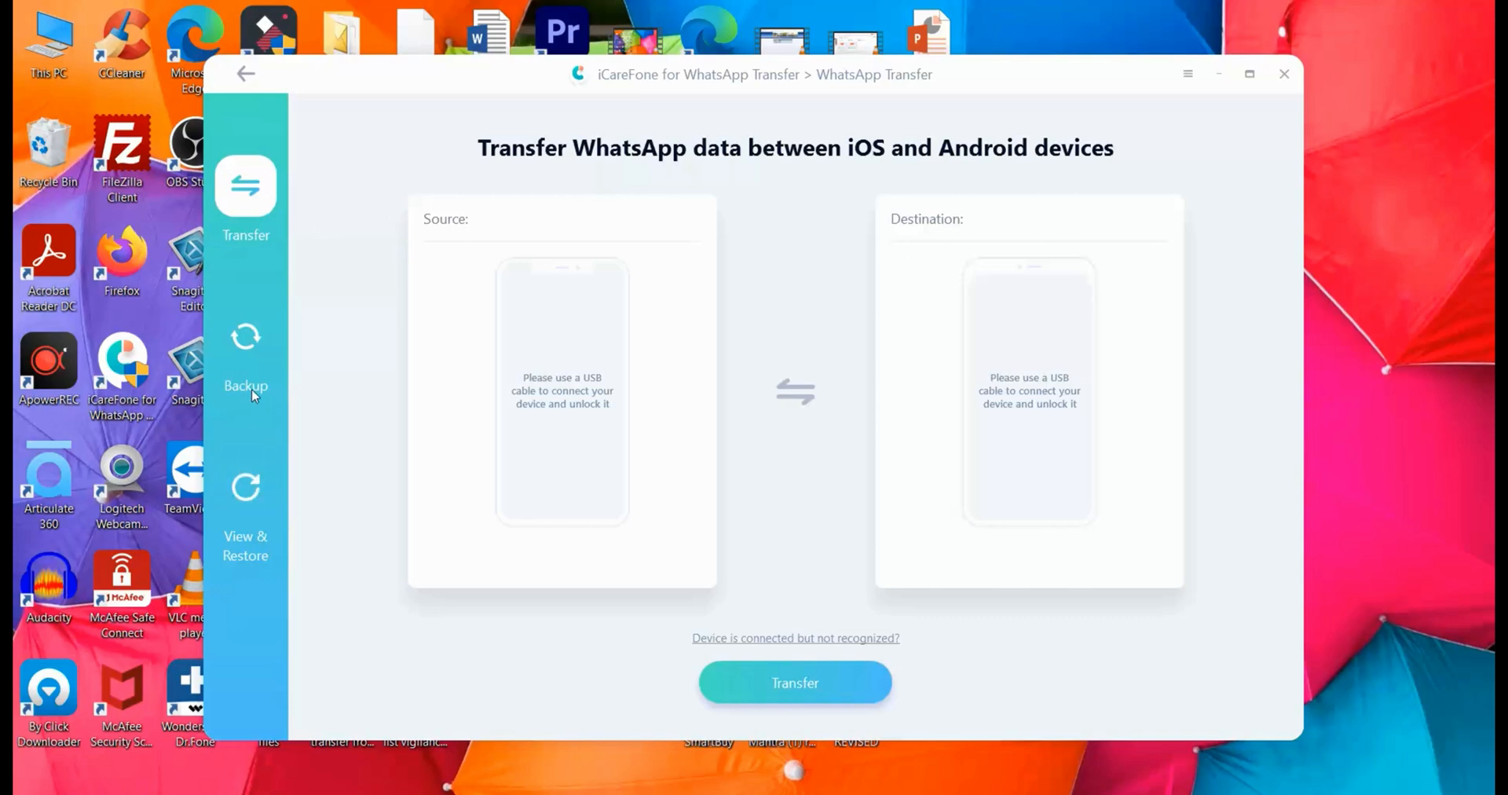
Step: Switch to the WhatsApp backup page with samsung(SM-M317F) as the backup device
left_click(245, 347)
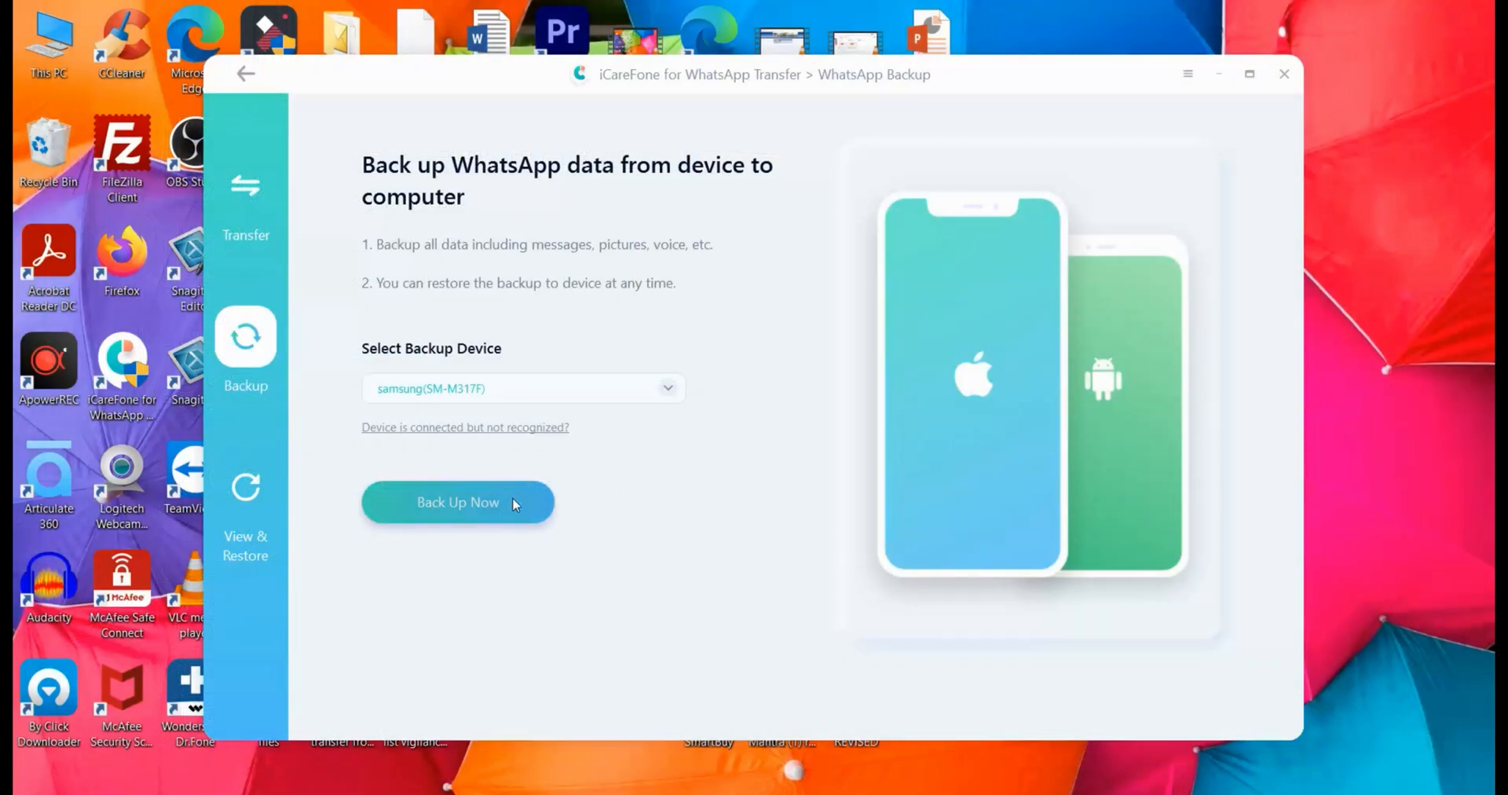
Step: Start Back Up Now, review the backup history tab, and continue with Create new backup
left_click(458, 503)
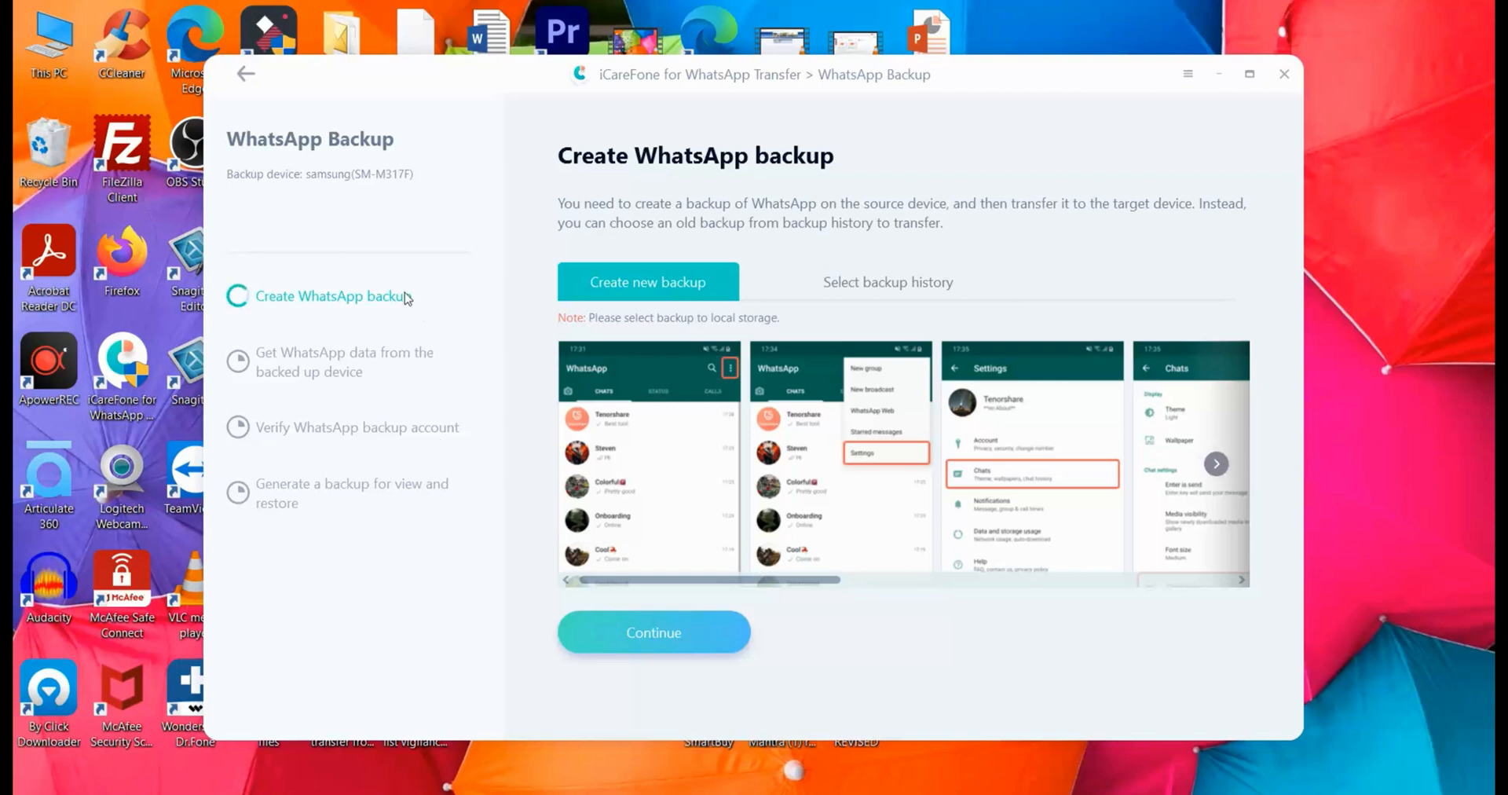
mouse_move(680, 300)
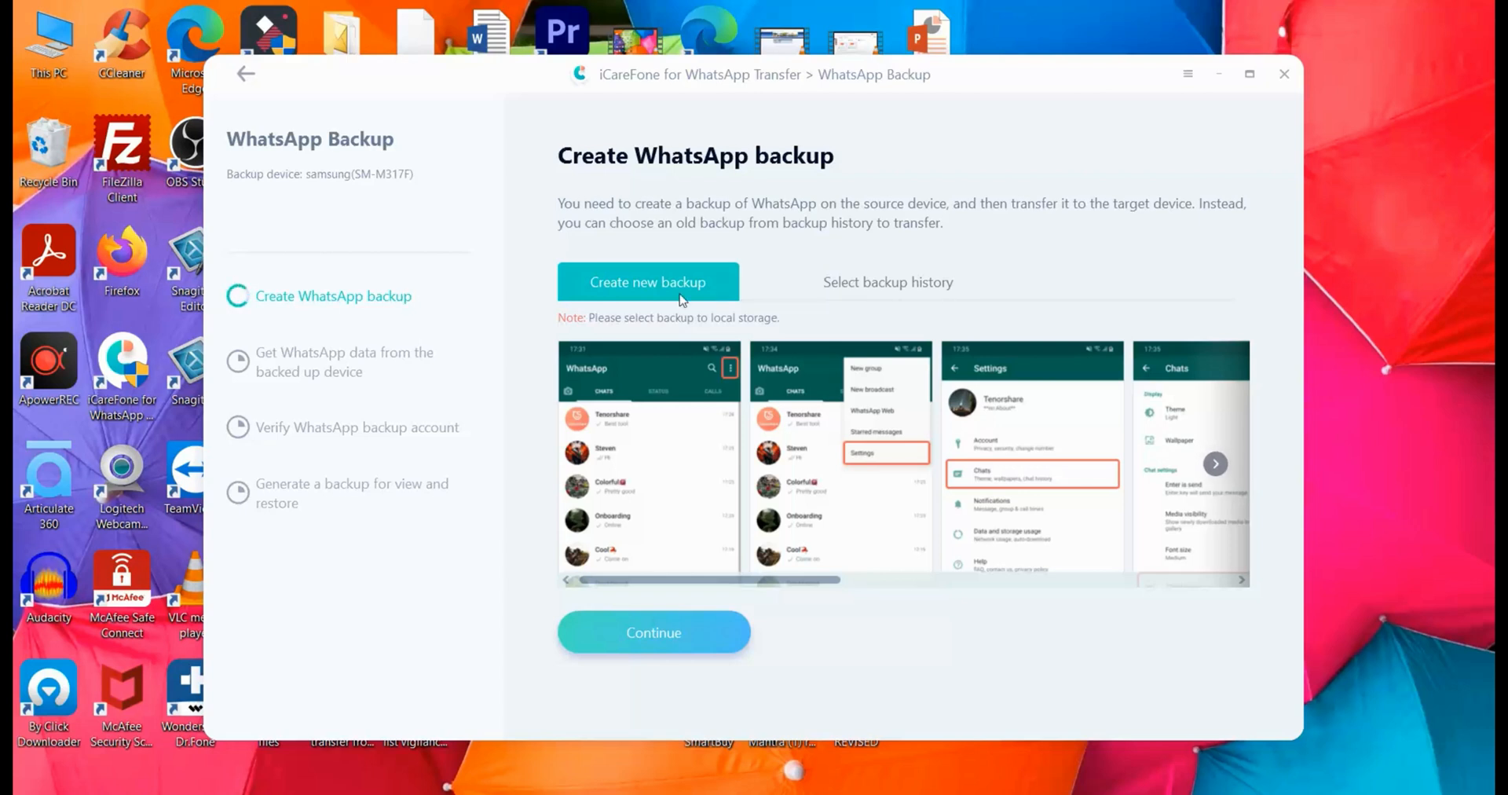
left_click(886, 281)
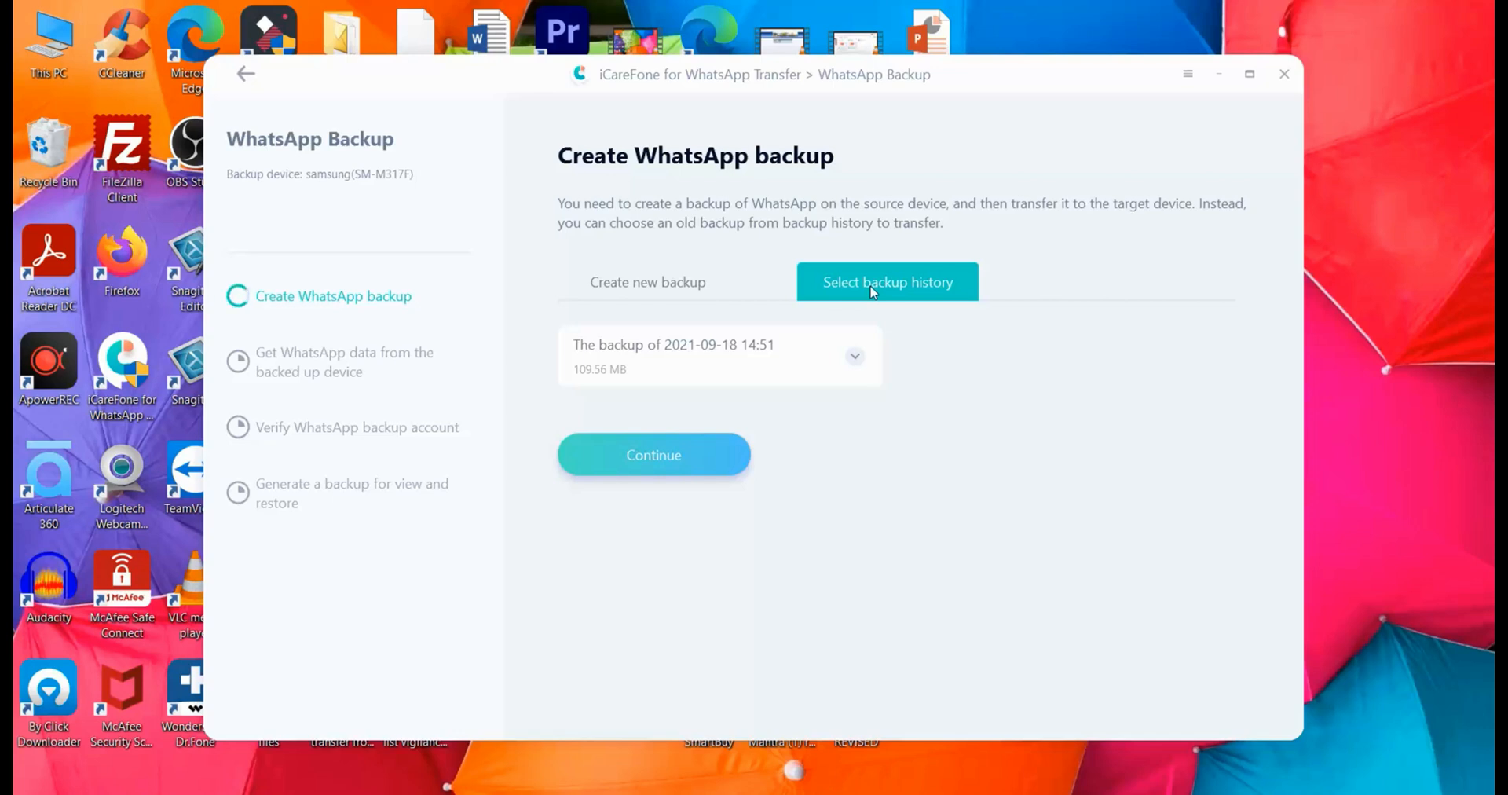
mouse_move(780, 359)
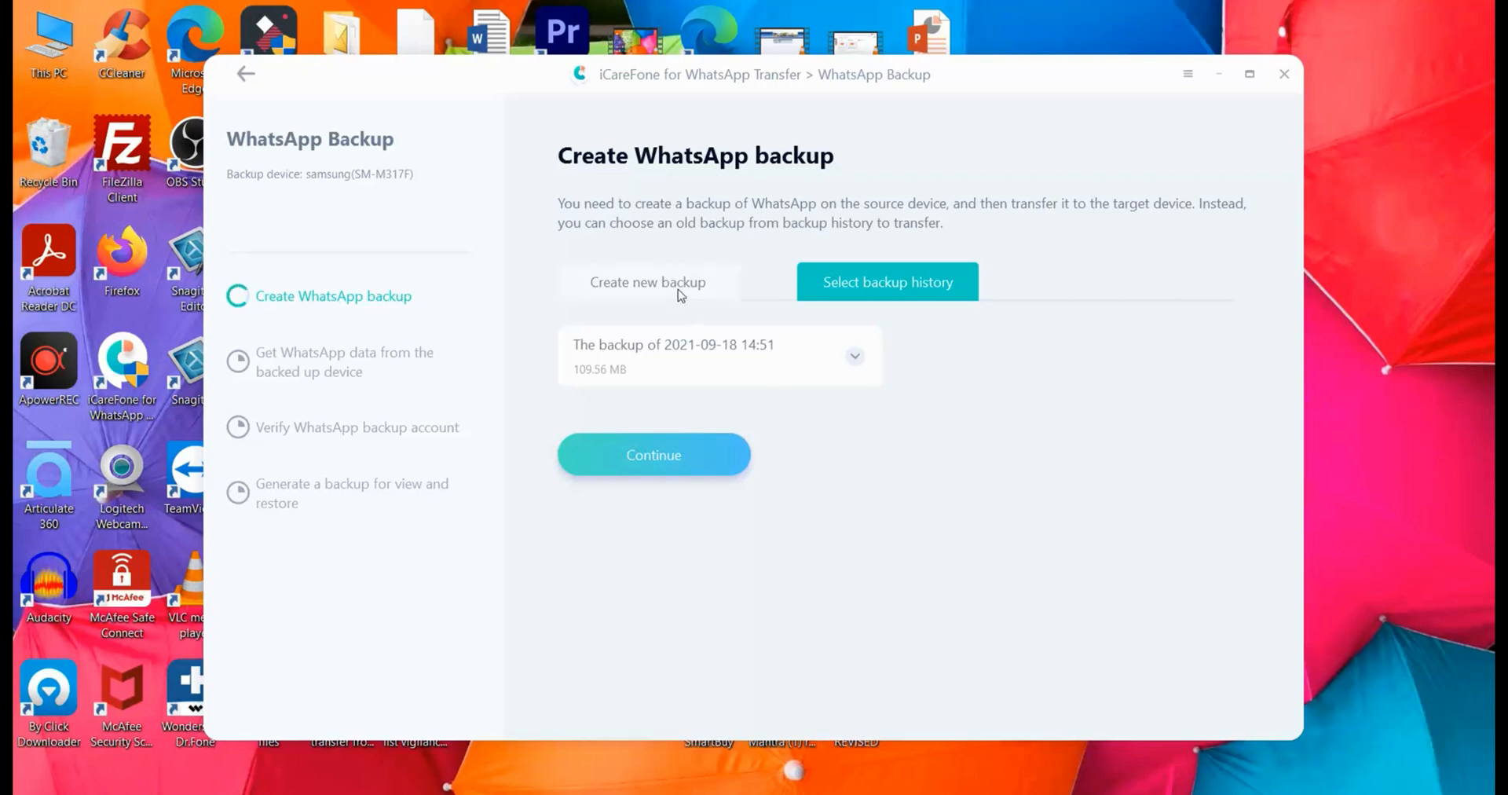
left_click(647, 281)
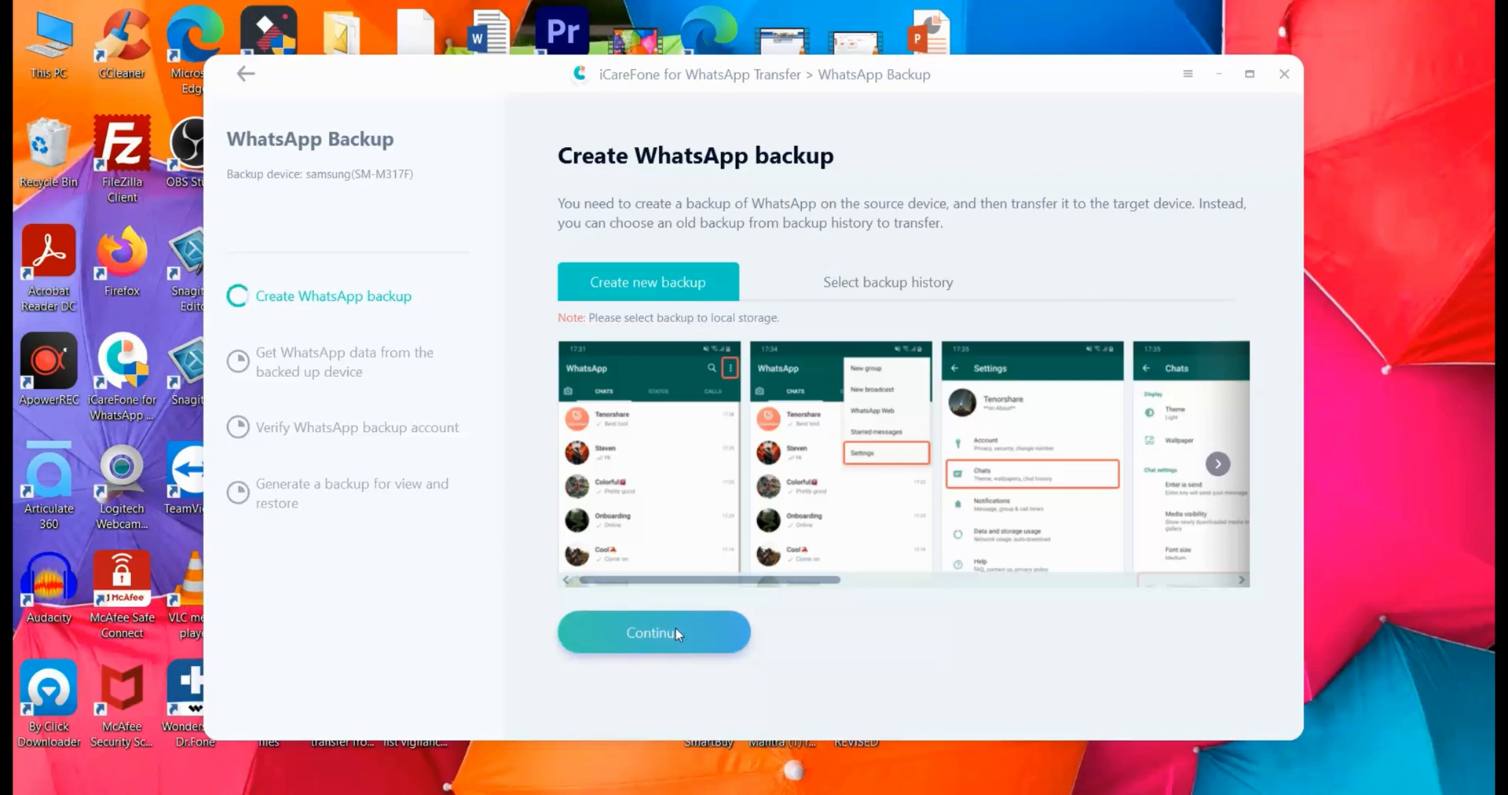
left_click(653, 631)
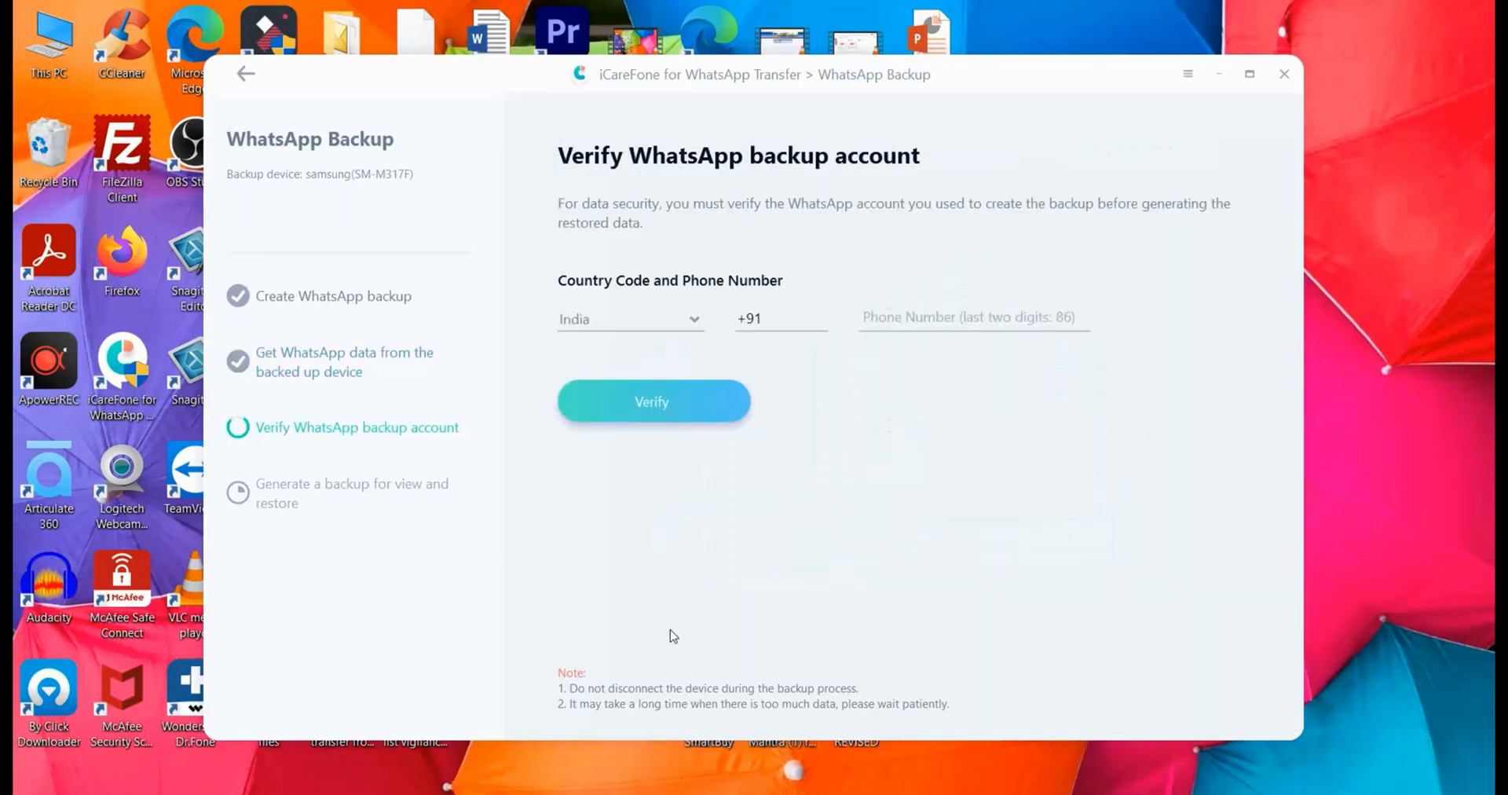
Step: Enter and verify the backup account's phone number, continuing past the two-step and SMS notices
type("2222222222222222222")
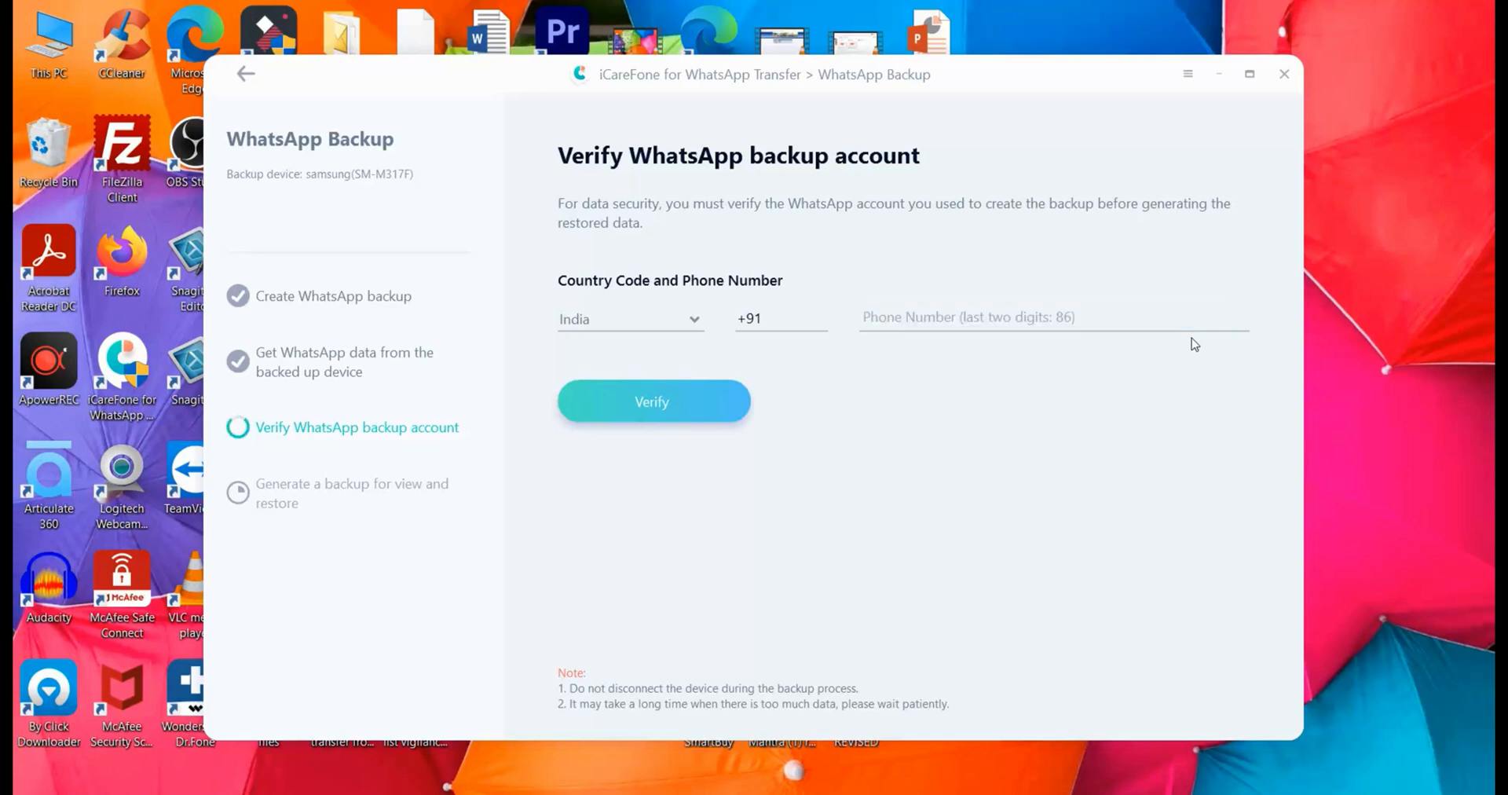
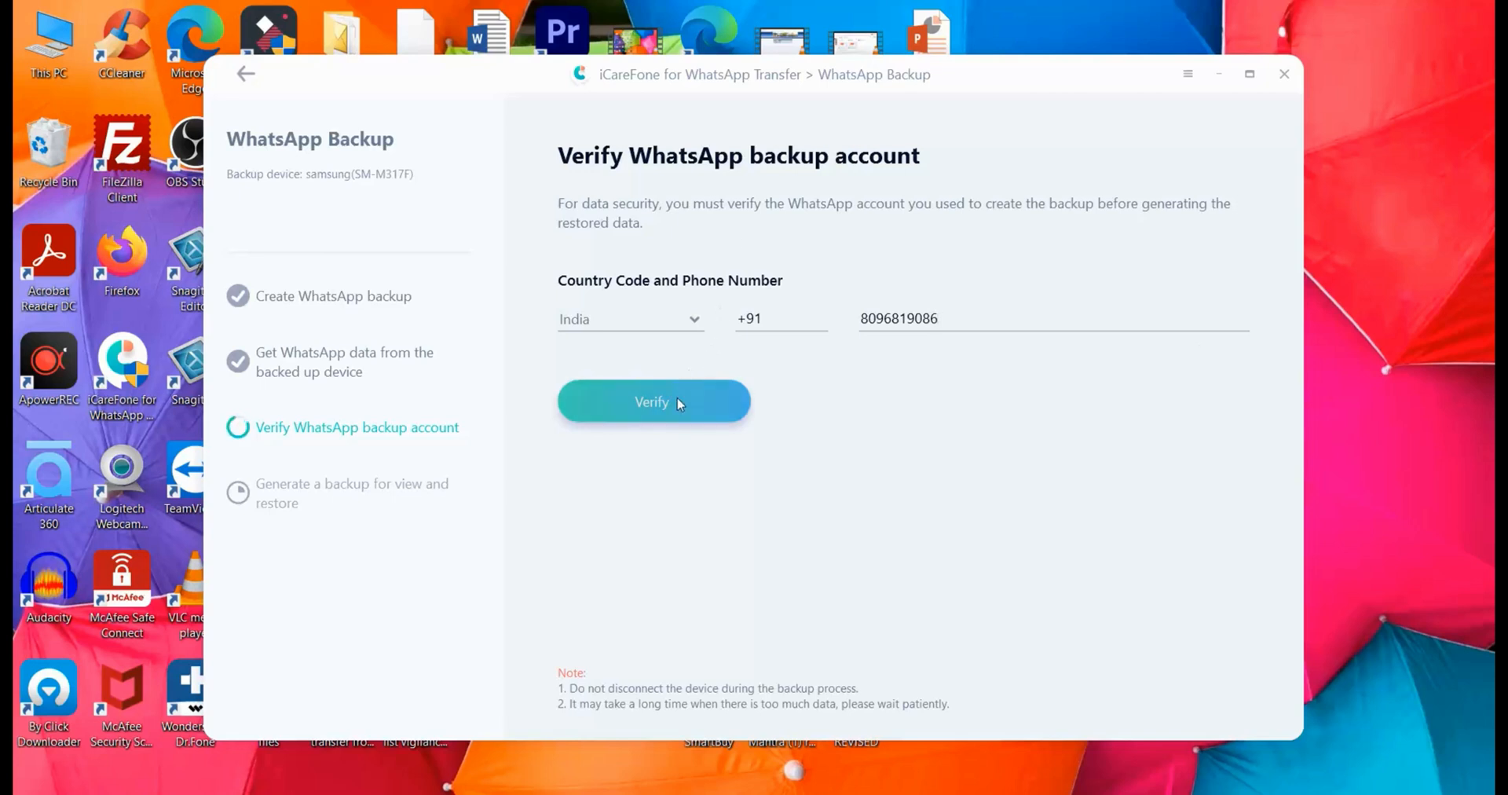
left_click(653, 400)
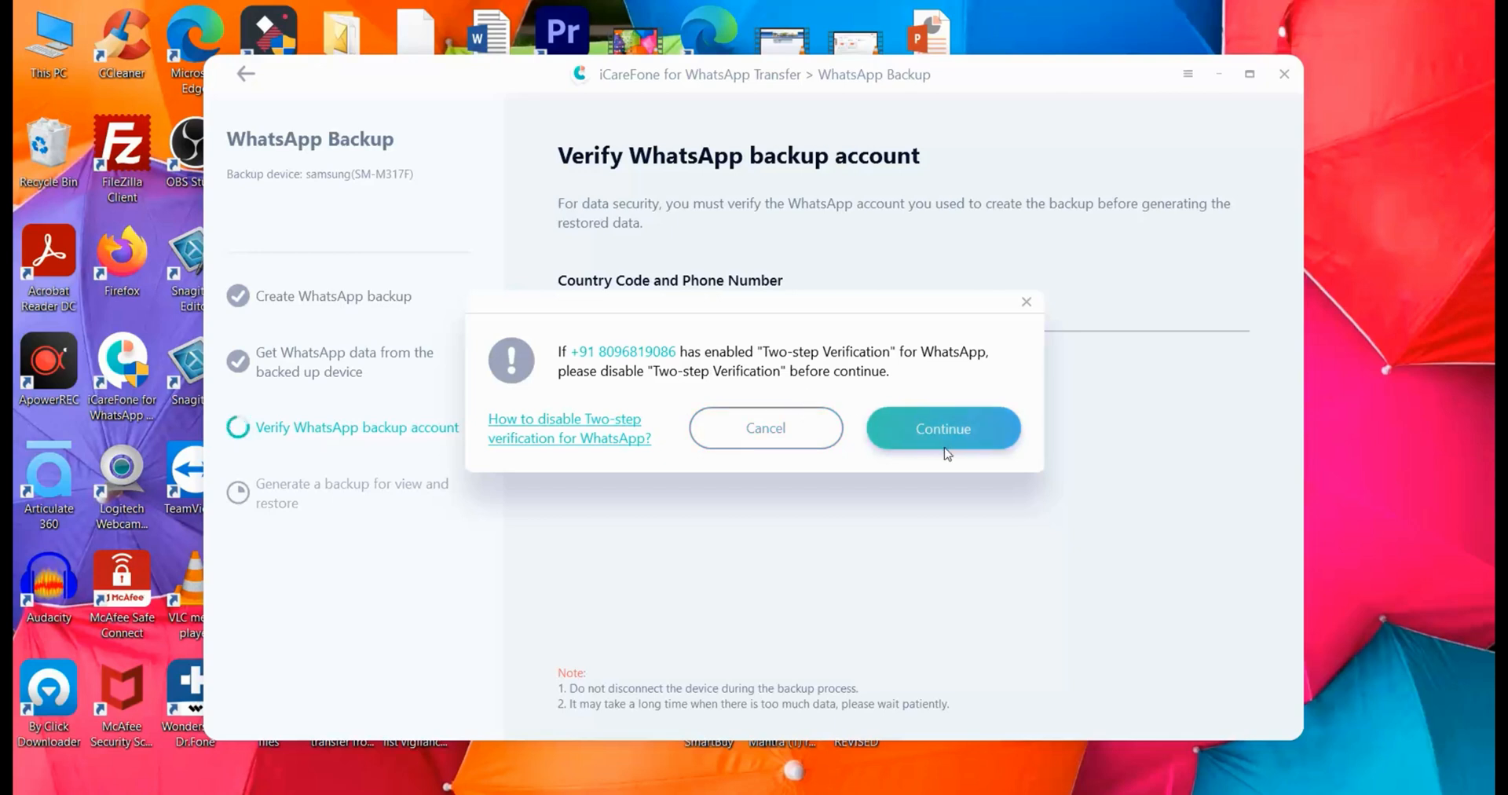
left_click(943, 427)
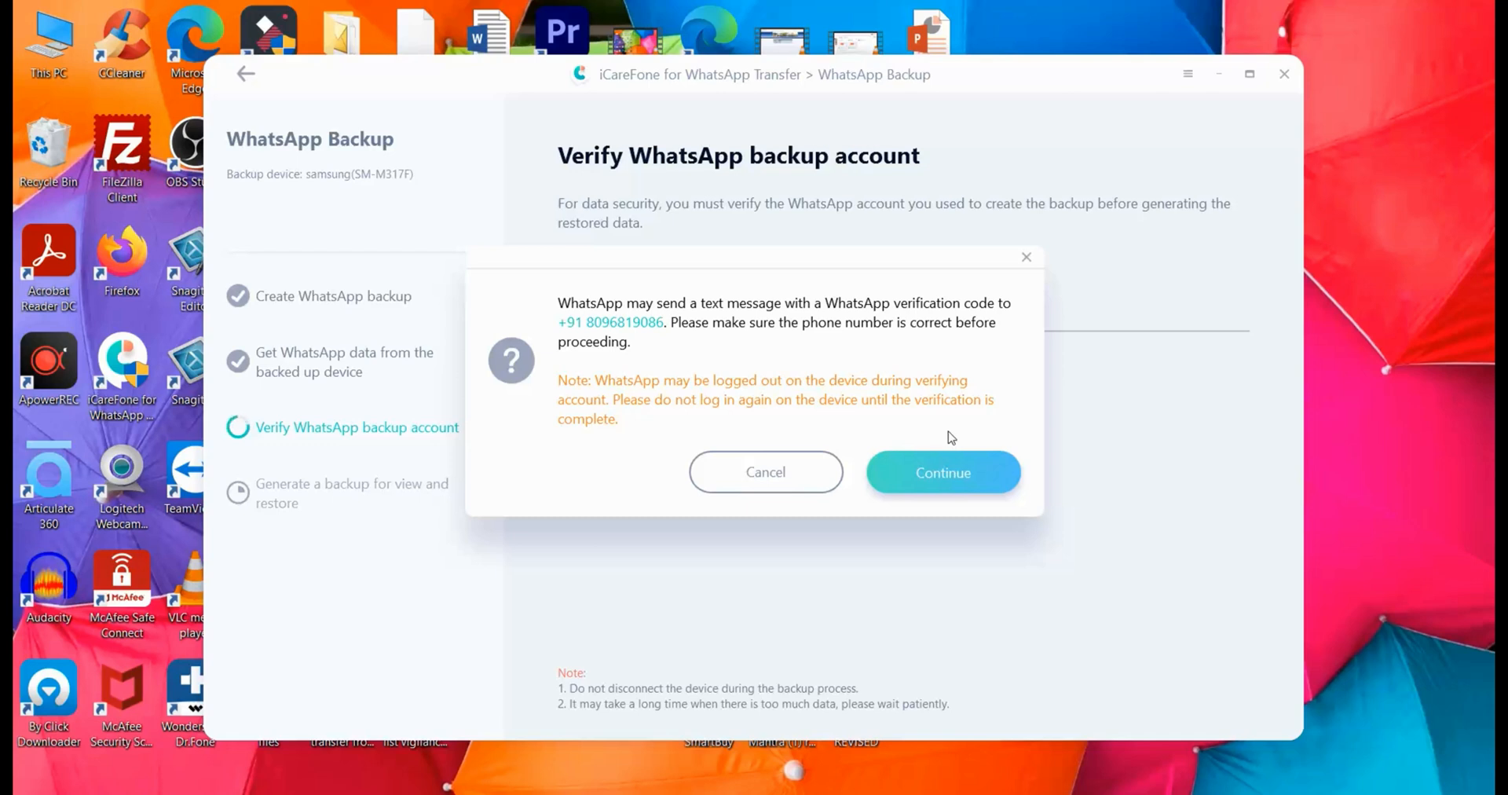
mouse_move(947, 454)
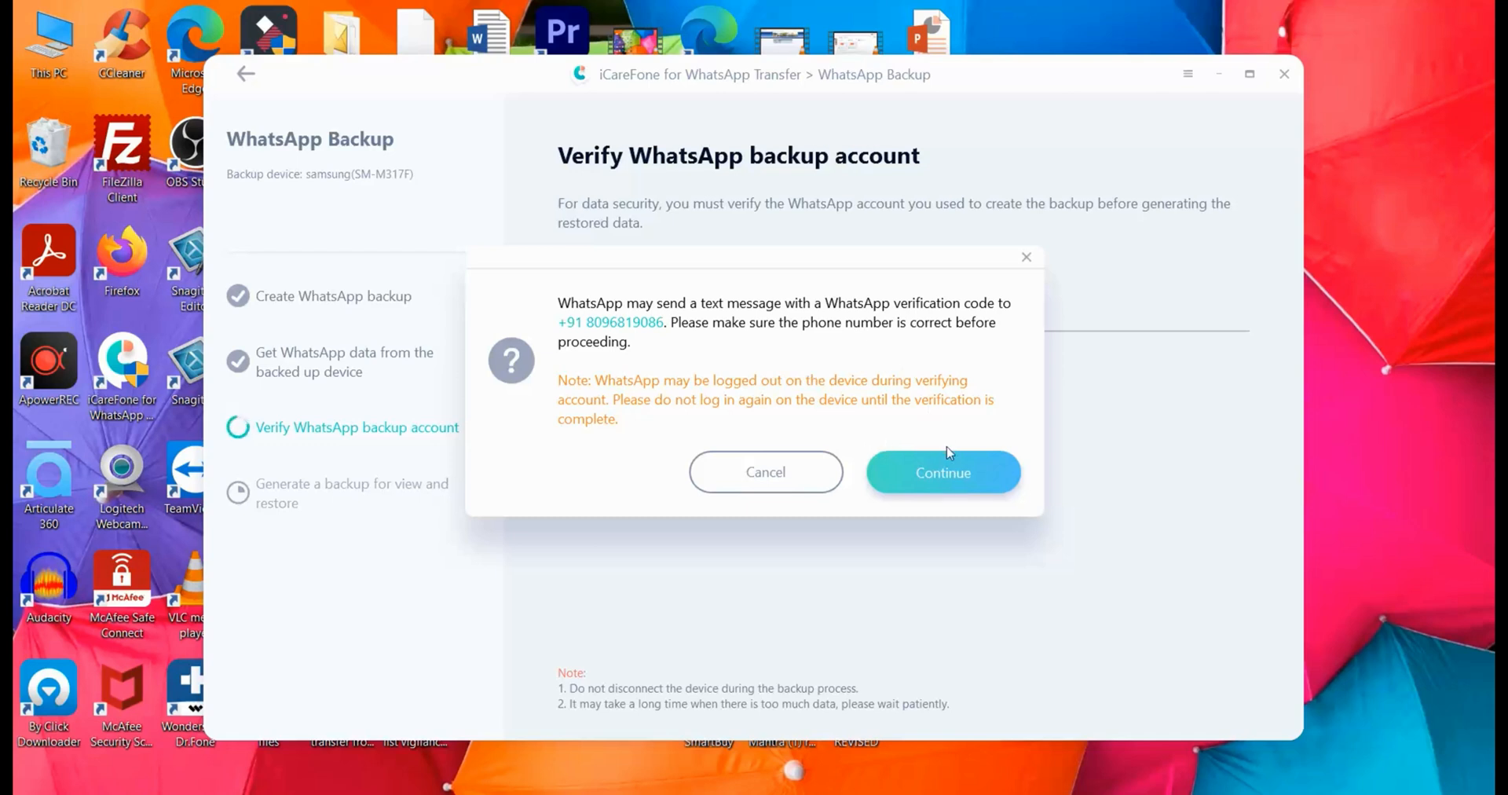
left_click(942, 471)
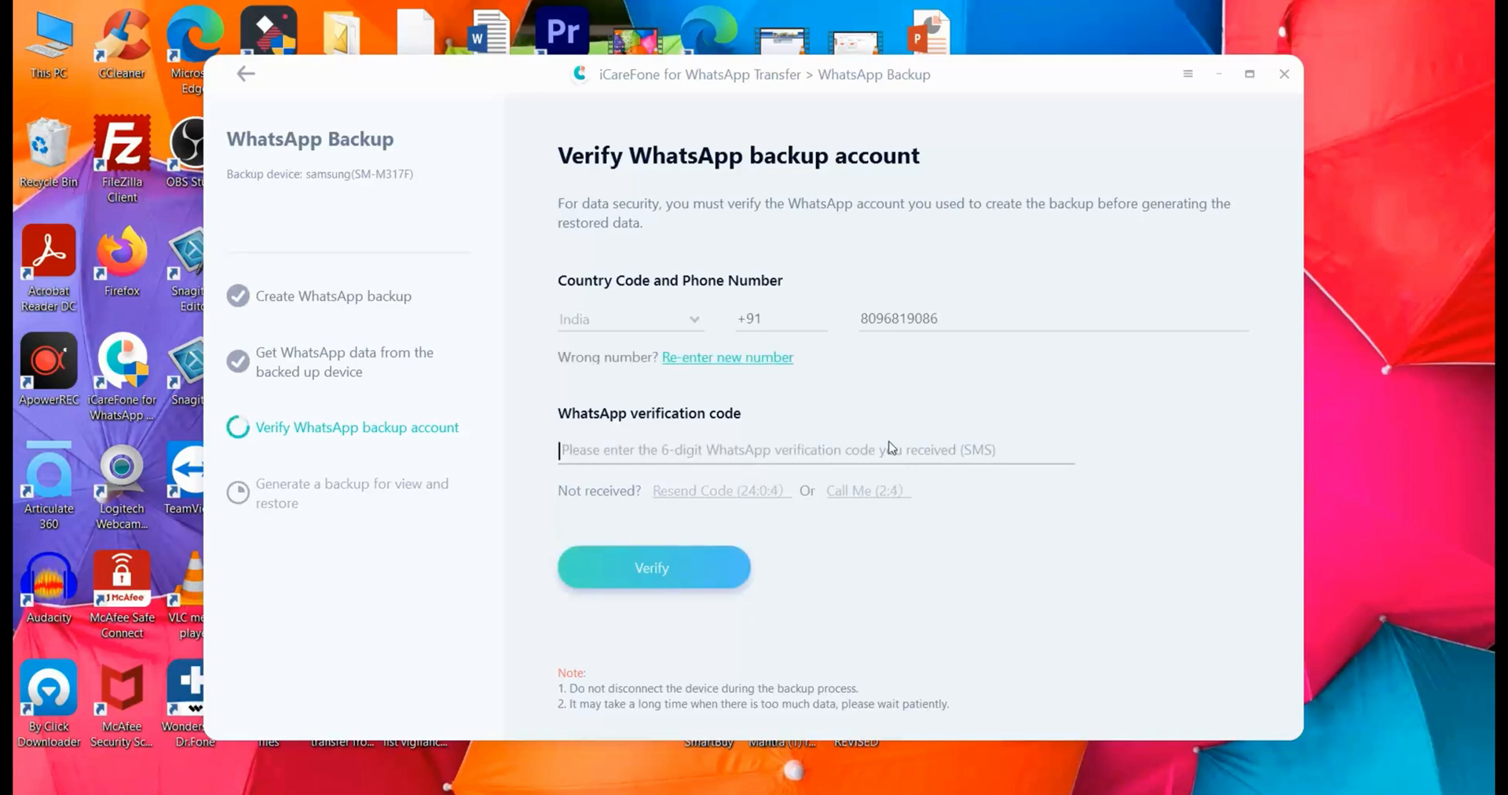
mouse_move(893, 454)
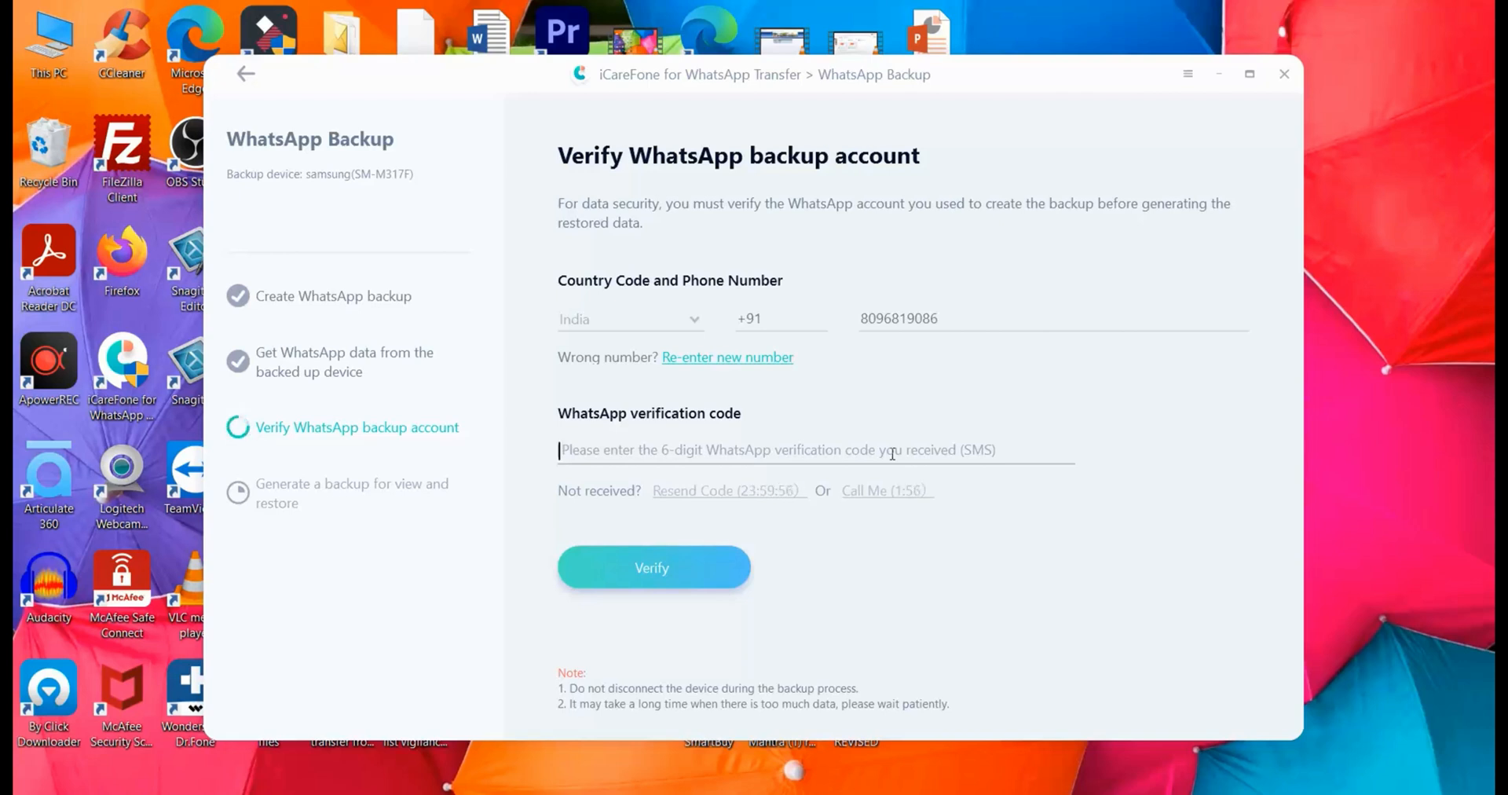
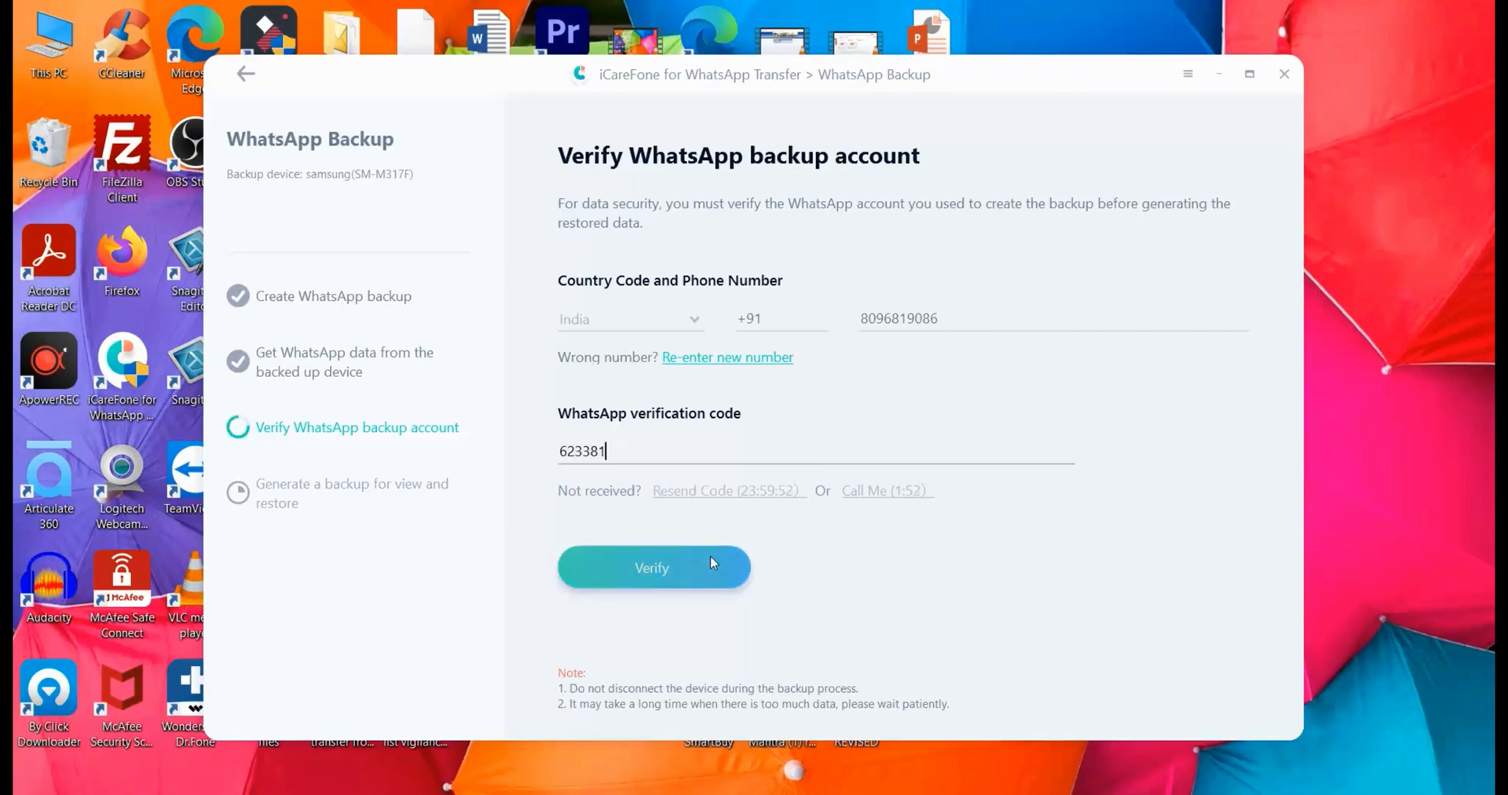
left_click(654, 567)
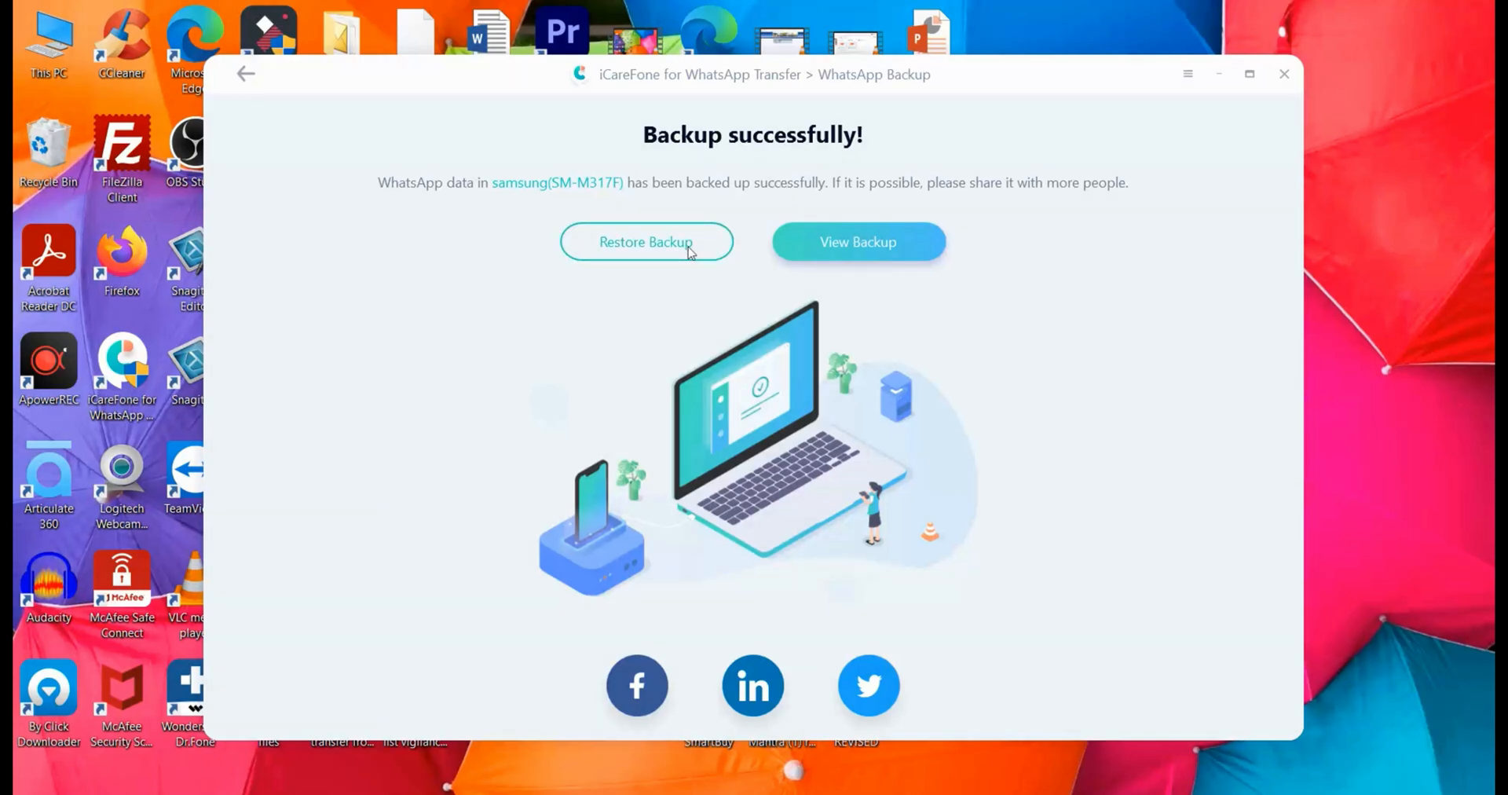
left_click(646, 242)
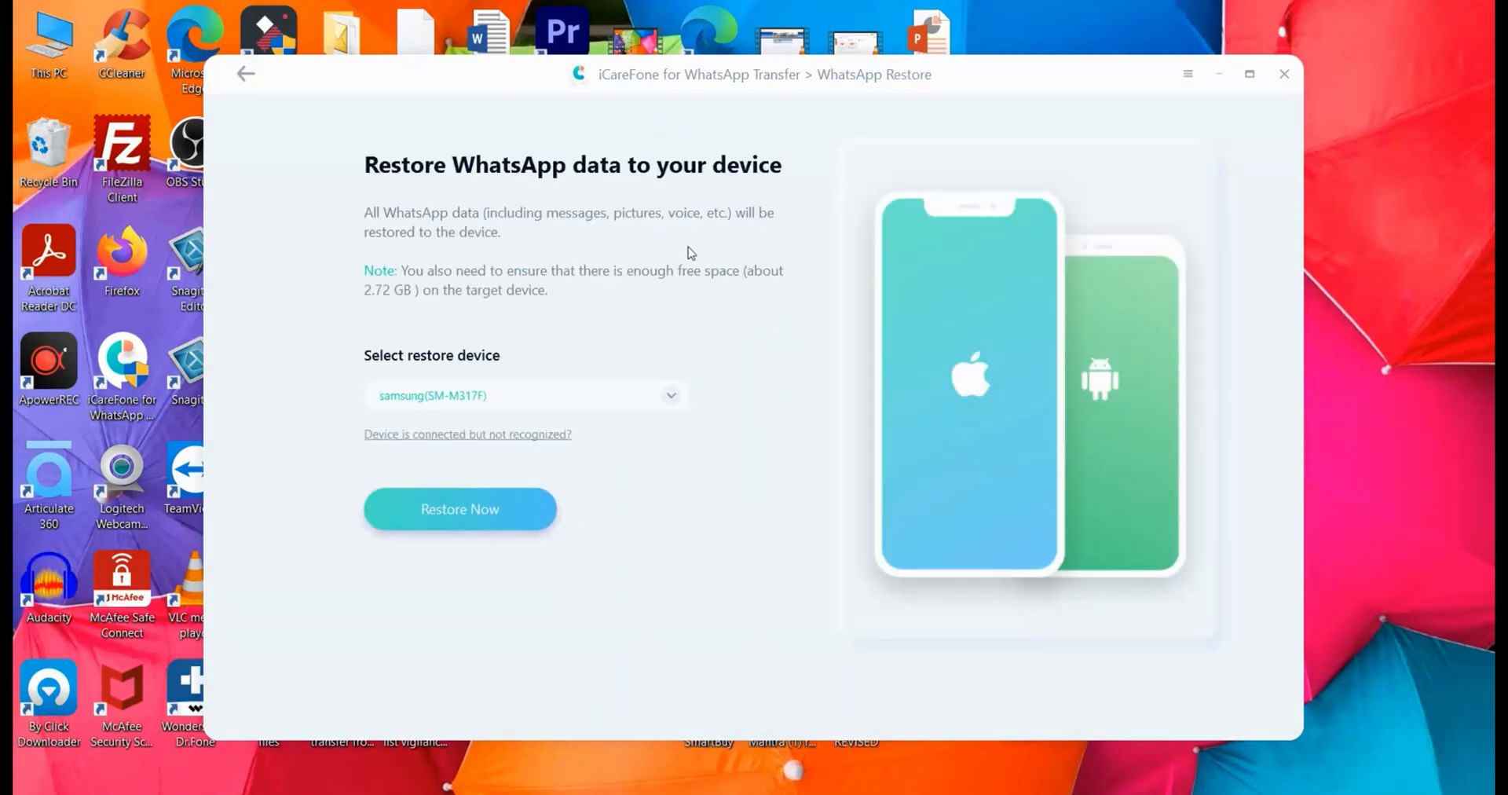
mouse_move(584, 275)
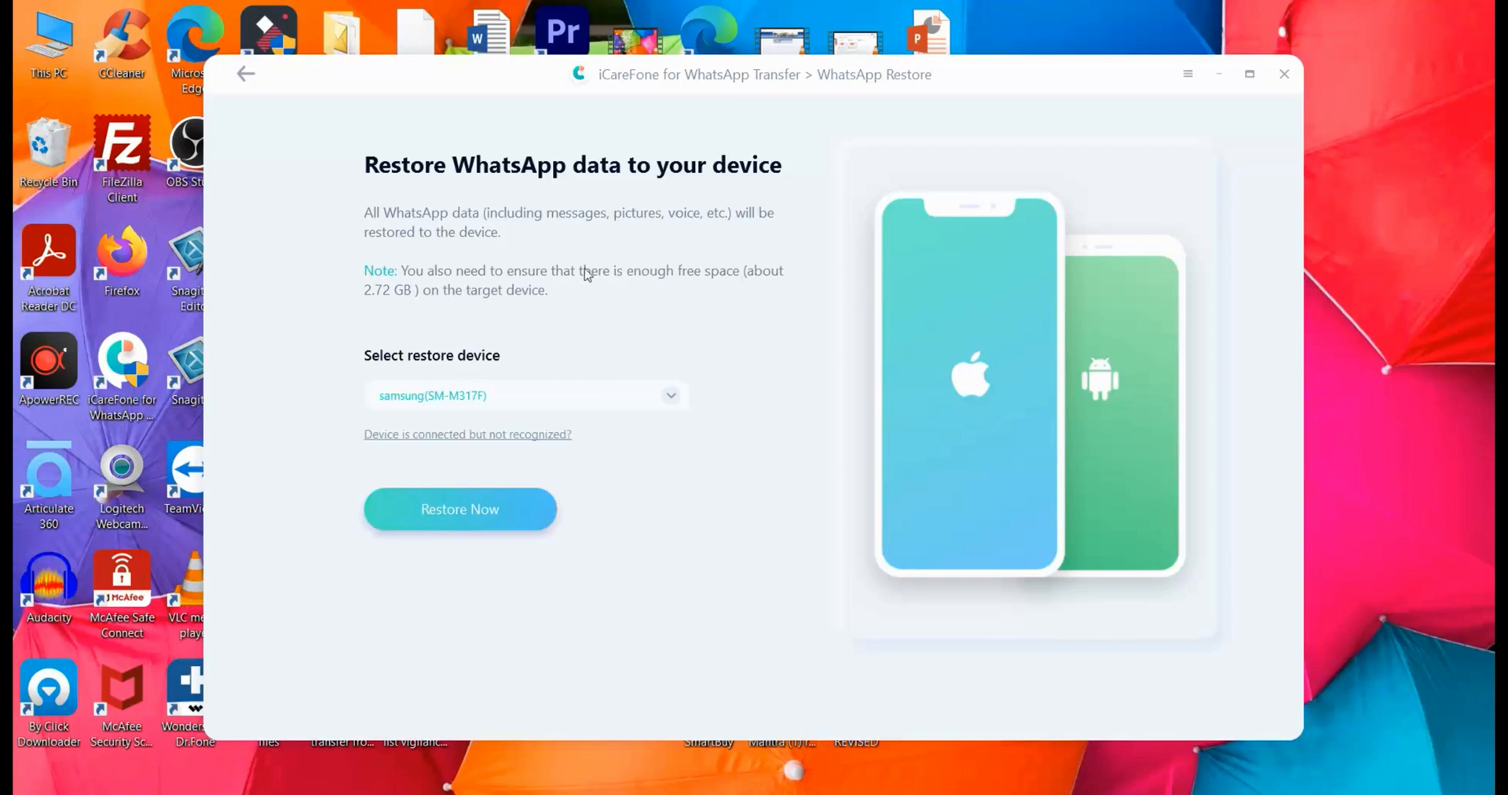
mouse_move(661, 237)
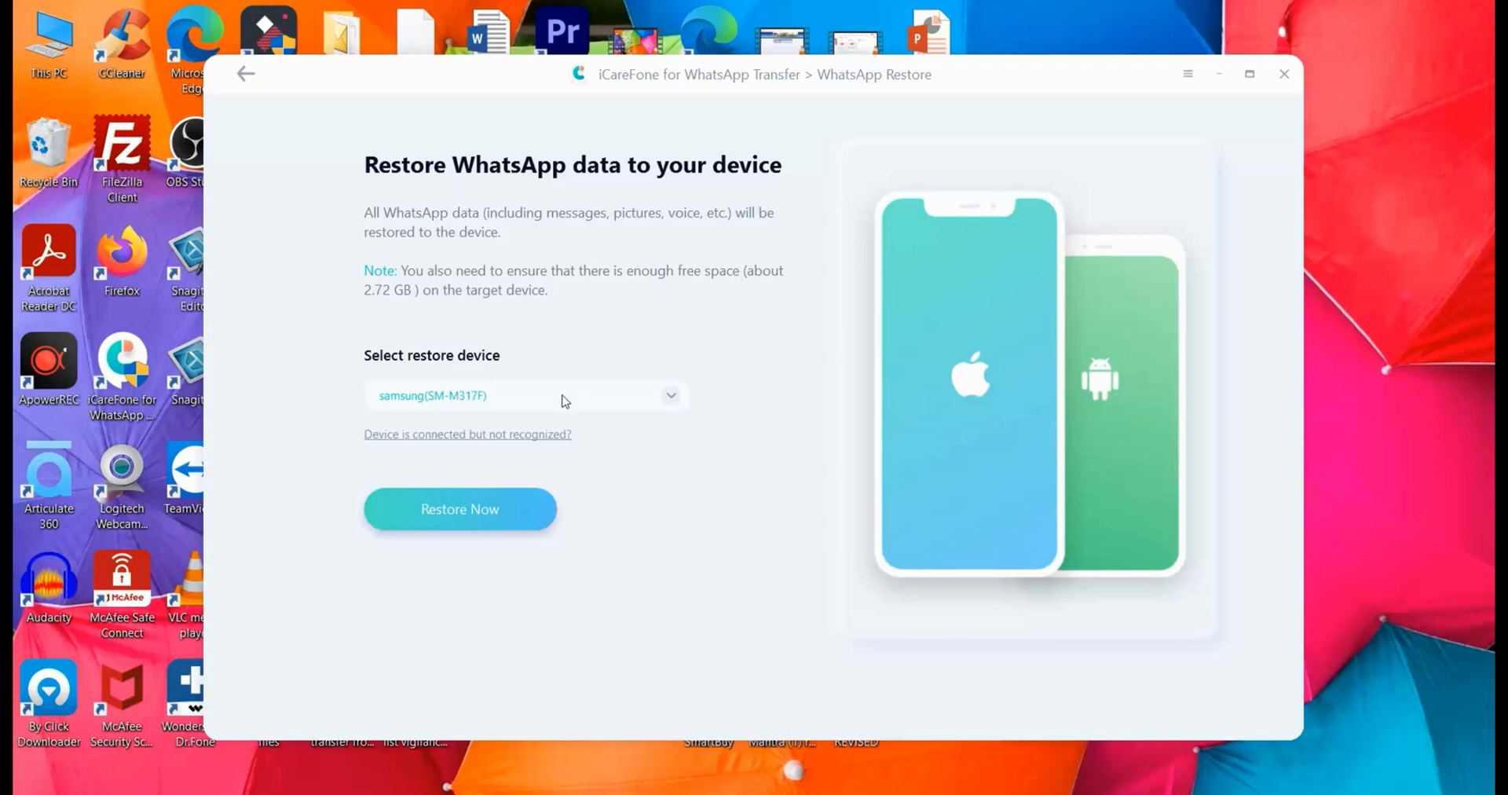
mouse_move(635, 411)
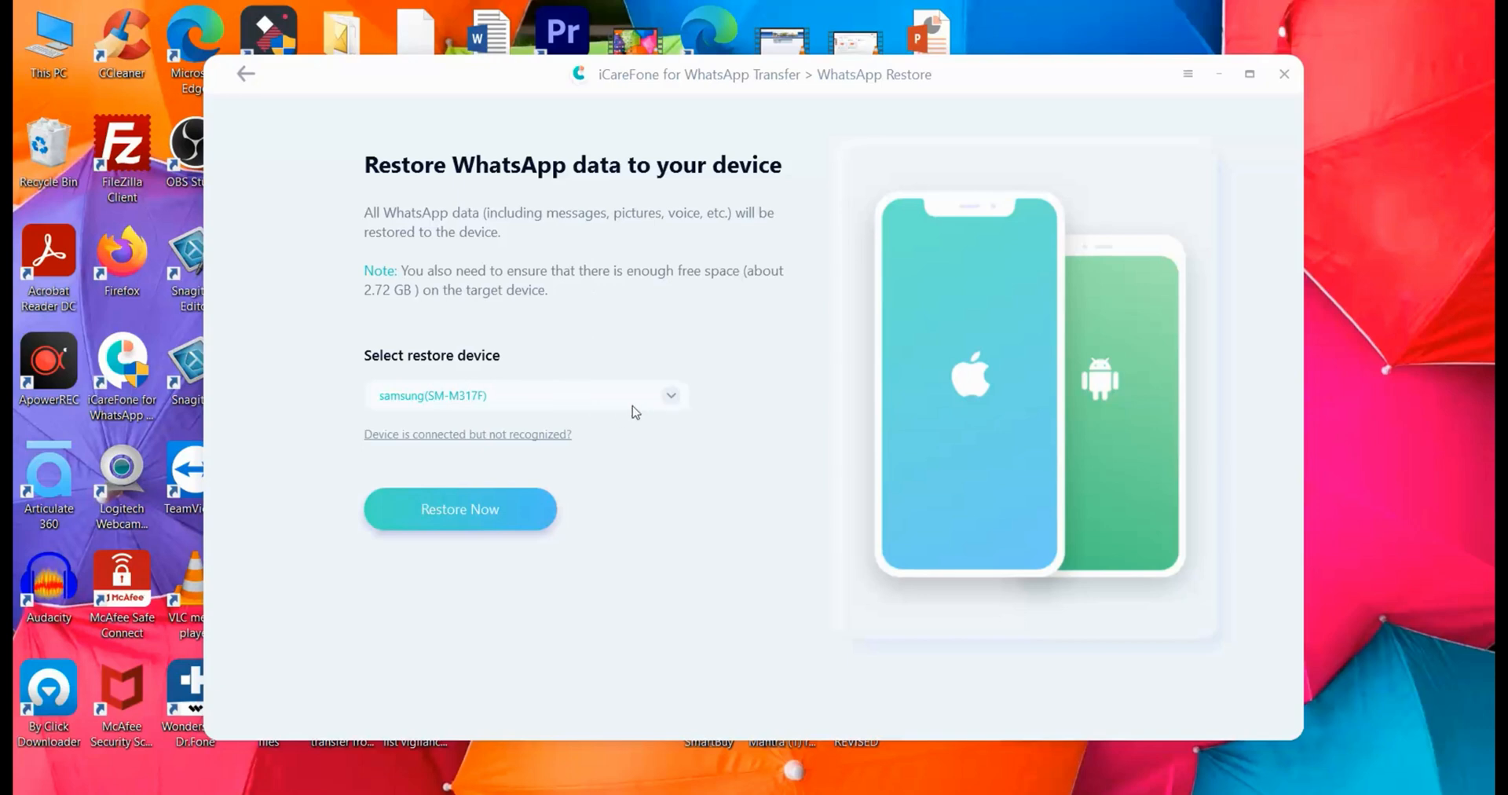
mouse_move(564, 394)
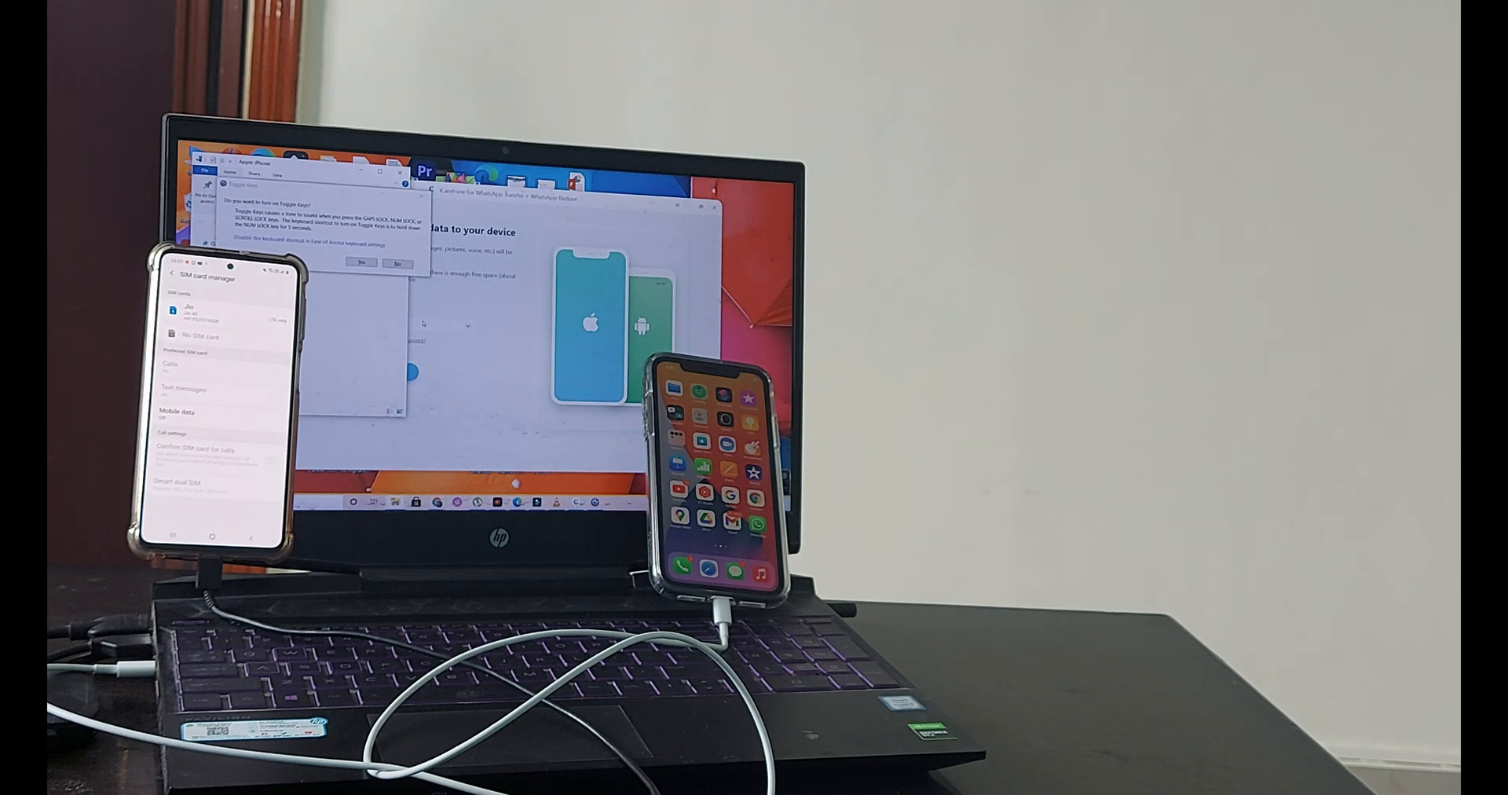
Step: Select iPhone(iPhone 11) as the restore device
left_click(396, 263)
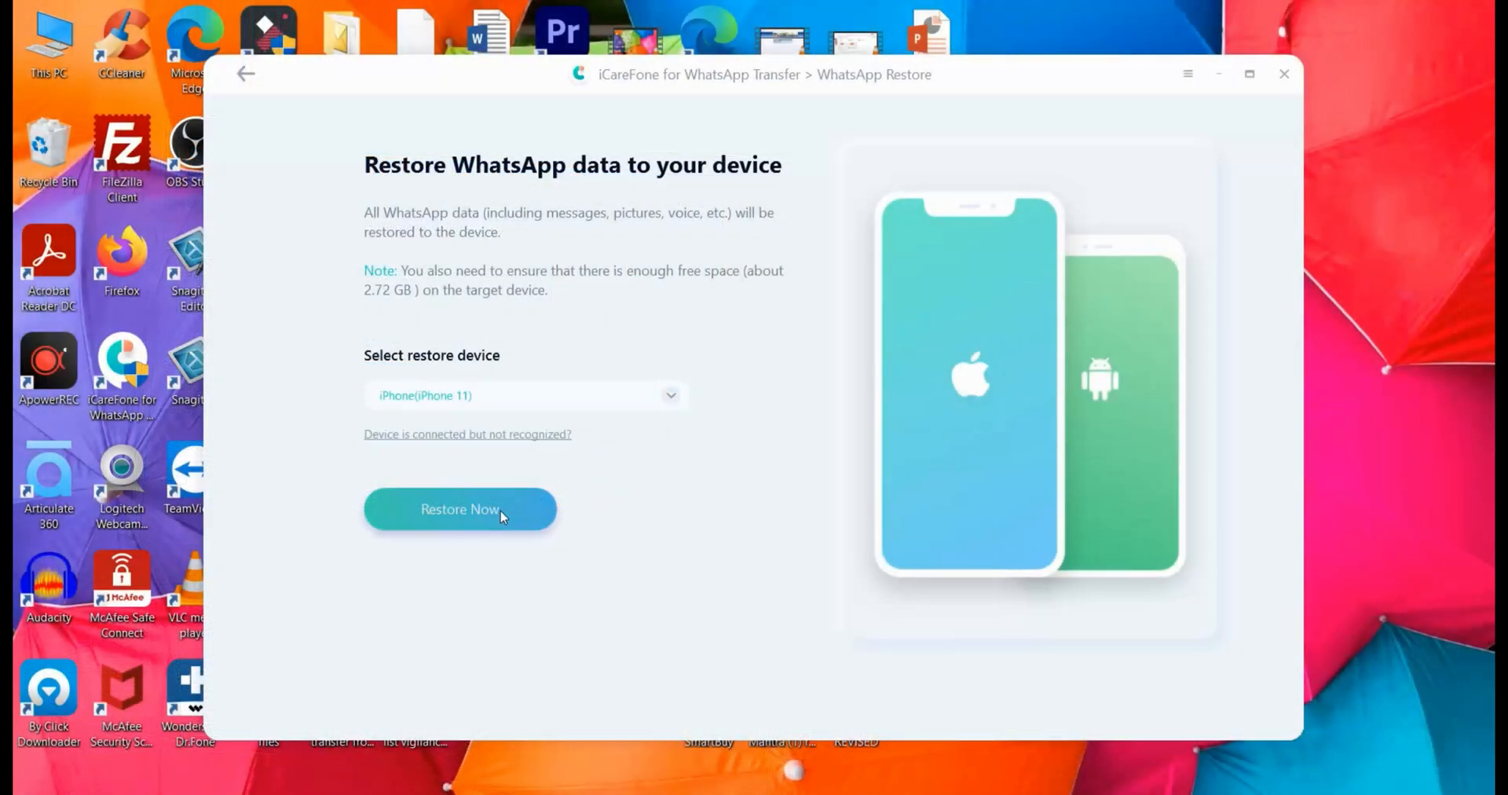
left_click(460, 509)
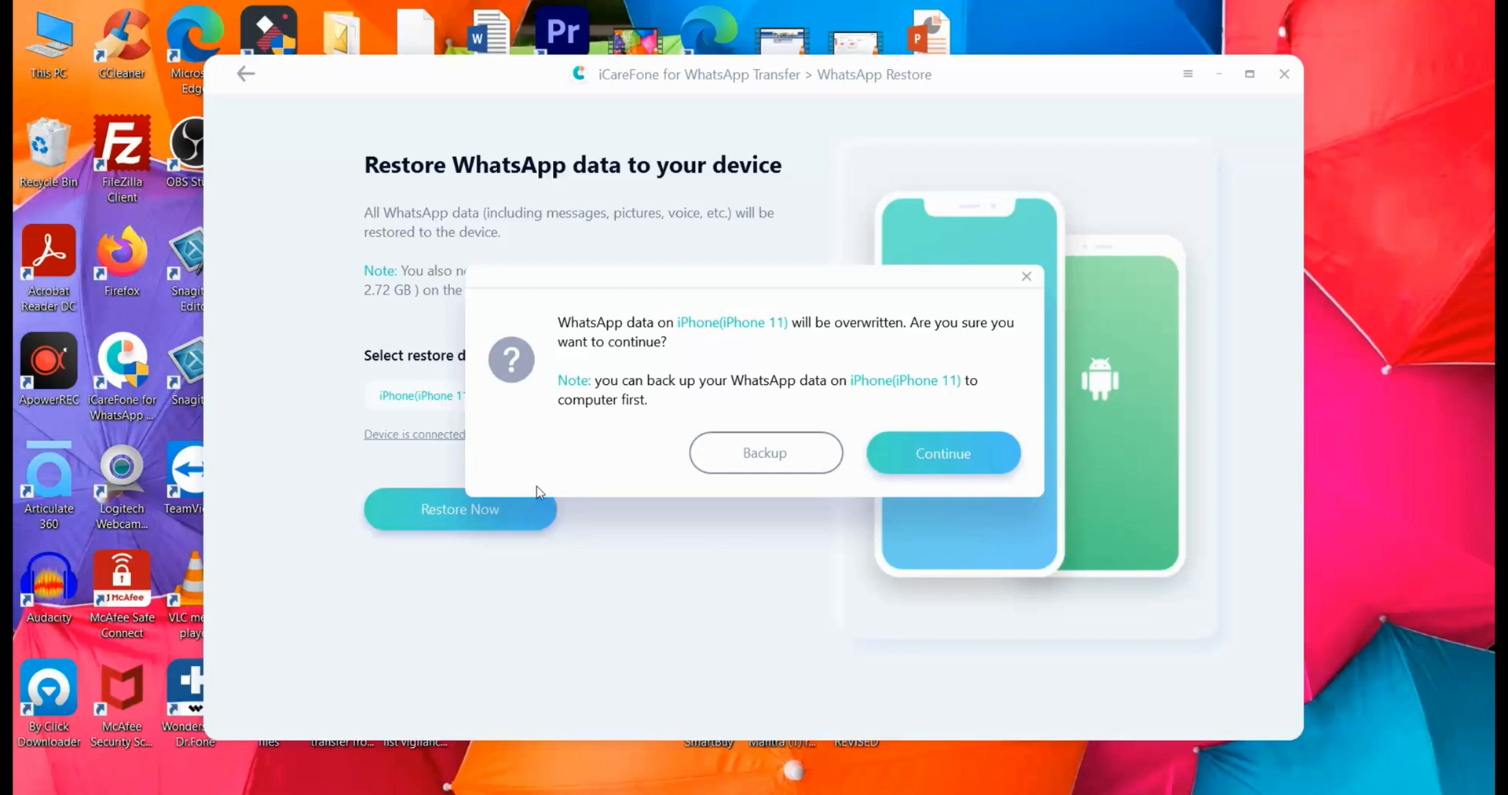
mouse_move(551, 484)
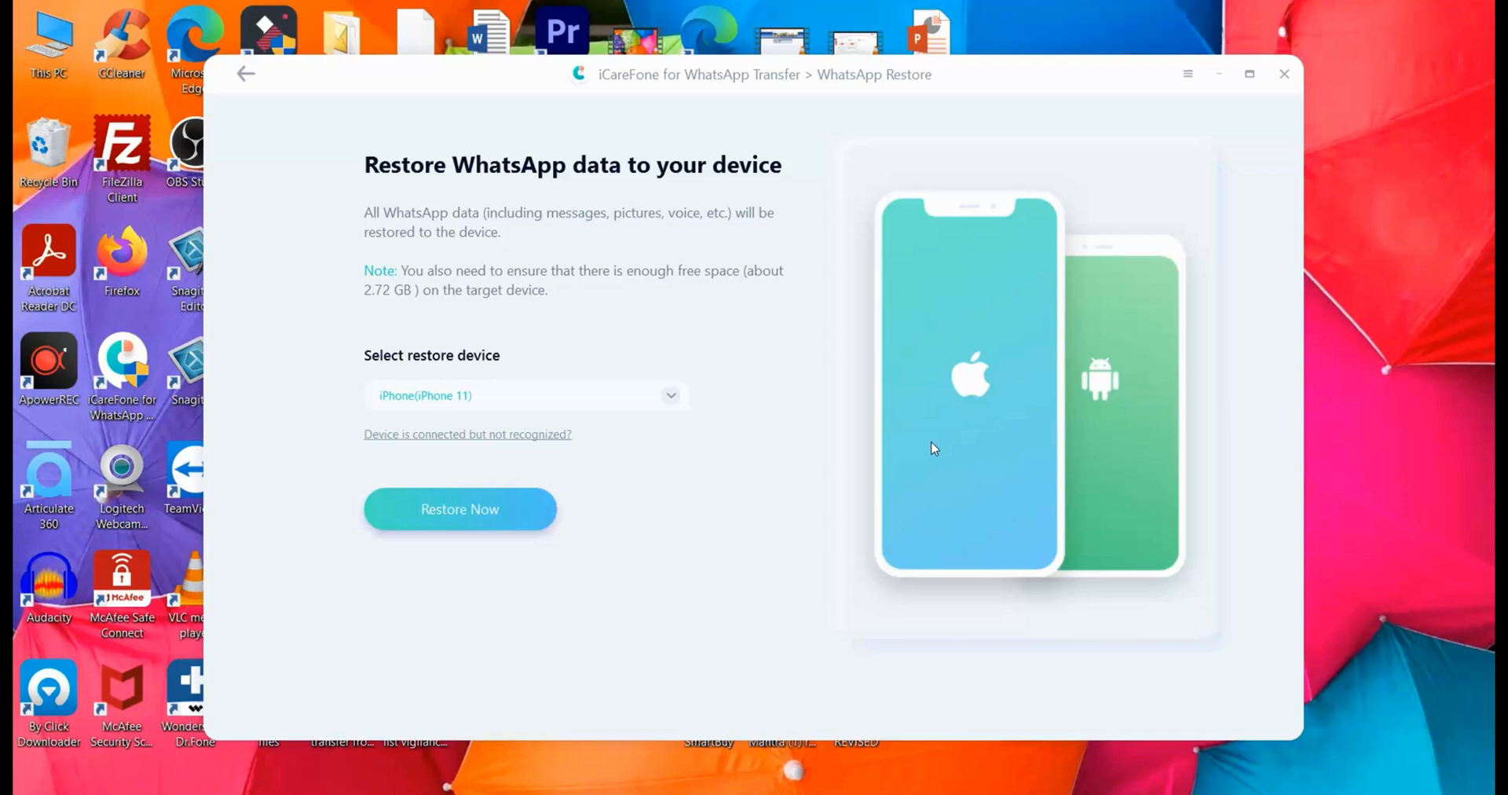
Step: Accept overwriting the iPhone's WhatsApp data to begin the restore
left_click(460, 508)
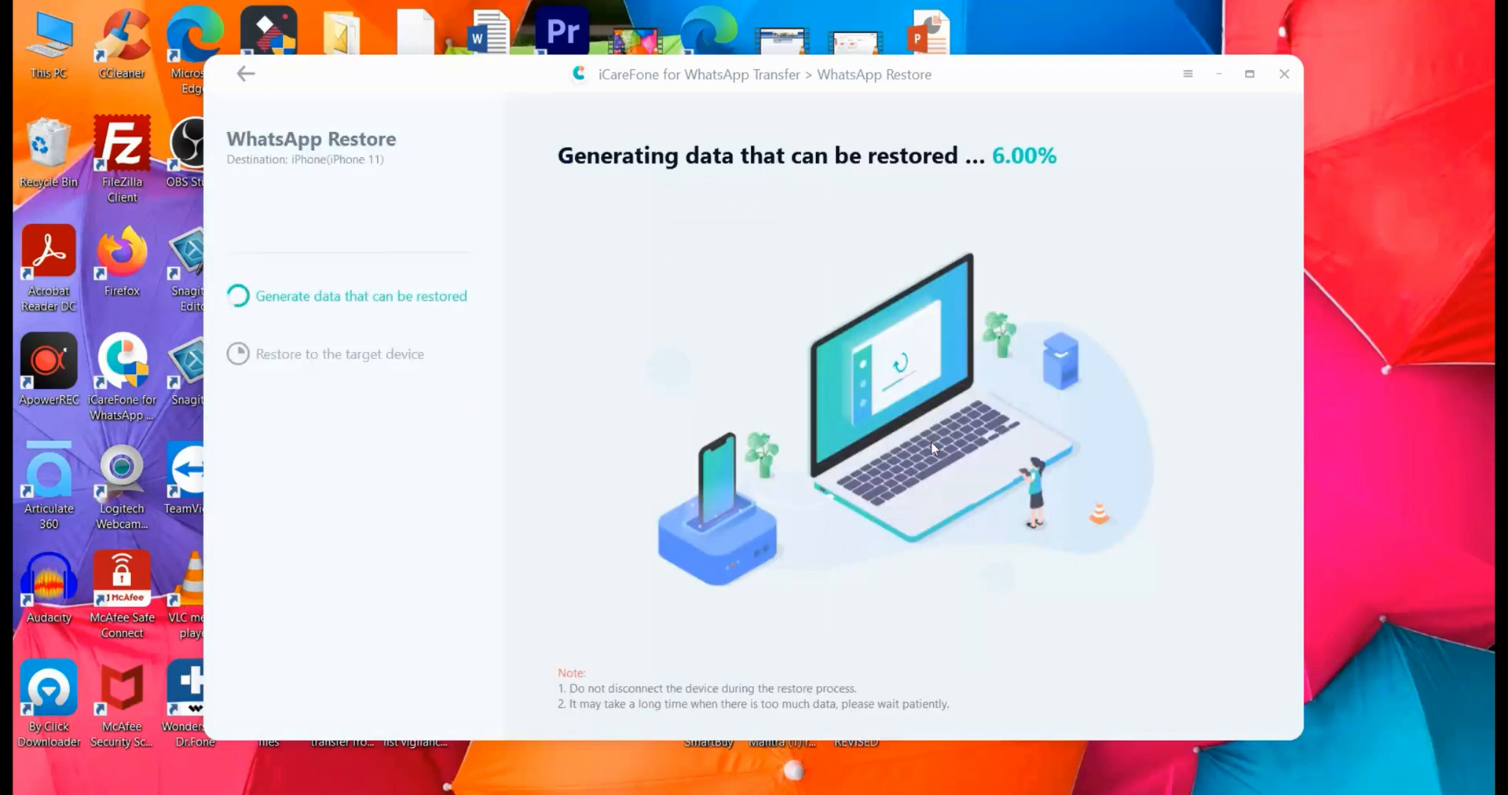
mouse_move(751, 358)
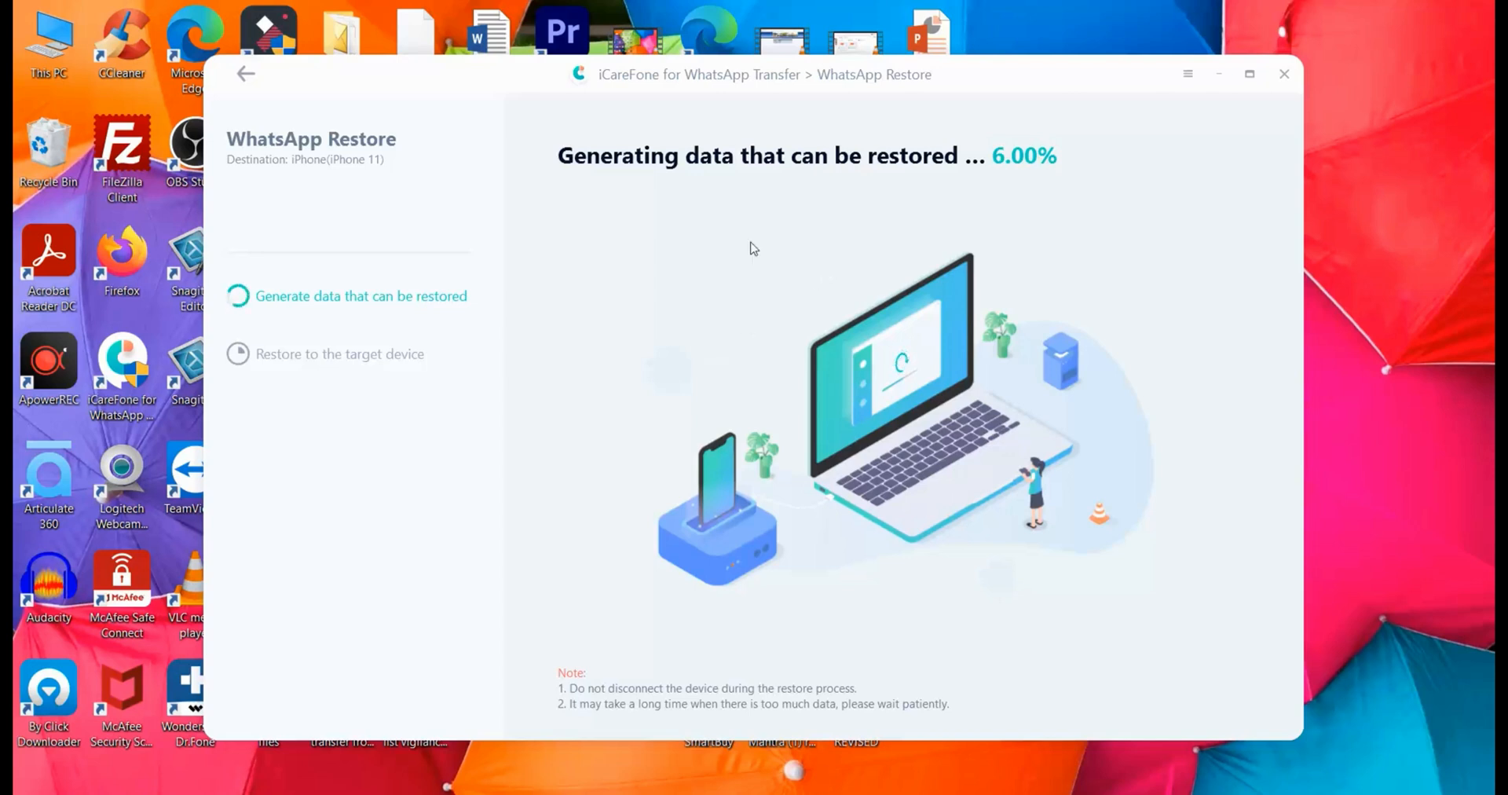
mouse_move(725, 172)
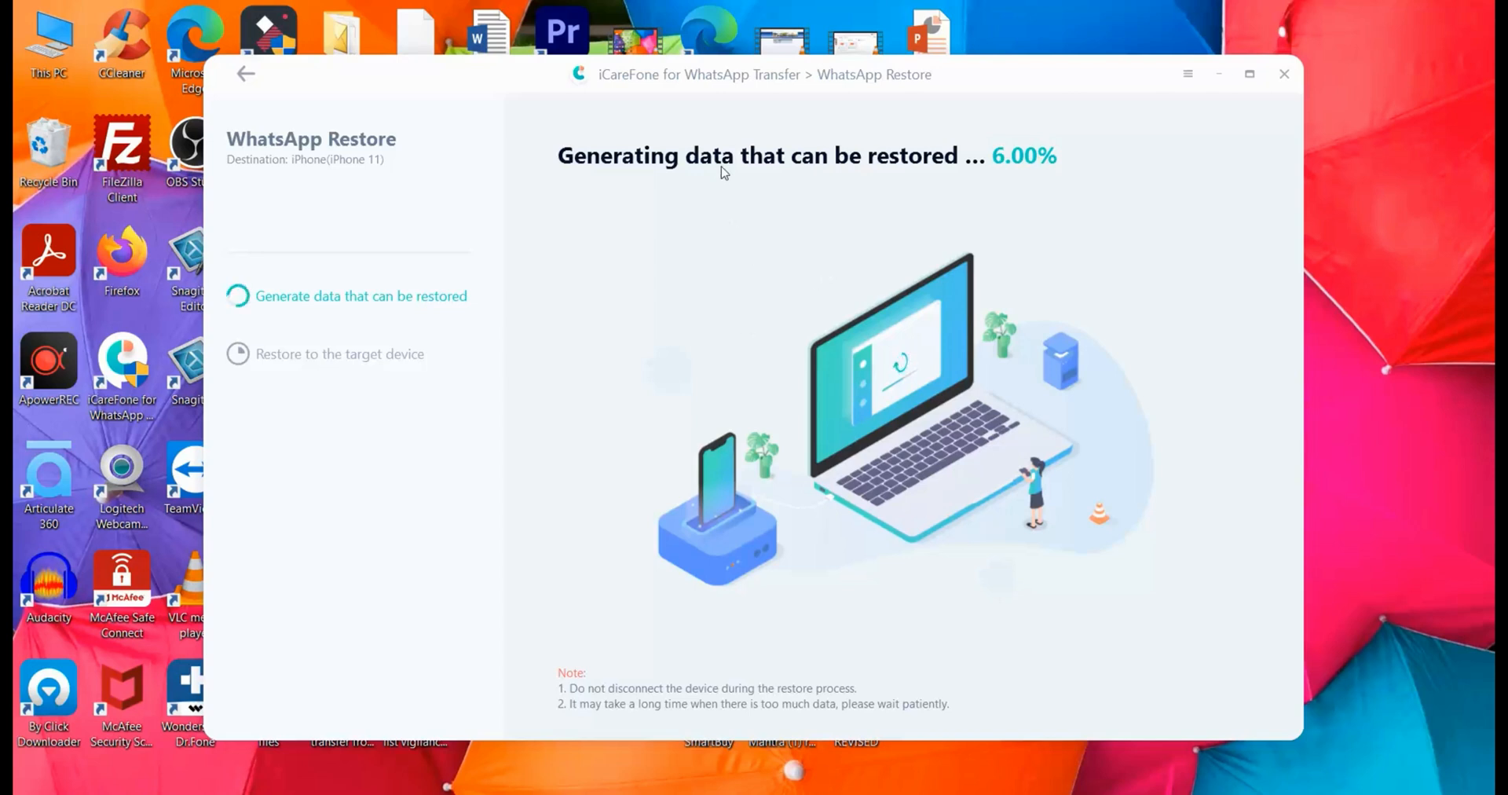
mouse_move(376, 368)
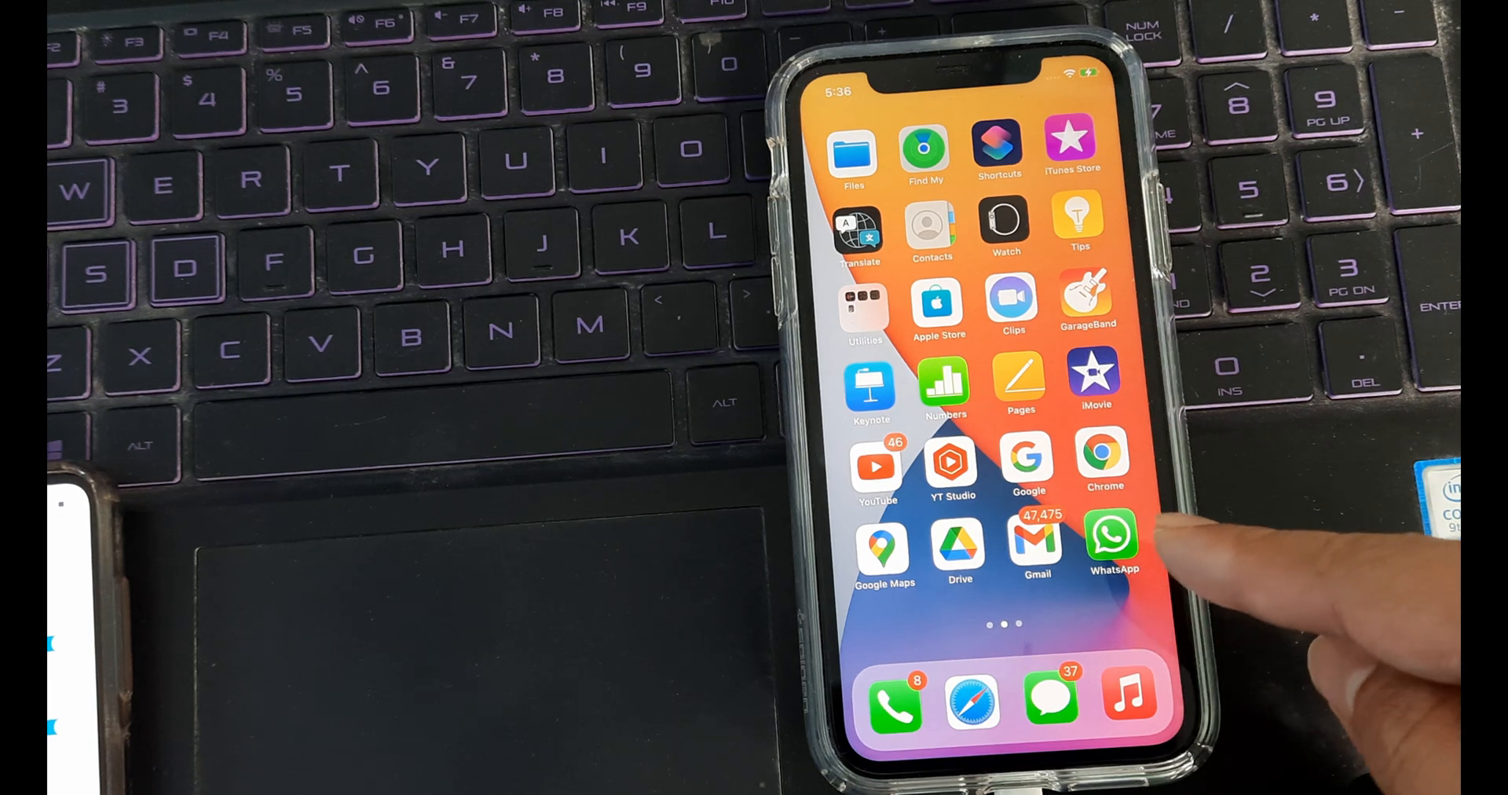
Step: Launch WhatsApp, accept the terms, and enter and confirm the phone number for SMS verification
left_click(1112, 539)
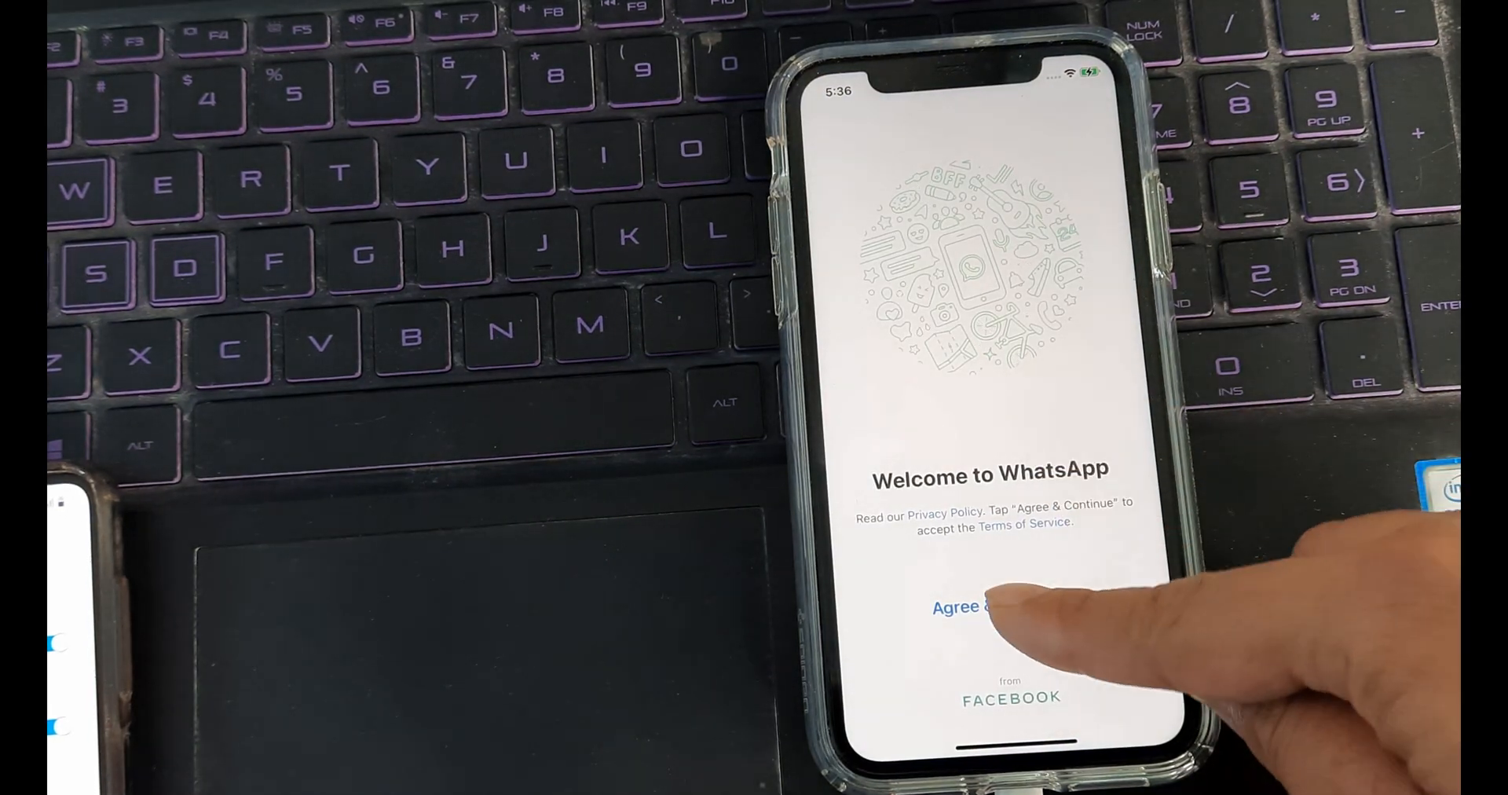
left_click(974, 607)
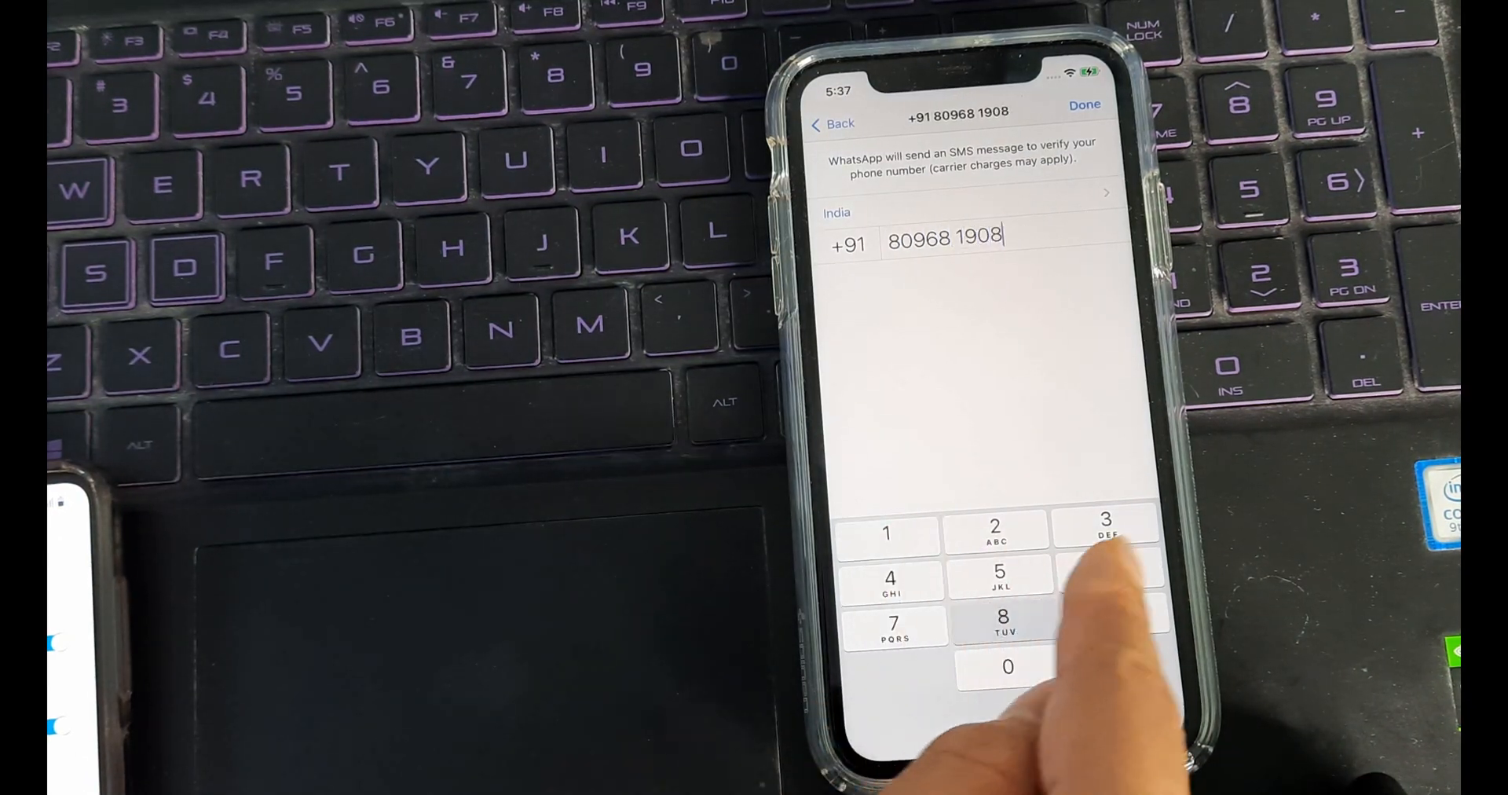
left_click(1082, 103)
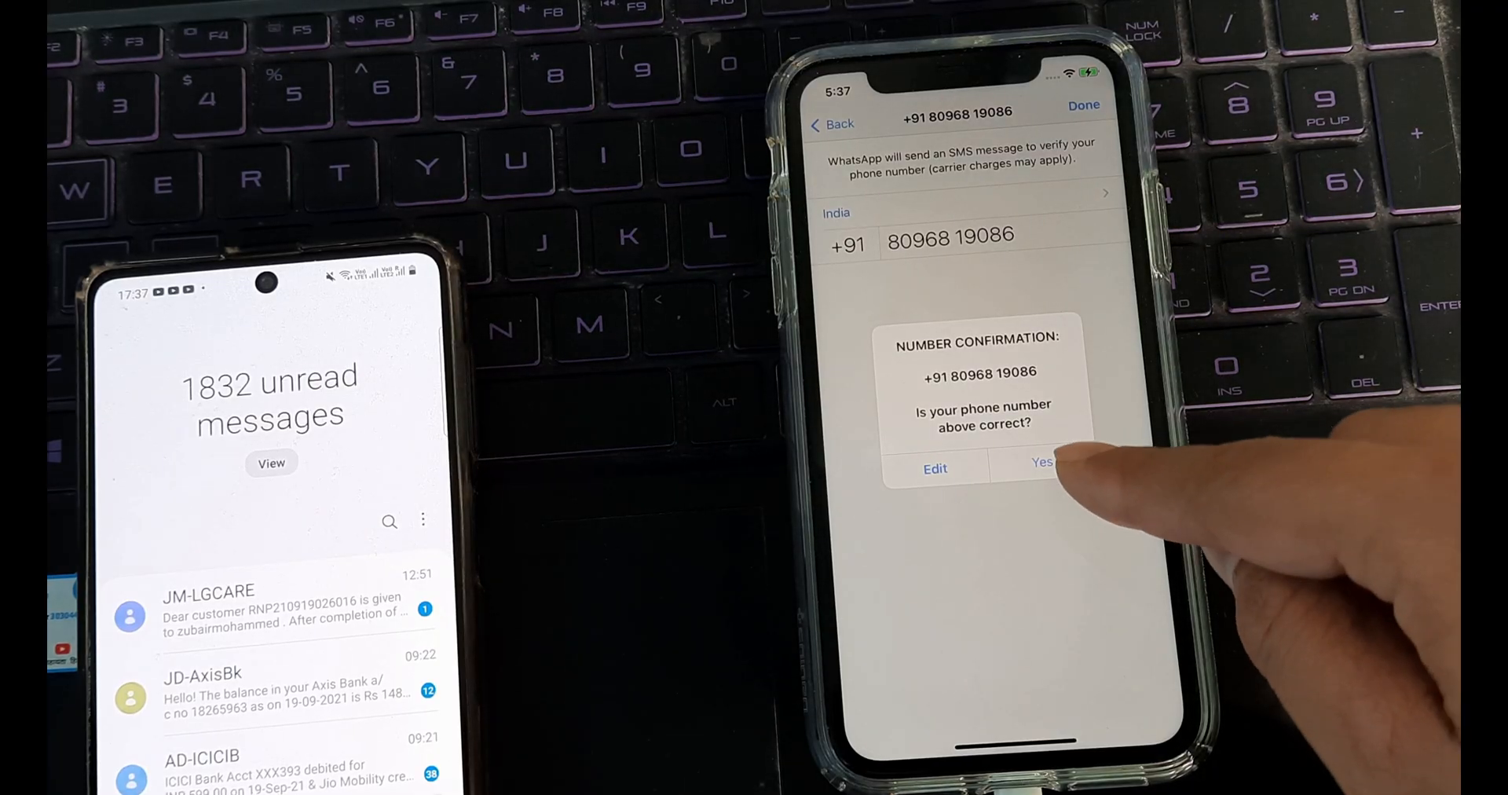
left_click(1042, 462)
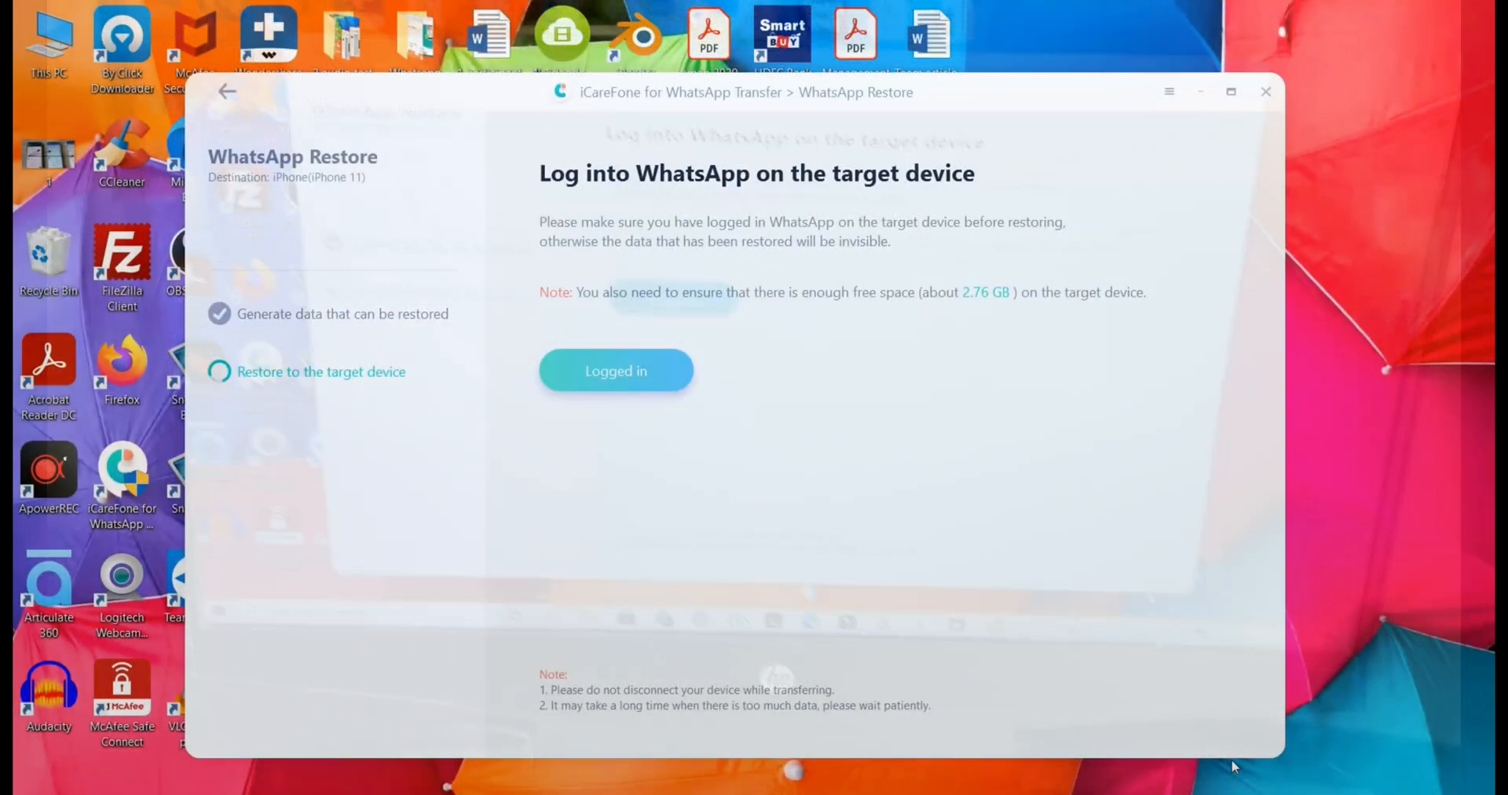
Step: Confirm WhatsApp is logged in on the iPhone so the restore to the device proceeds
left_click(615, 371)
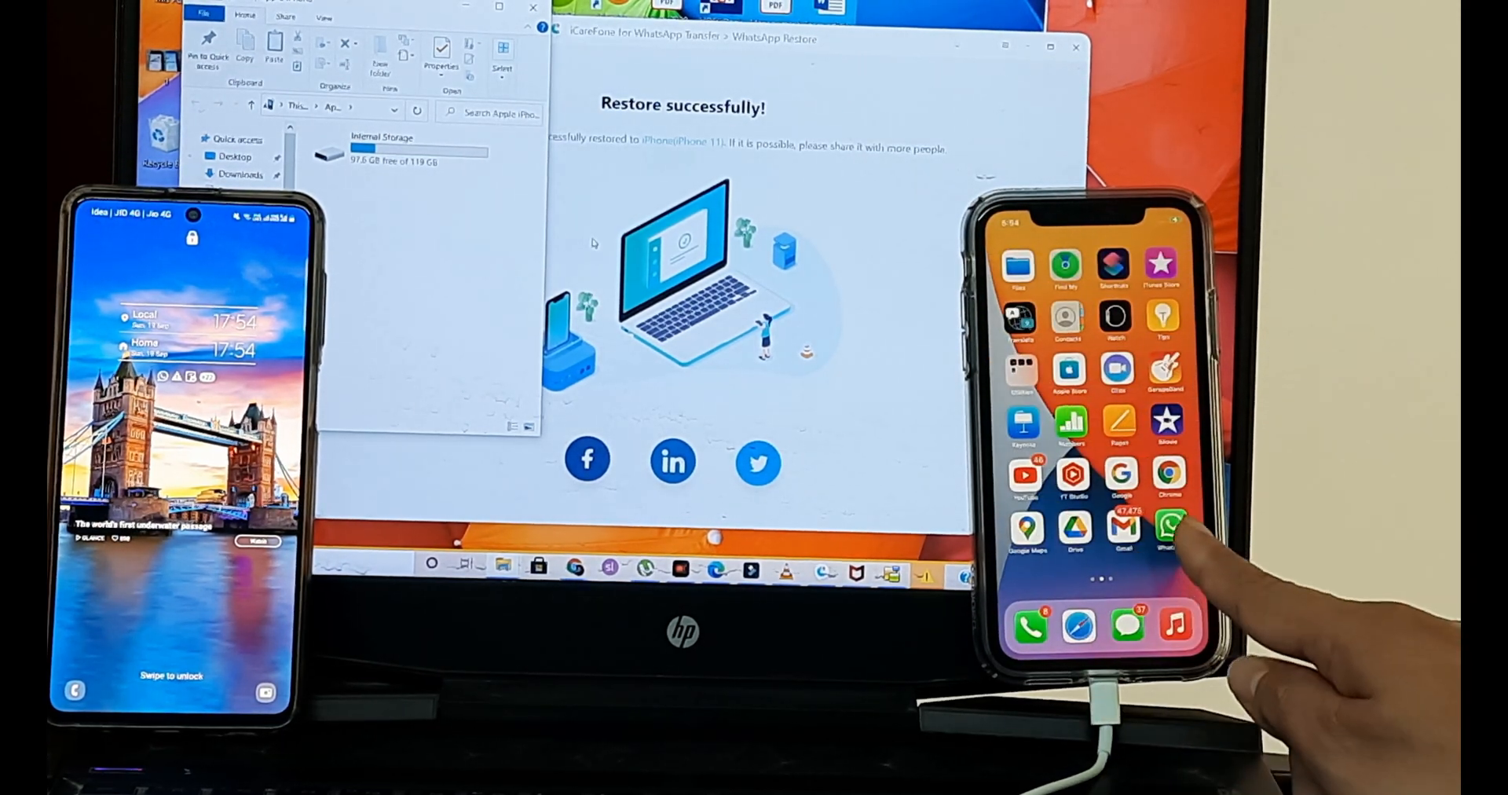
Step: Finish WhatsApp setup on the iPhone, answering the photo access and iCloud backup prompts
left_click(1169, 526)
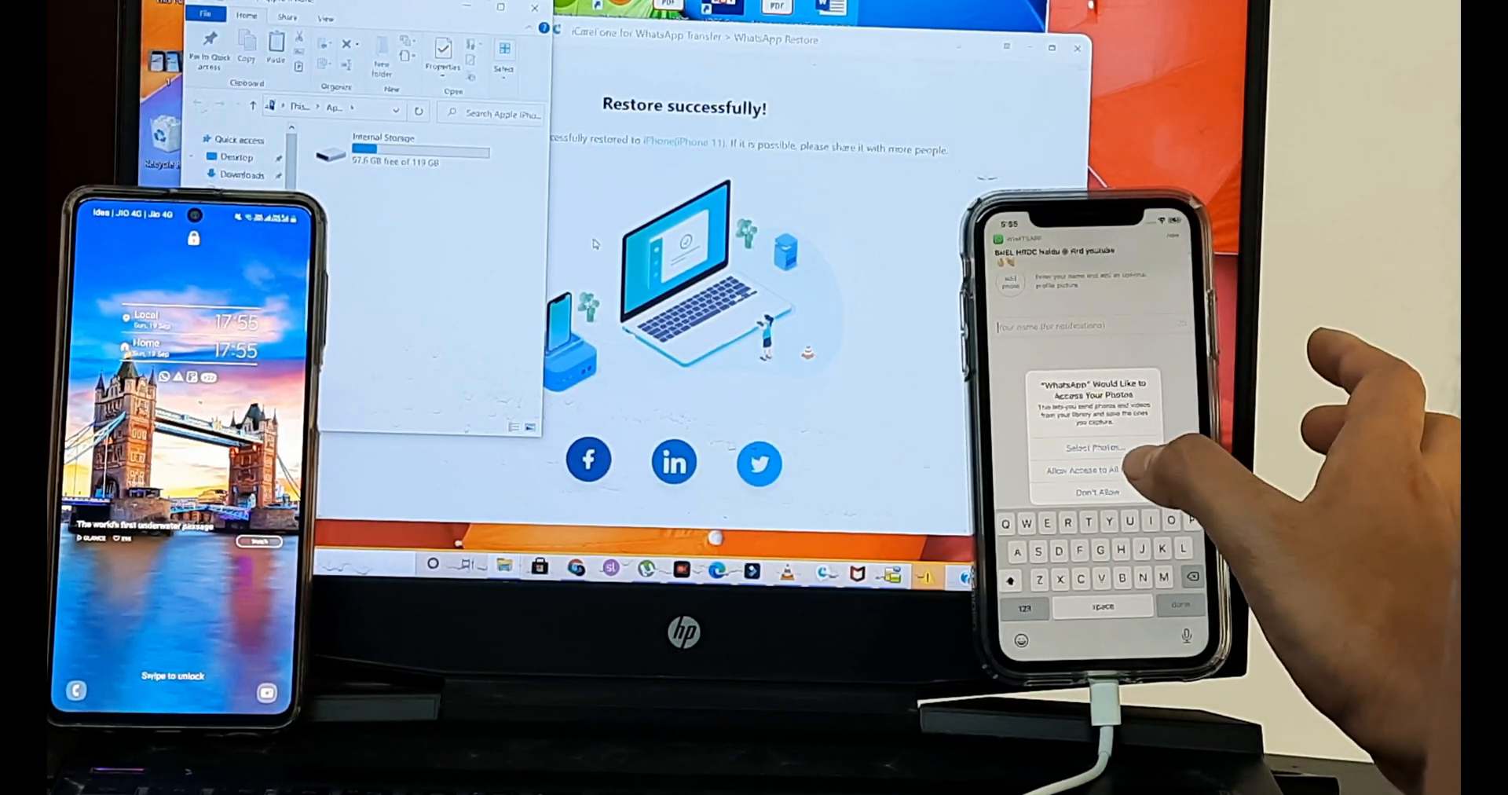
left_click(1087, 472)
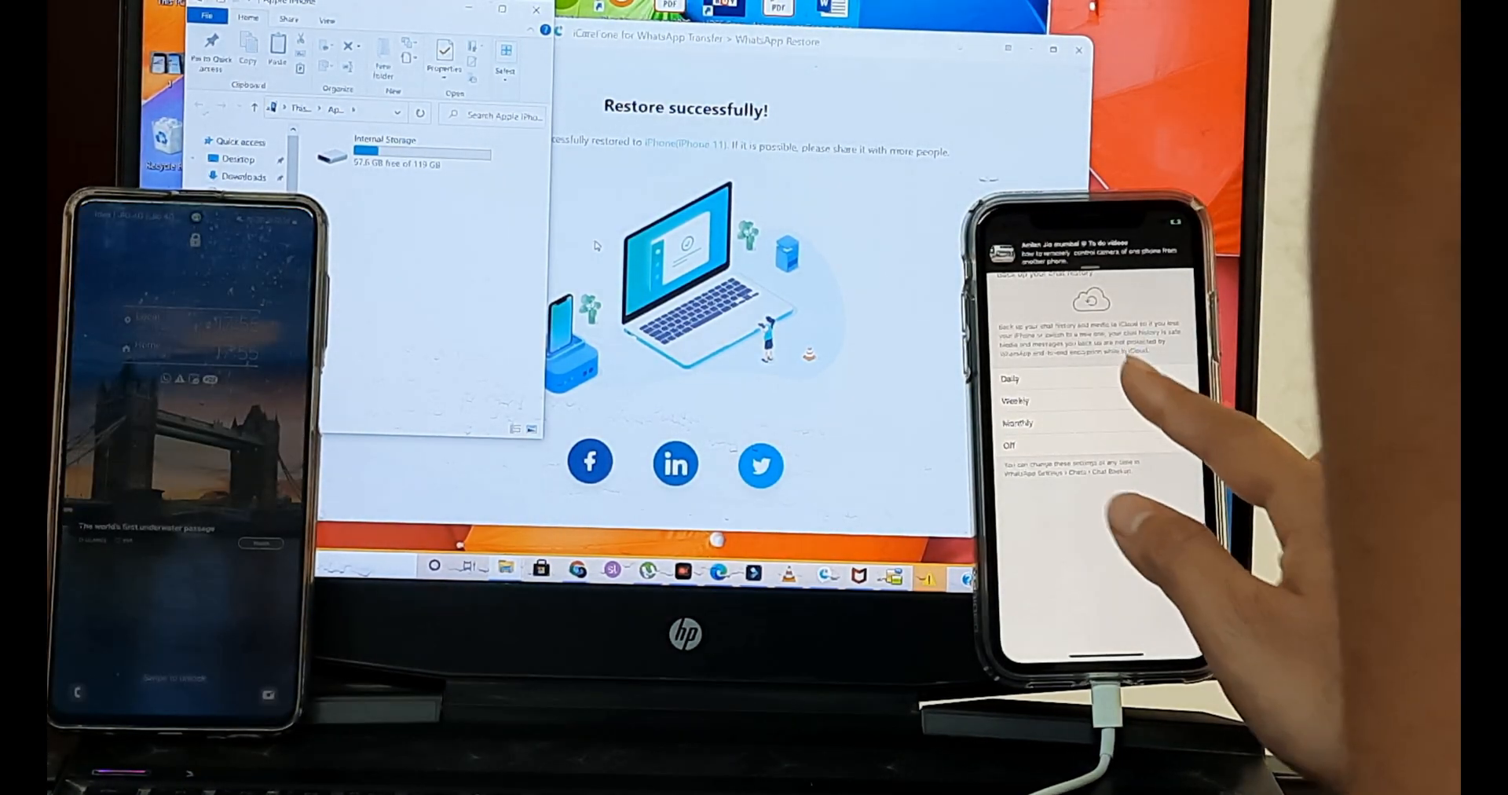
left_click(1092, 443)
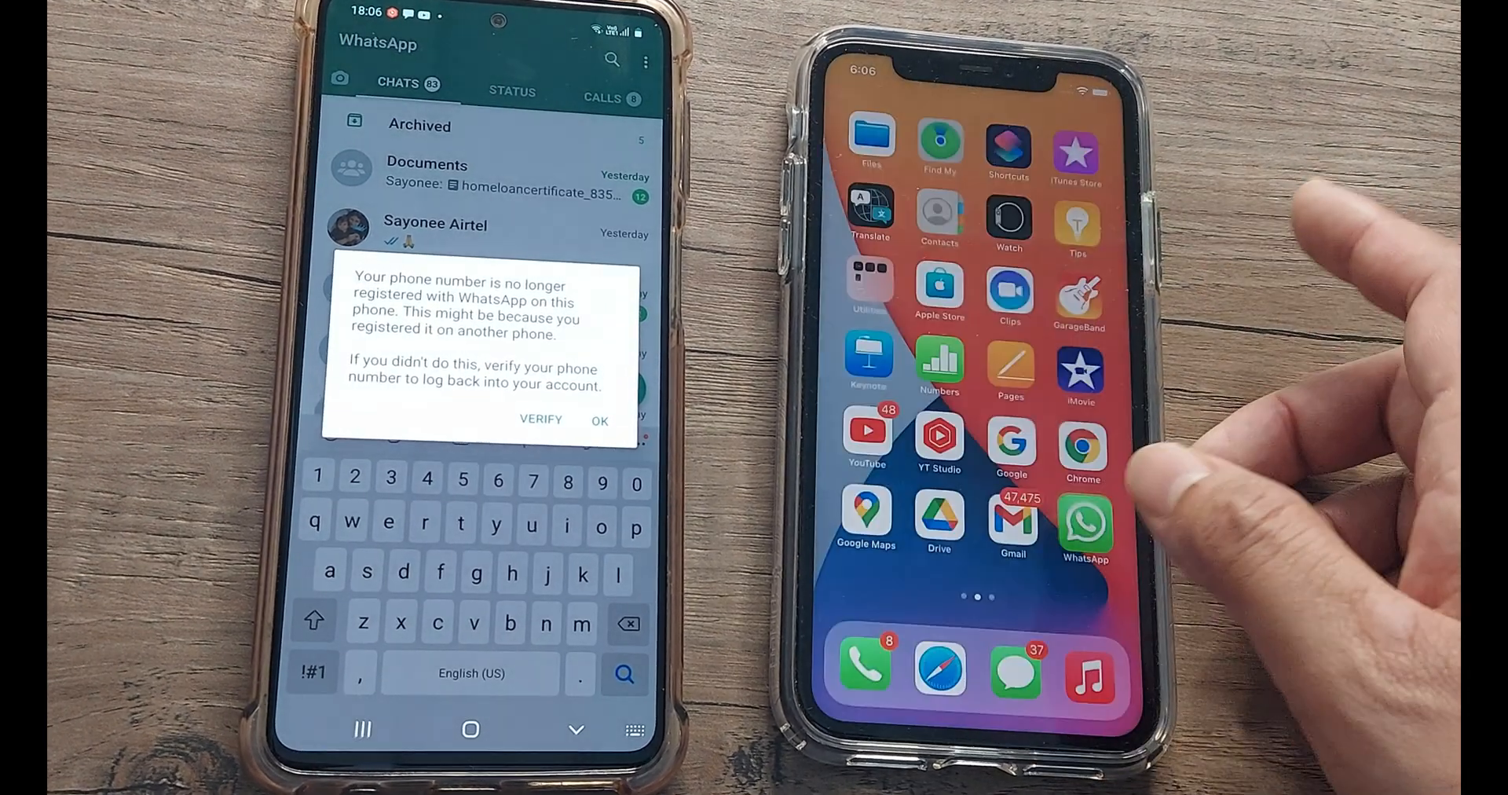
Step: View the restored Affiliate & social media chat, then return to the Chats list
left_click(1086, 525)
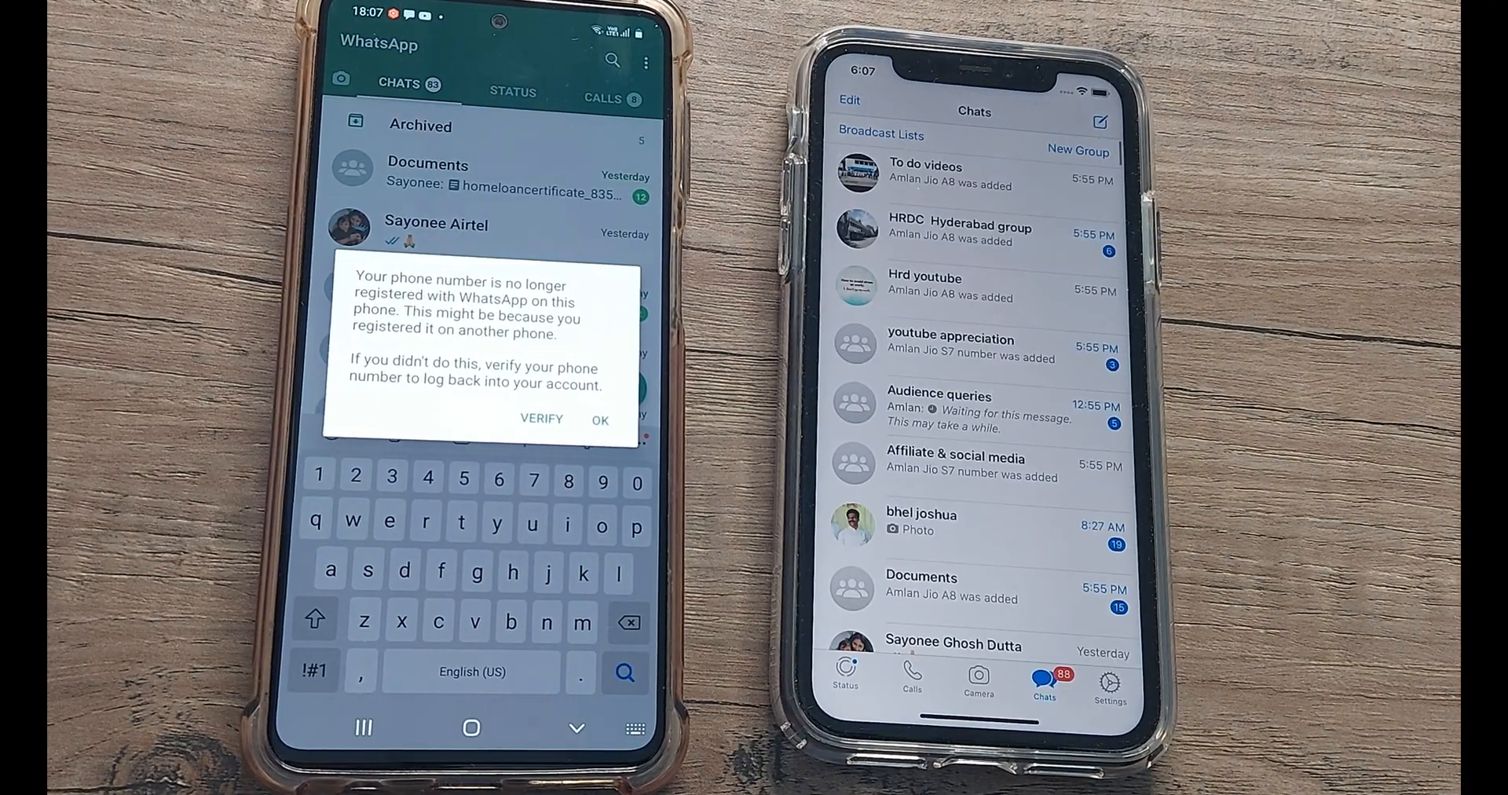
left_click(956, 466)
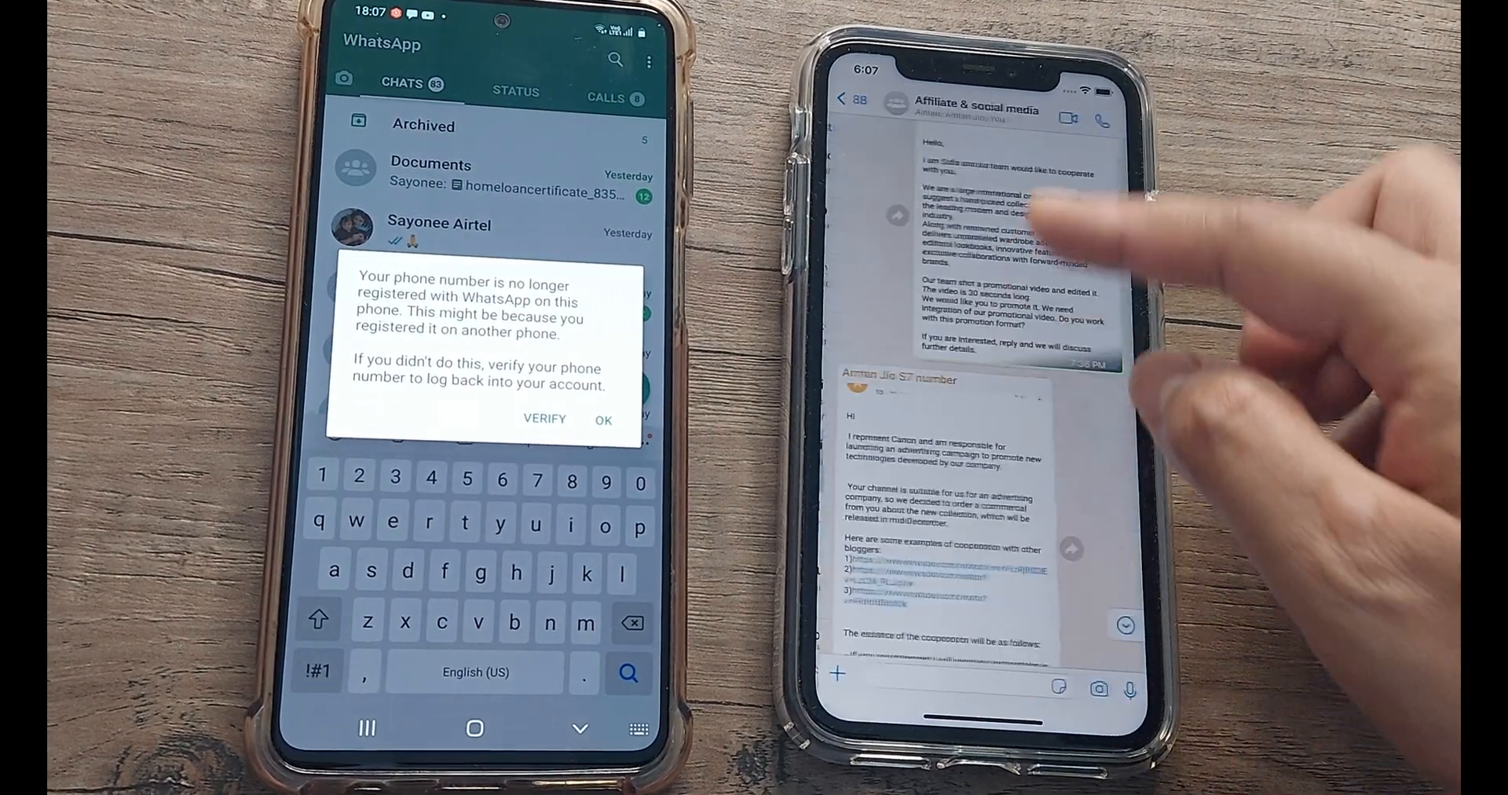
left_click(842, 99)
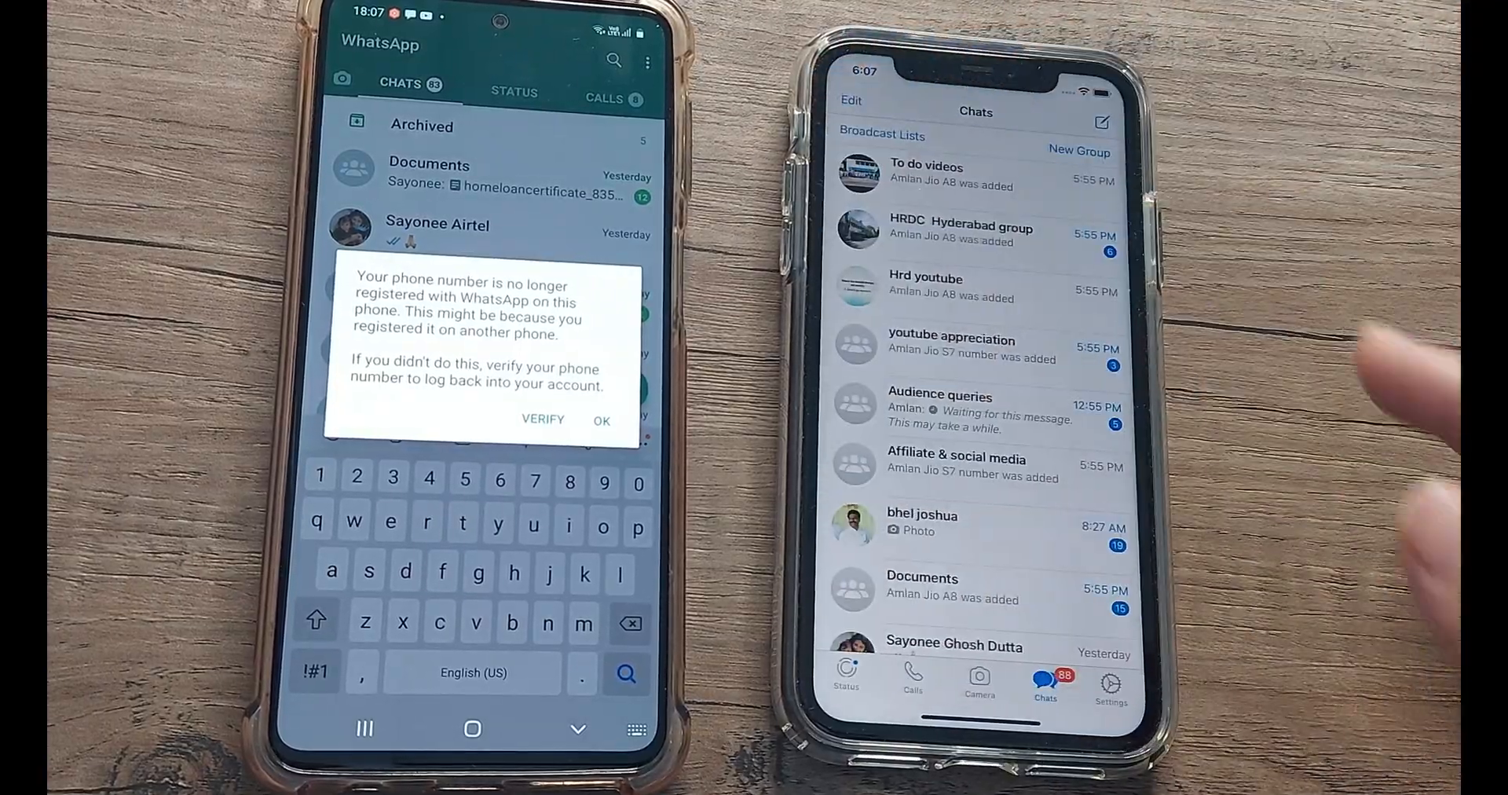